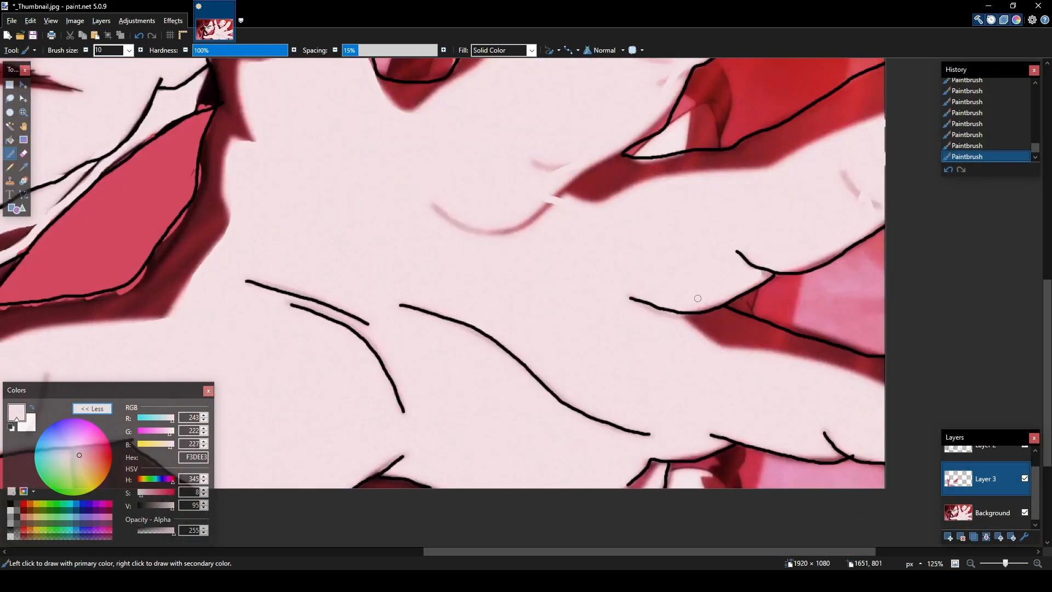
# Step: Fill the reaching figure's line art with flat pink and red, then remove the extra layer
pyautogui.click(1024, 513)
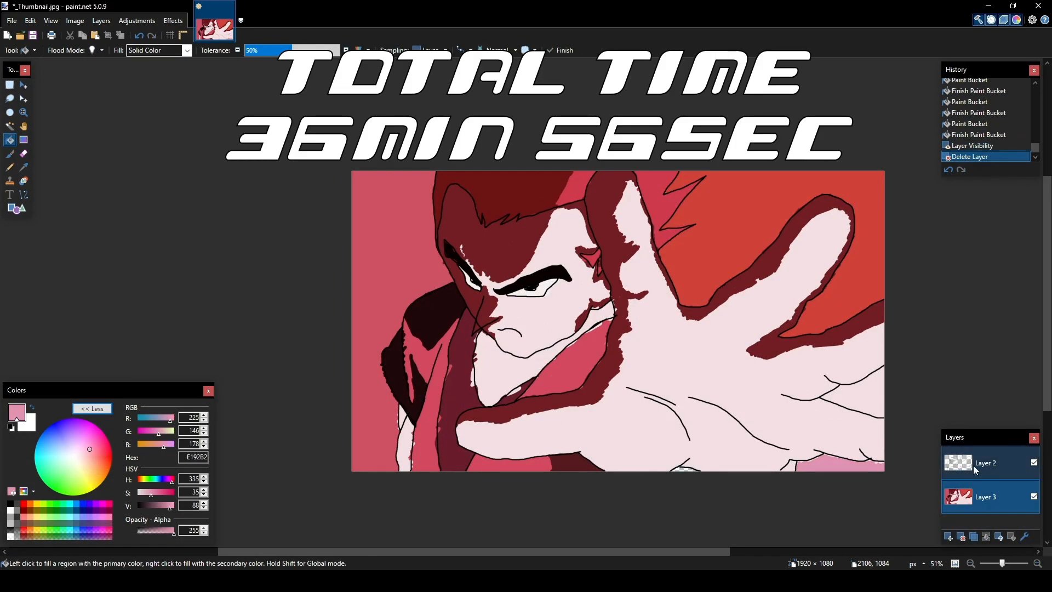
pyautogui.click(985, 462)
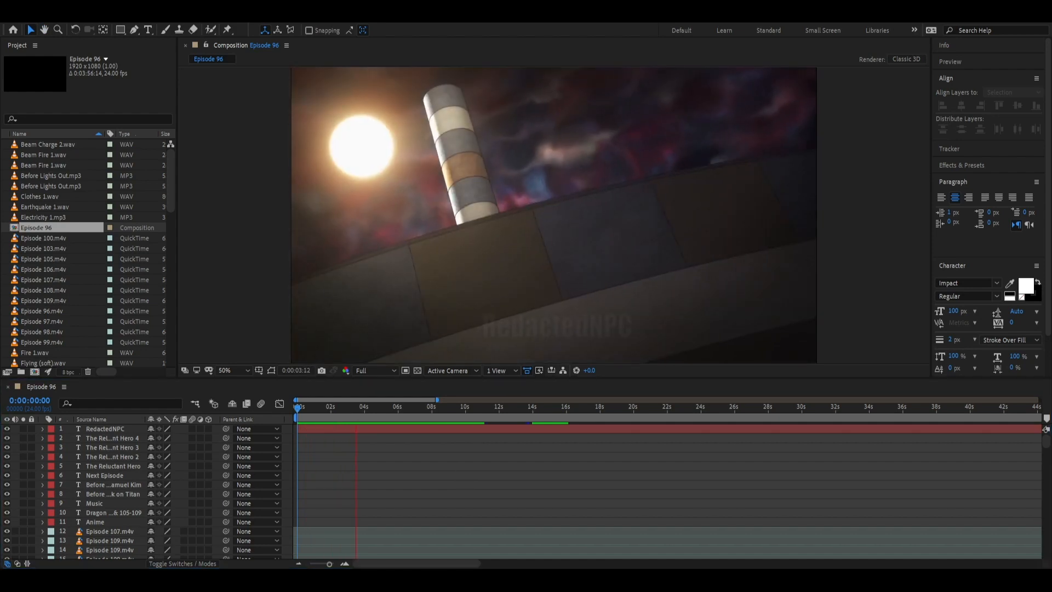
pyautogui.click(361, 405)
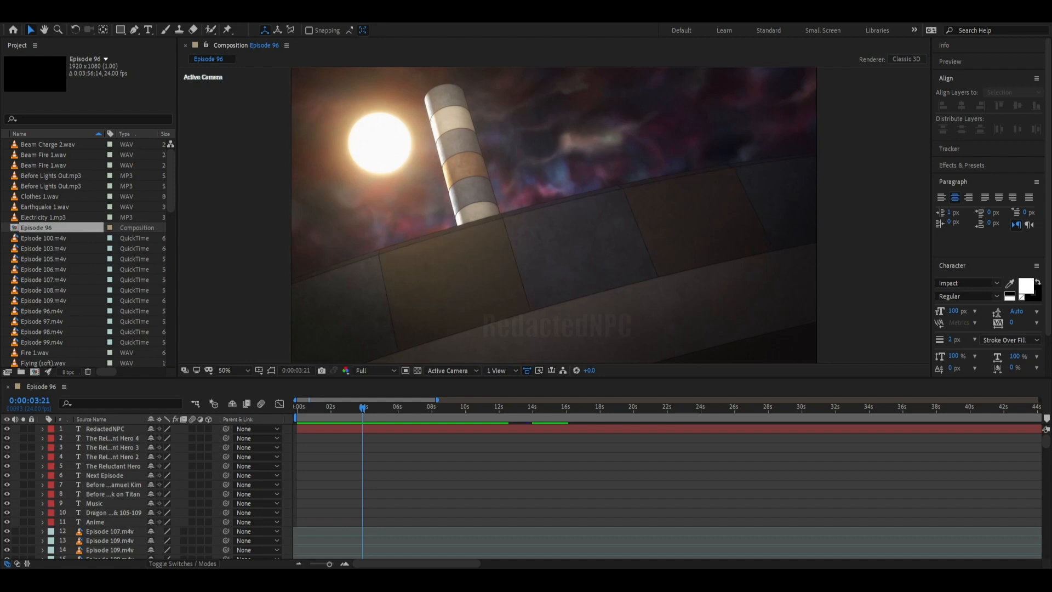
pyautogui.moveTo(598, 93)
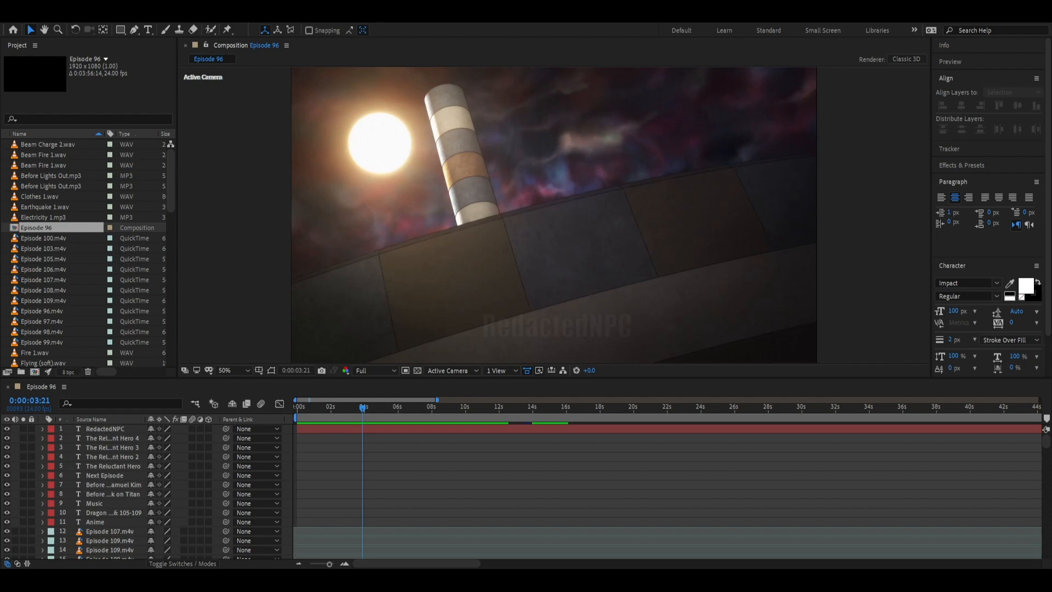
pyautogui.moveTo(377, 435)
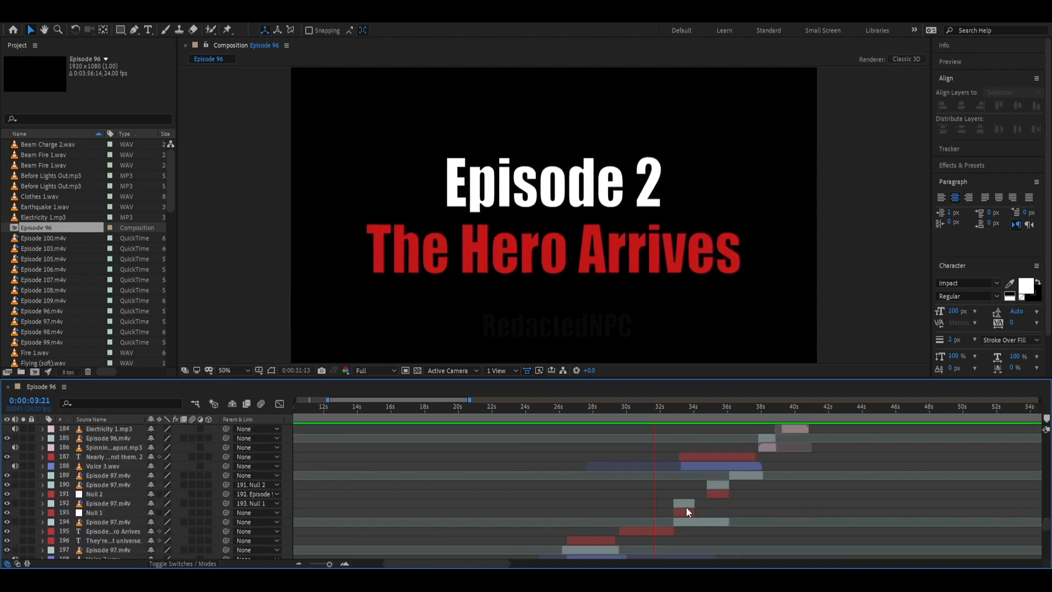
# Step: Jump the playhead to about 0:00:32 on the Episode 96 timeline
pyautogui.click(667, 407)
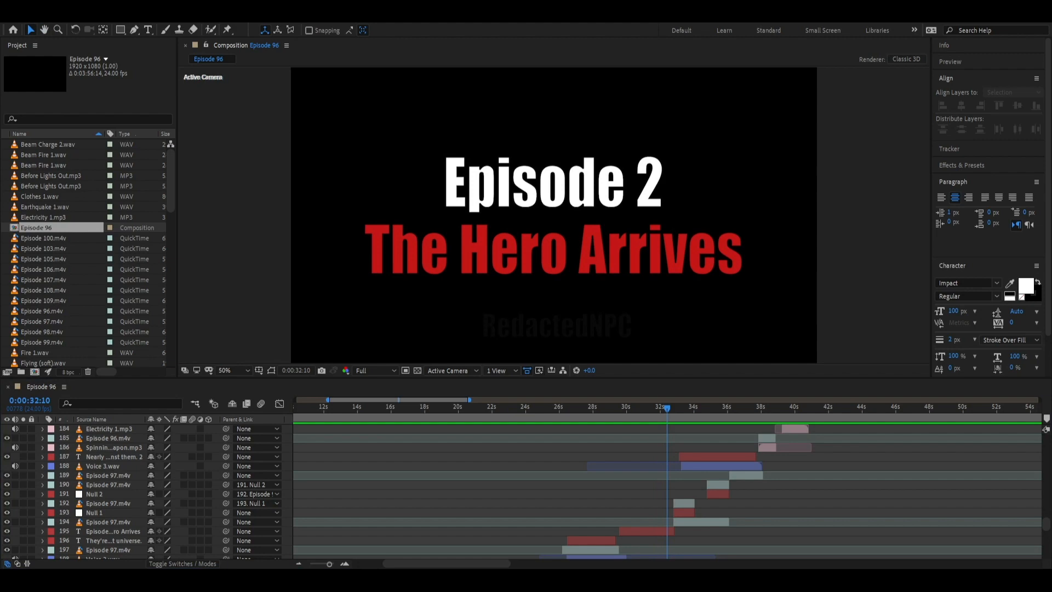
pyautogui.moveTo(428, 195)
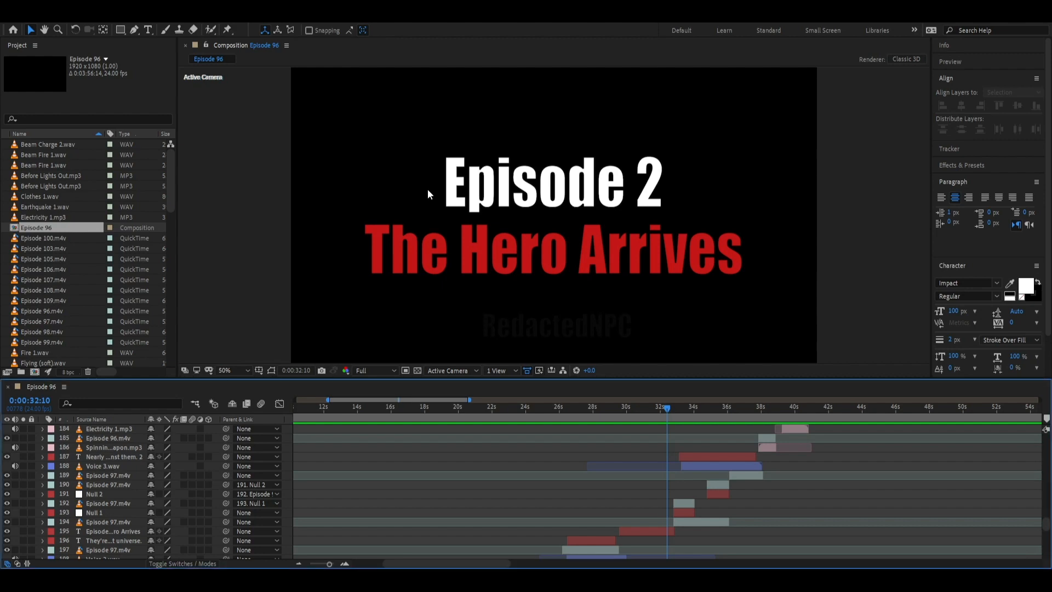
pyautogui.moveTo(84, 189)
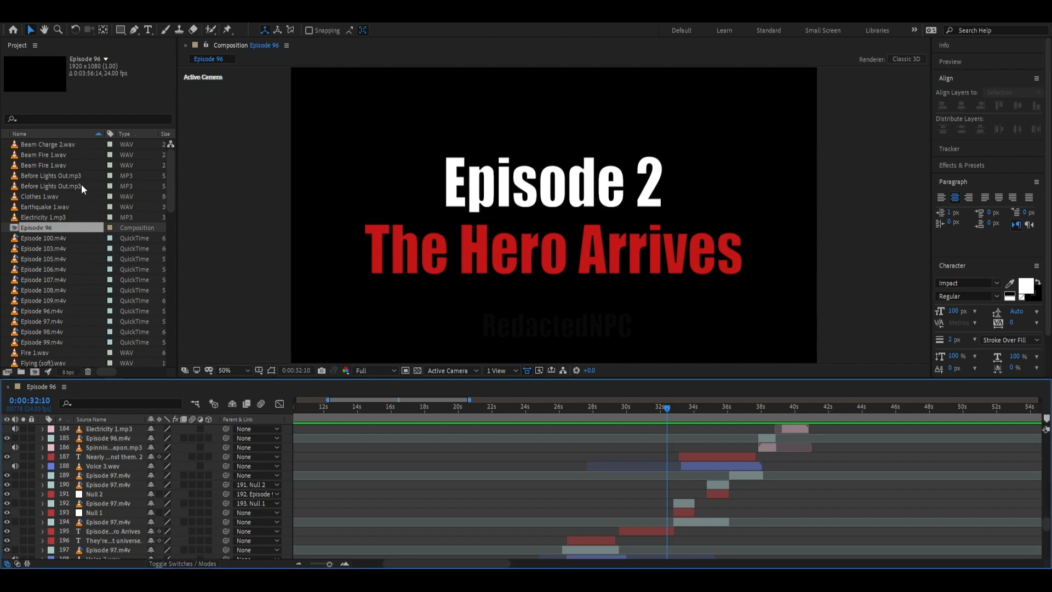
pyautogui.moveTo(94, 548)
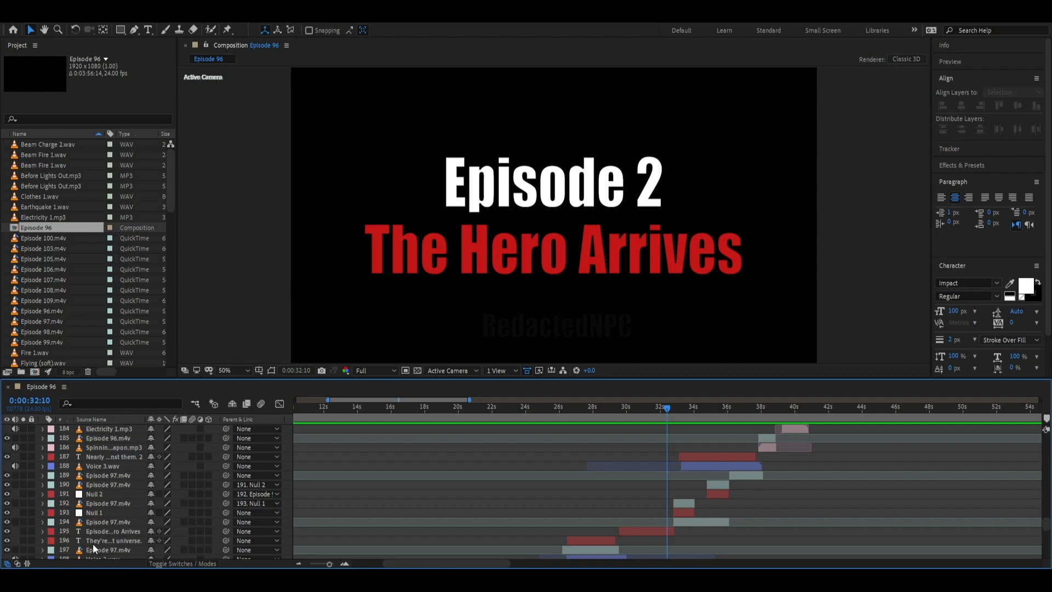
pyautogui.moveTo(565, 268)
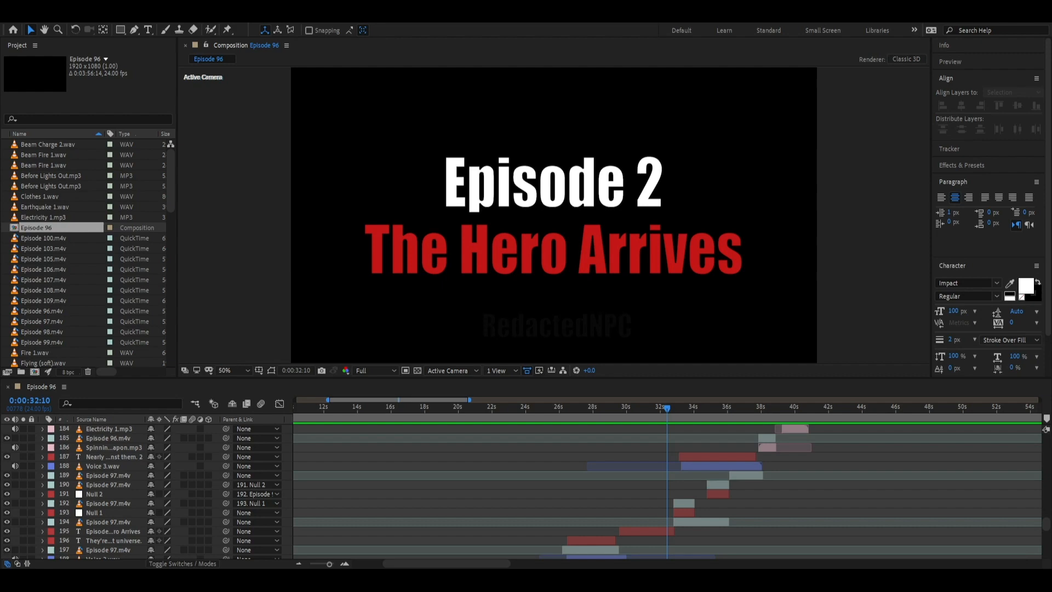
pyautogui.moveTo(708, 353)
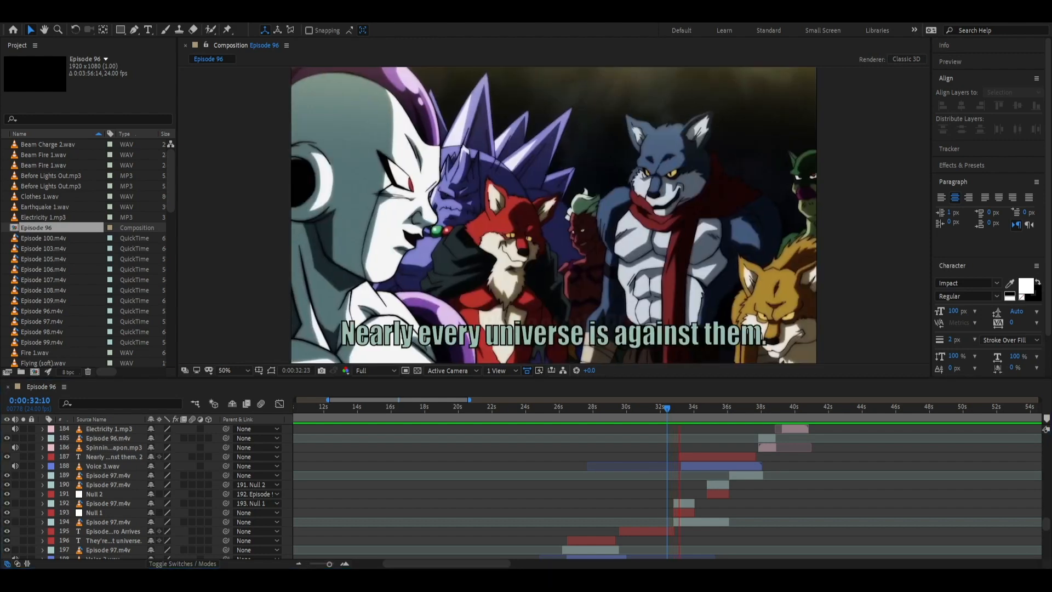
# Step: Nudge the playhead to 0:00:34:02 and preview from the 'Nearly every universe is against them.' shot
pyautogui.click(697, 406)
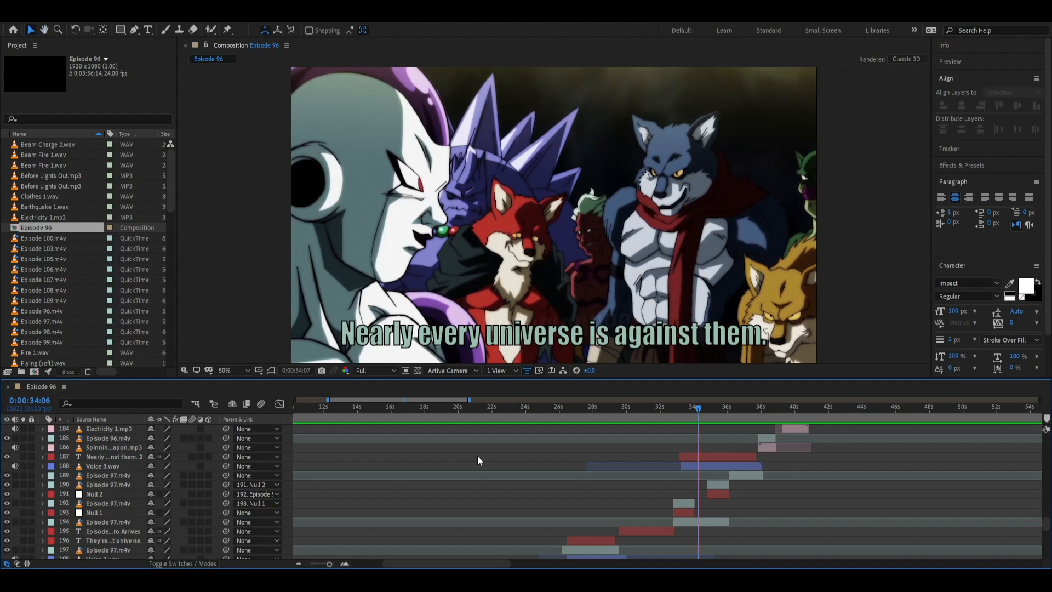
pyautogui.click(719, 406)
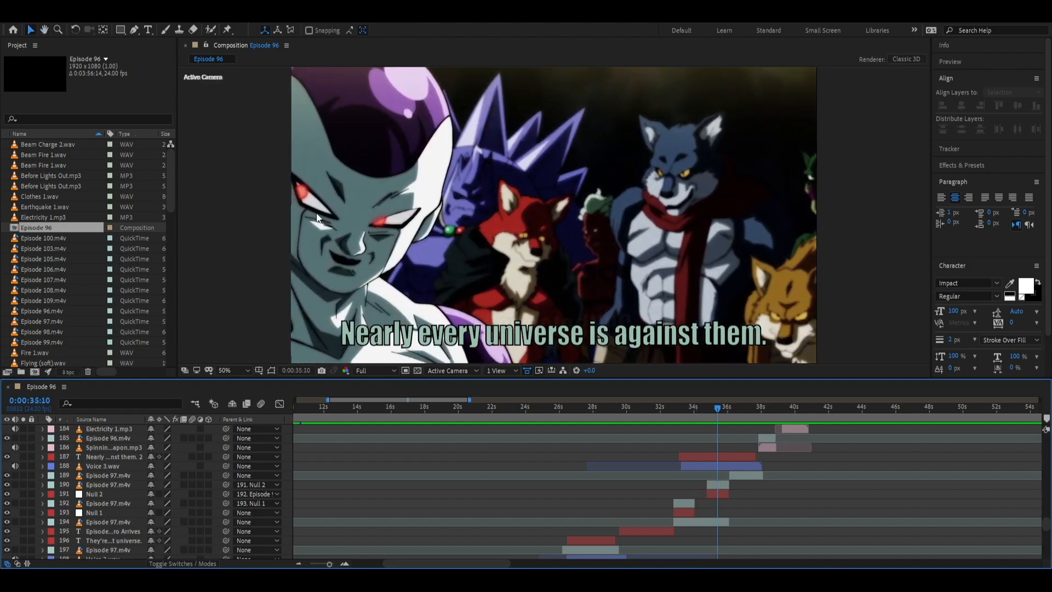
pyautogui.moveTo(403, 316)
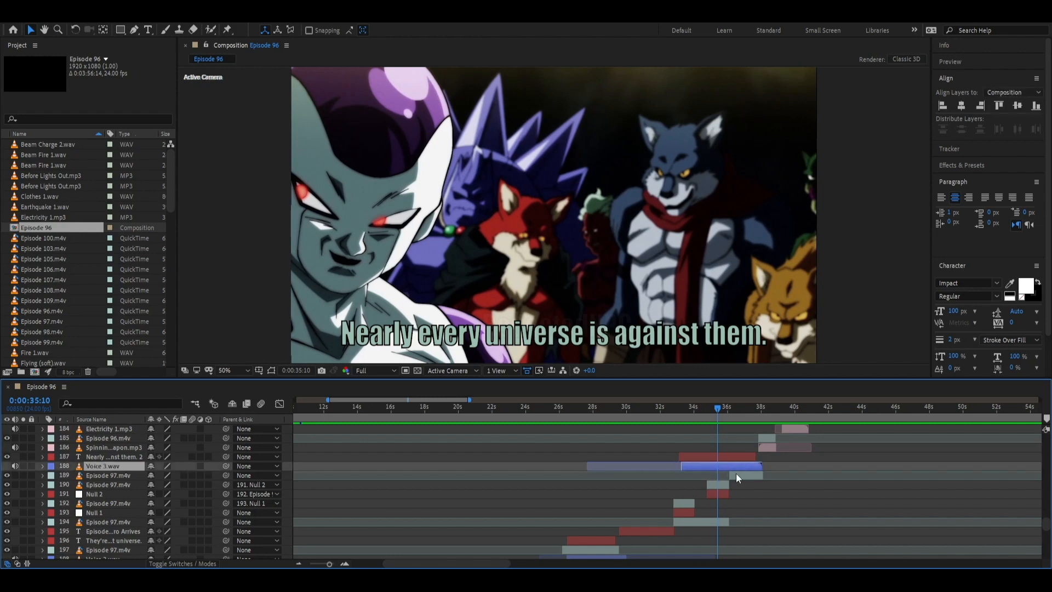
pyautogui.click(107, 502)
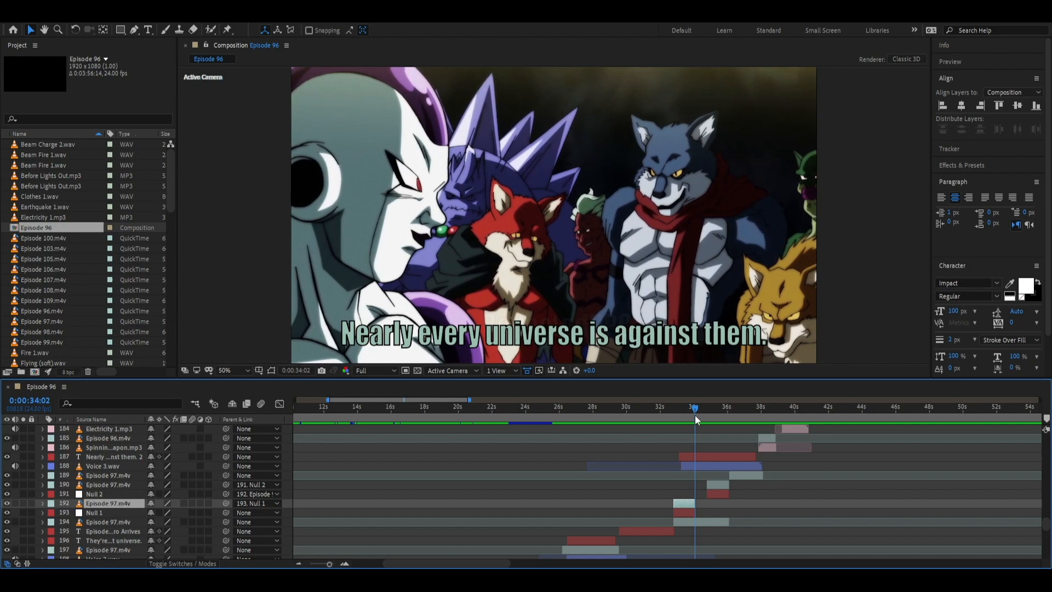
pyautogui.moveTo(379, 296)
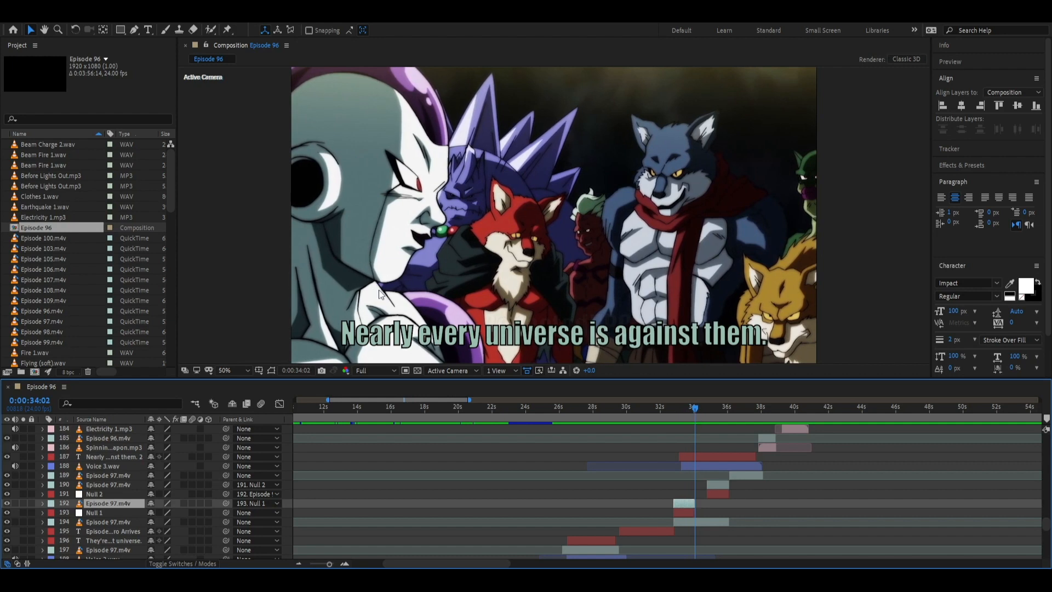
pyautogui.moveTo(504, 475)
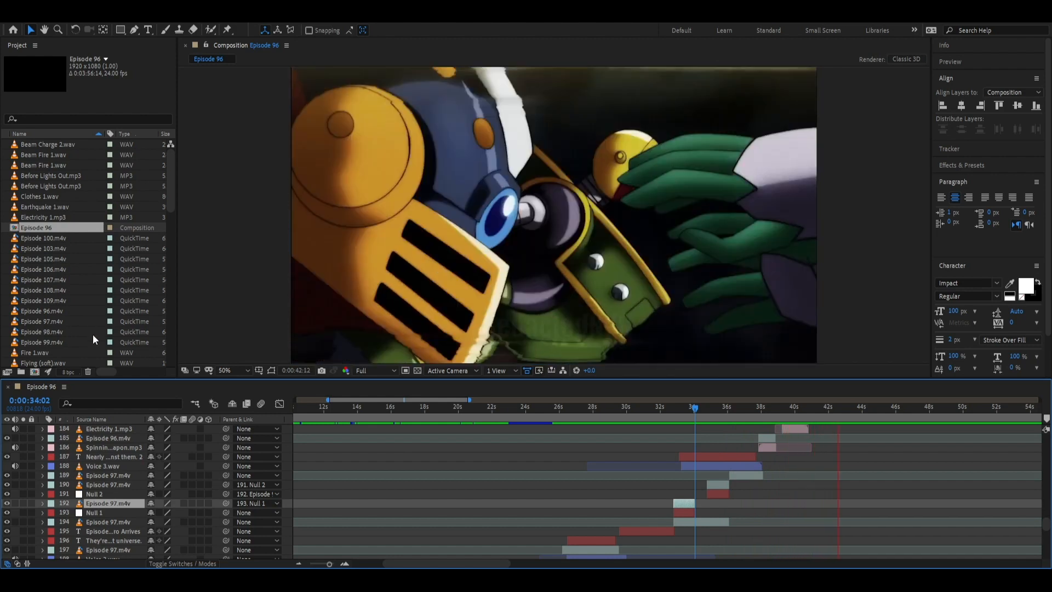
# Step: Stop the preview at 0:00:42:18 and scroll the layer list down to layers 163–176
pyautogui.click(840, 406)
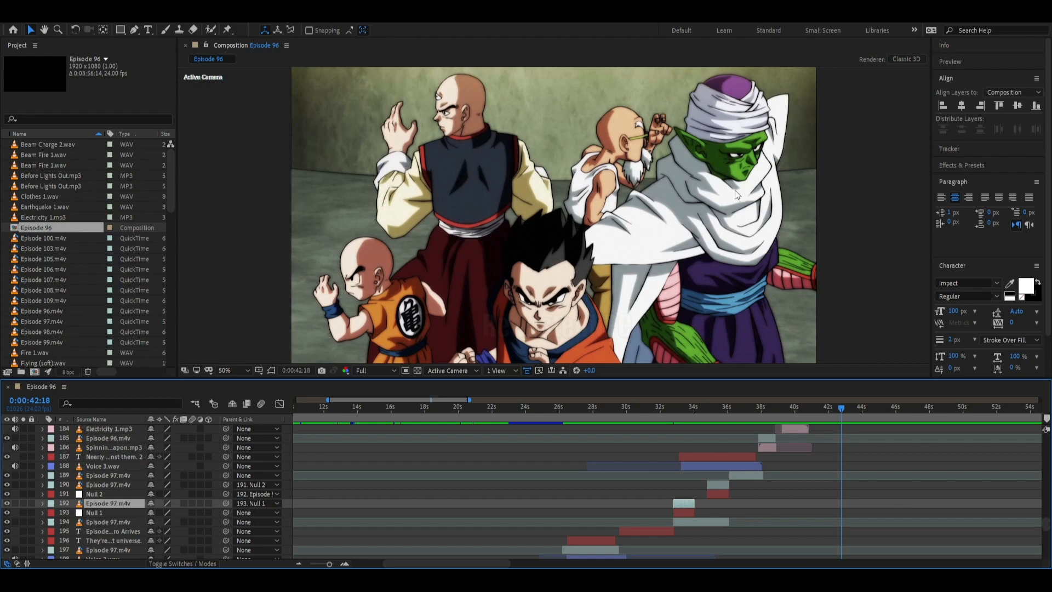
pyautogui.moveTo(655, 169)
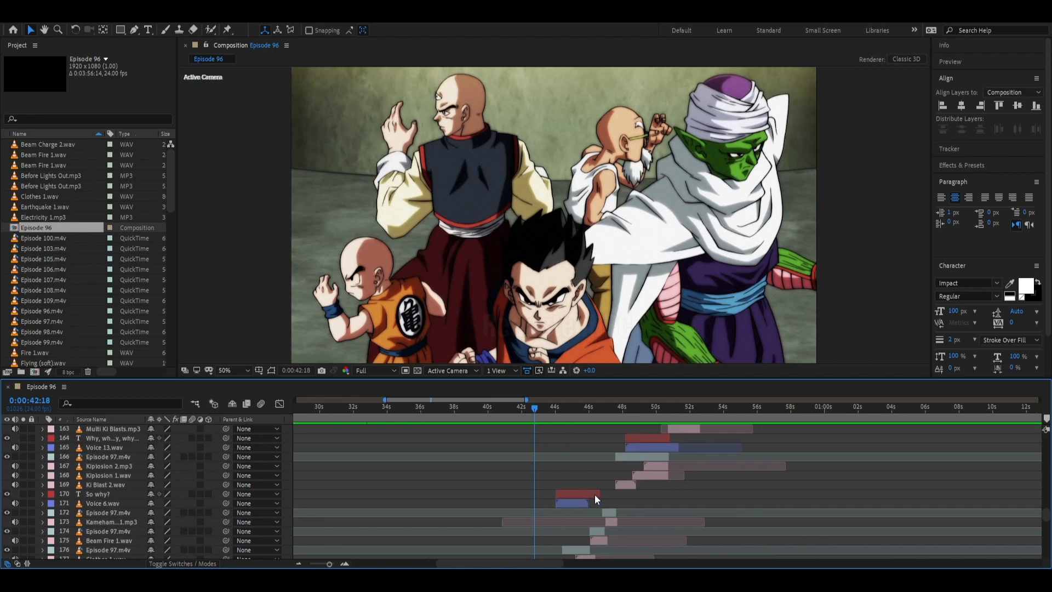
pyautogui.scroll(-3)
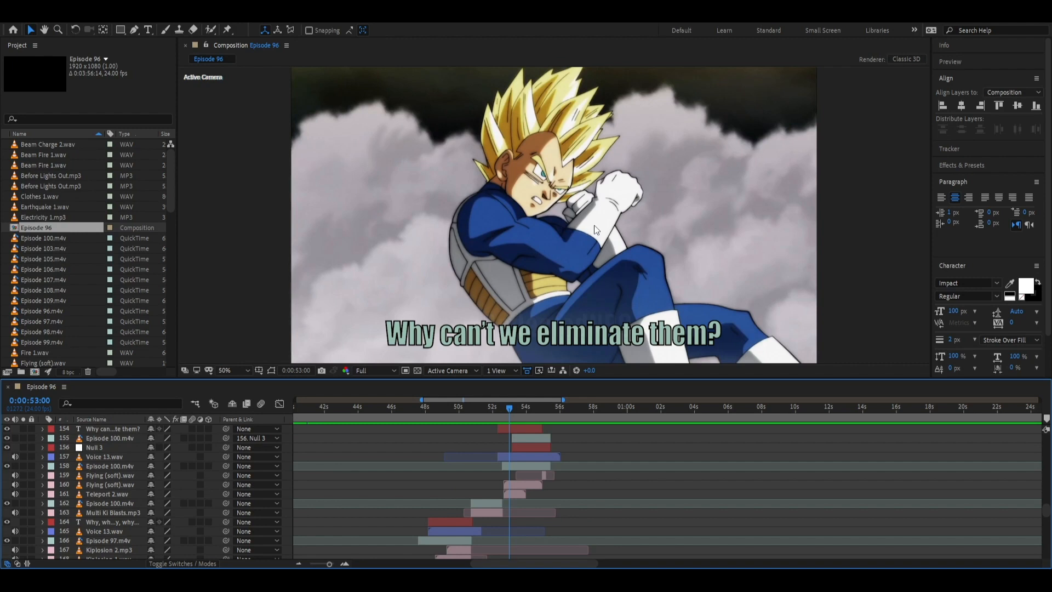
pyautogui.moveTo(542, 246)
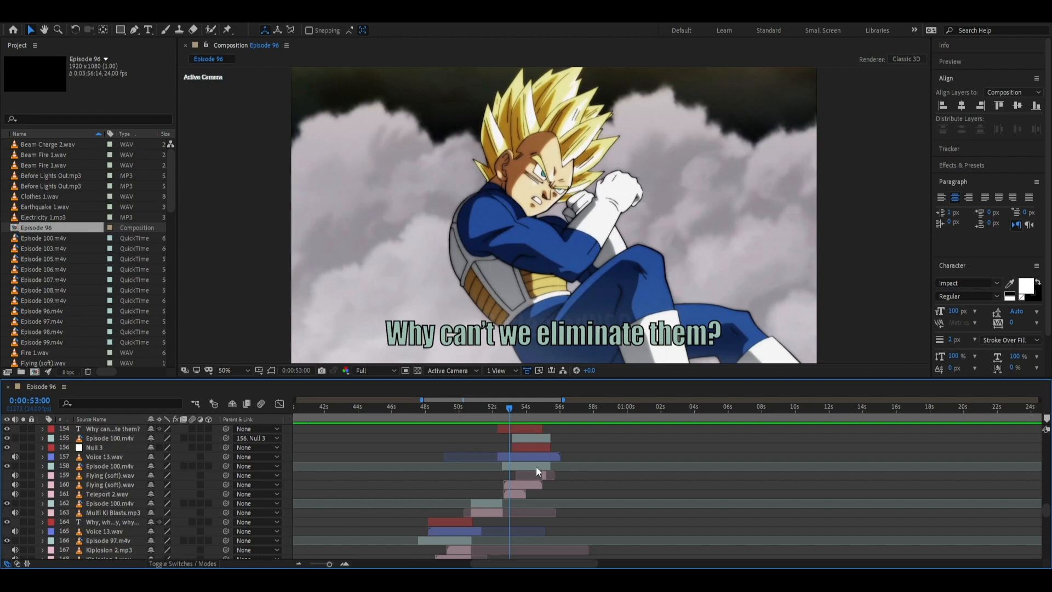
pyautogui.moveTo(544, 457)
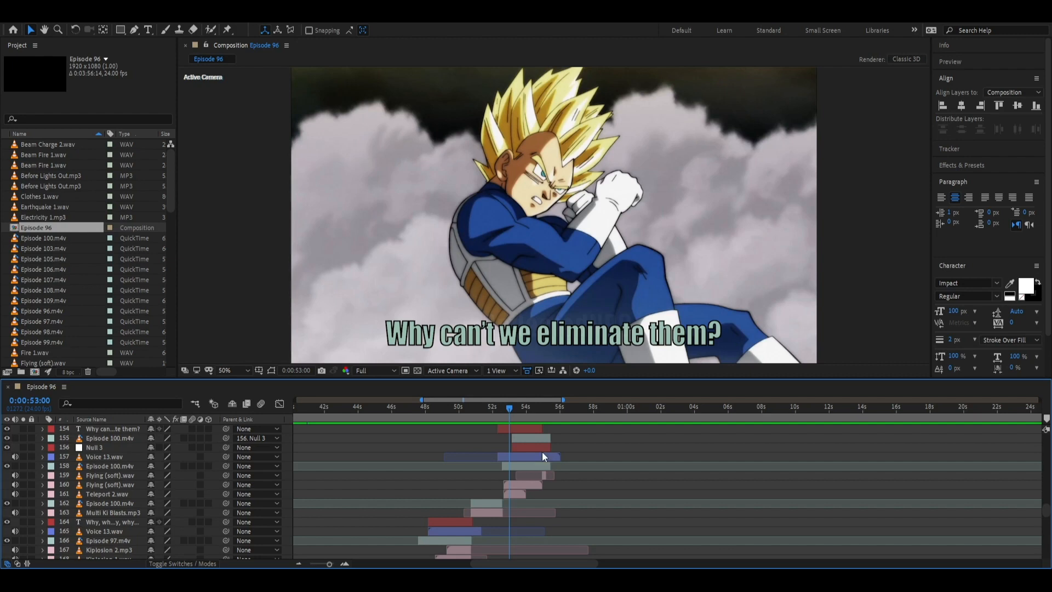
pyautogui.moveTo(540, 203)
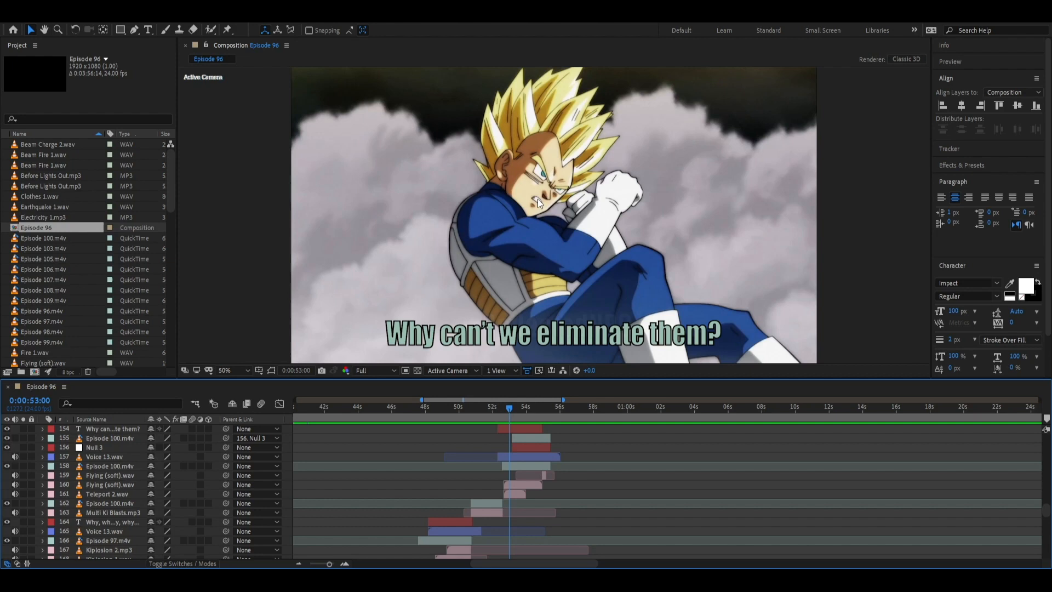
pyautogui.moveTo(533, 205)
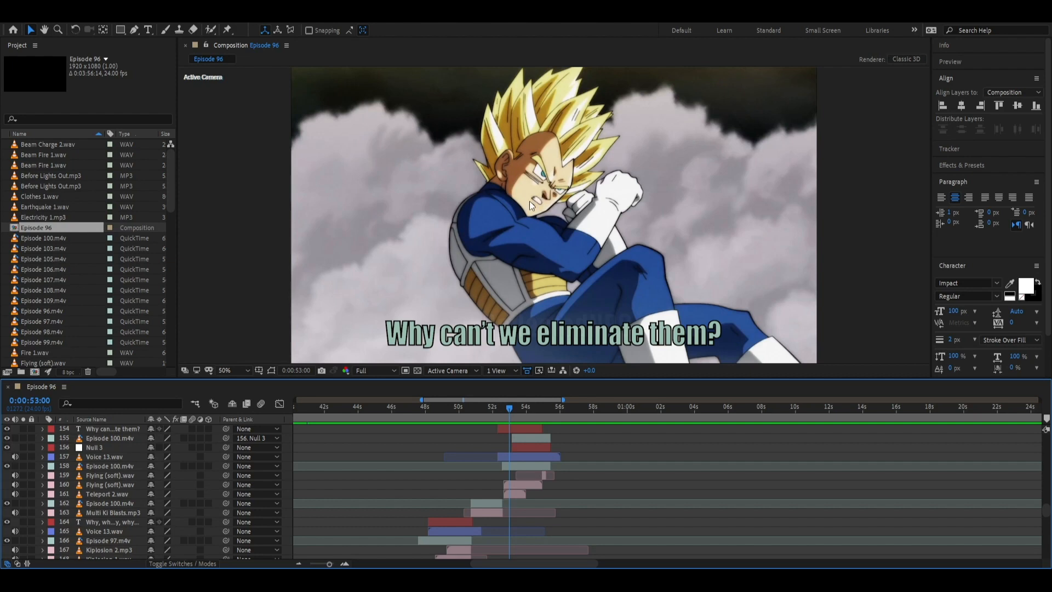
pyautogui.moveTo(519, 208)
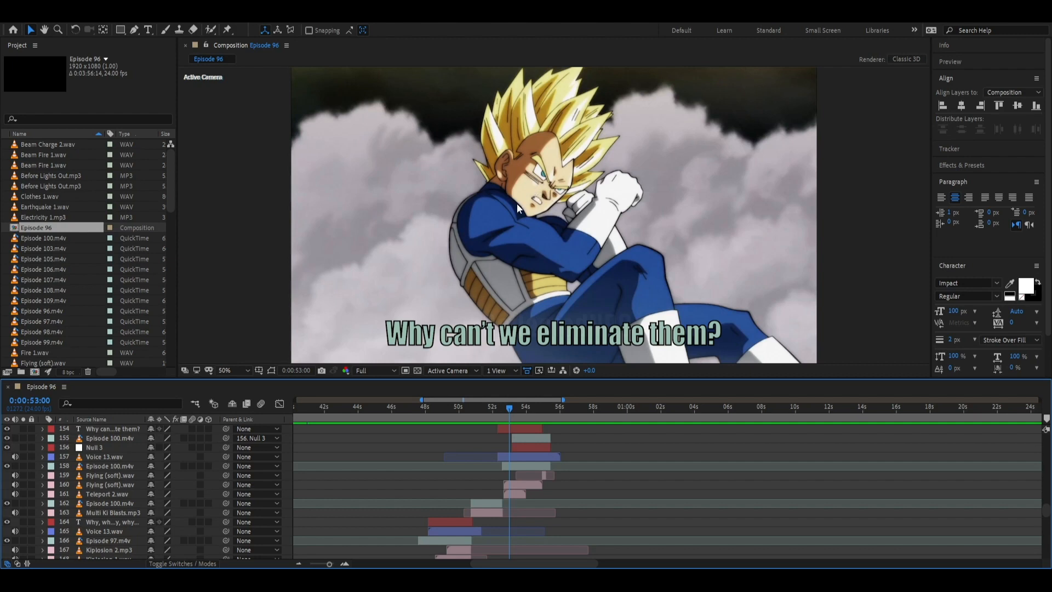
pyautogui.moveTo(540, 207)
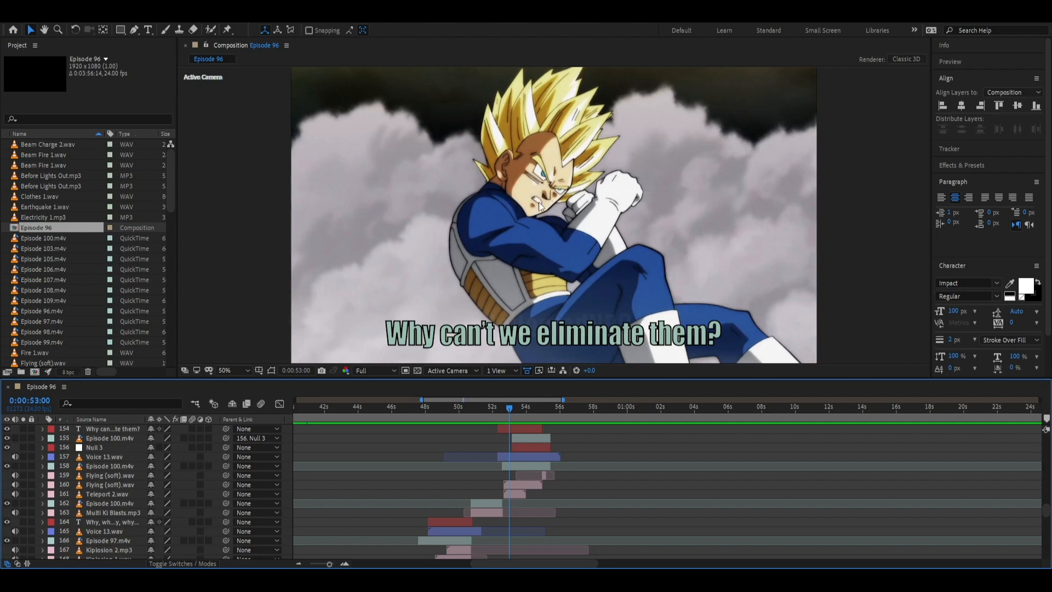
pyautogui.moveTo(449, 252)
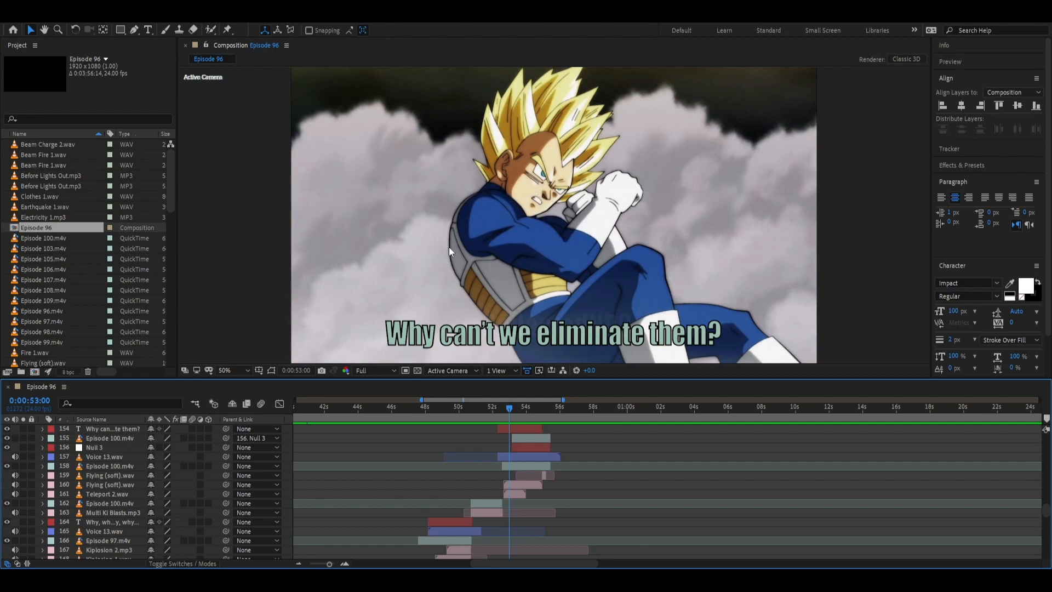
pyautogui.moveTo(414, 269)
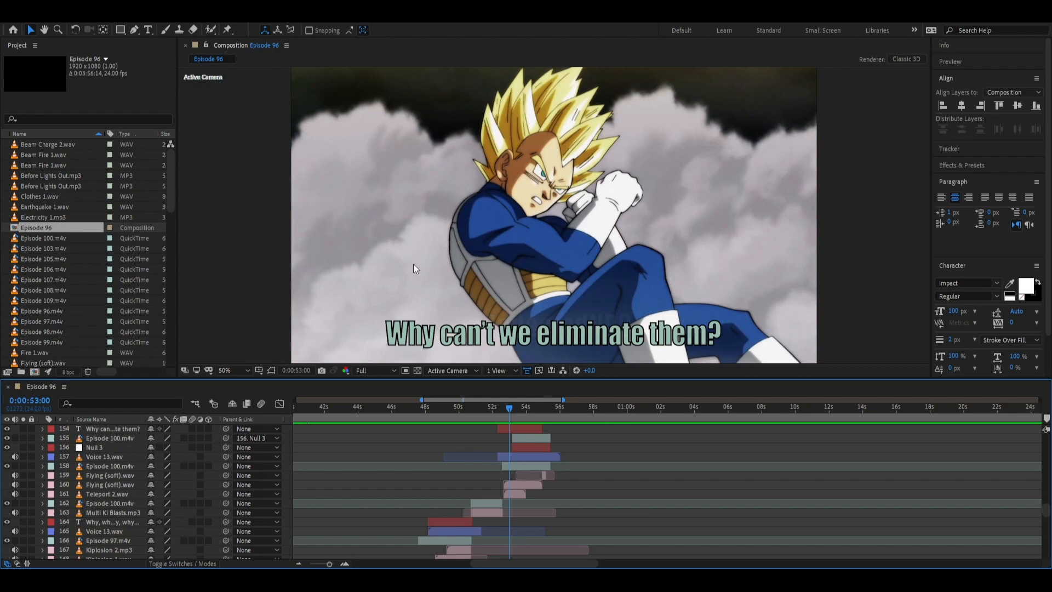
pyautogui.moveTo(510, 213)
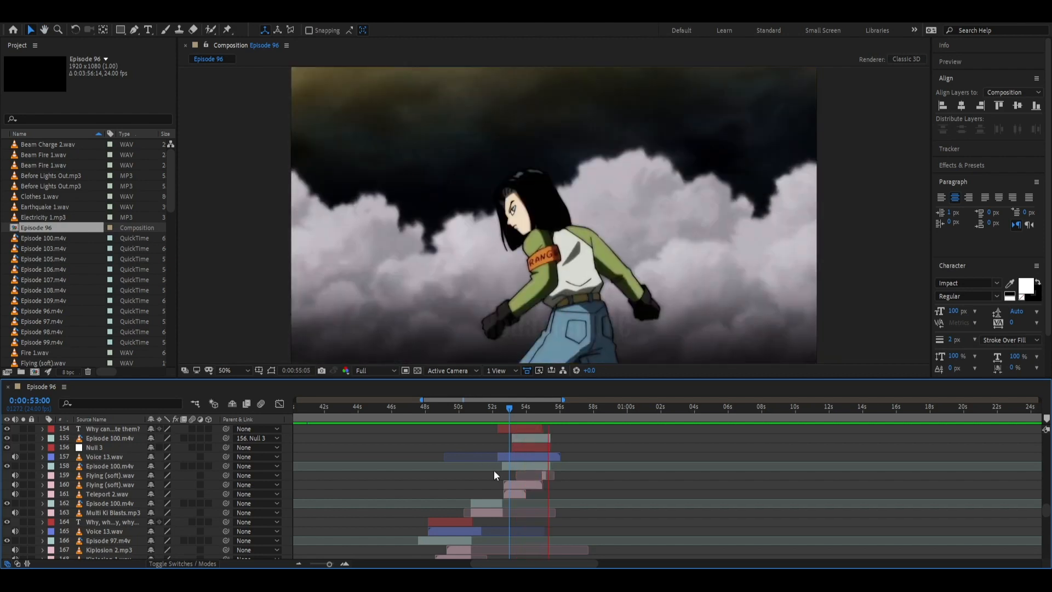
# Step: Scrub past the 'Eliminate them!' shot to the dark green-leaves scene at 0:01:04:16
pyautogui.click(551, 406)
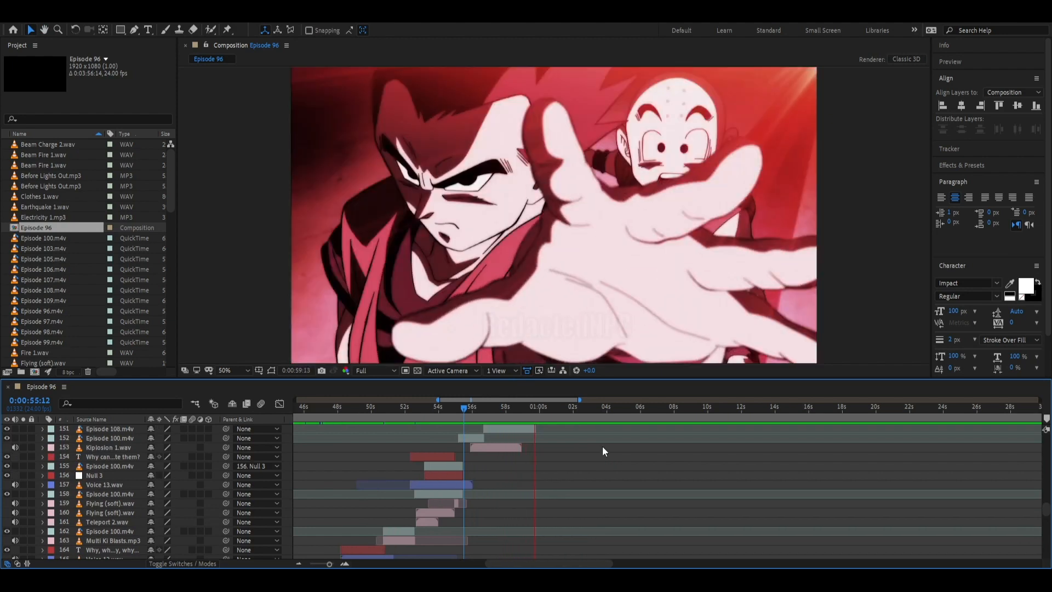
pyautogui.click(537, 407)
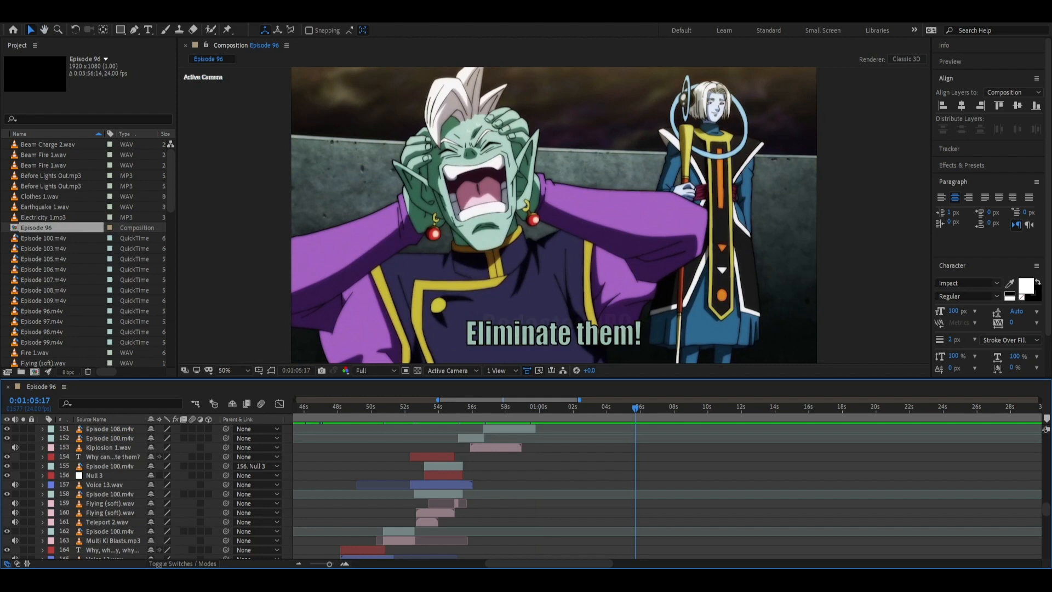
pyautogui.click(619, 406)
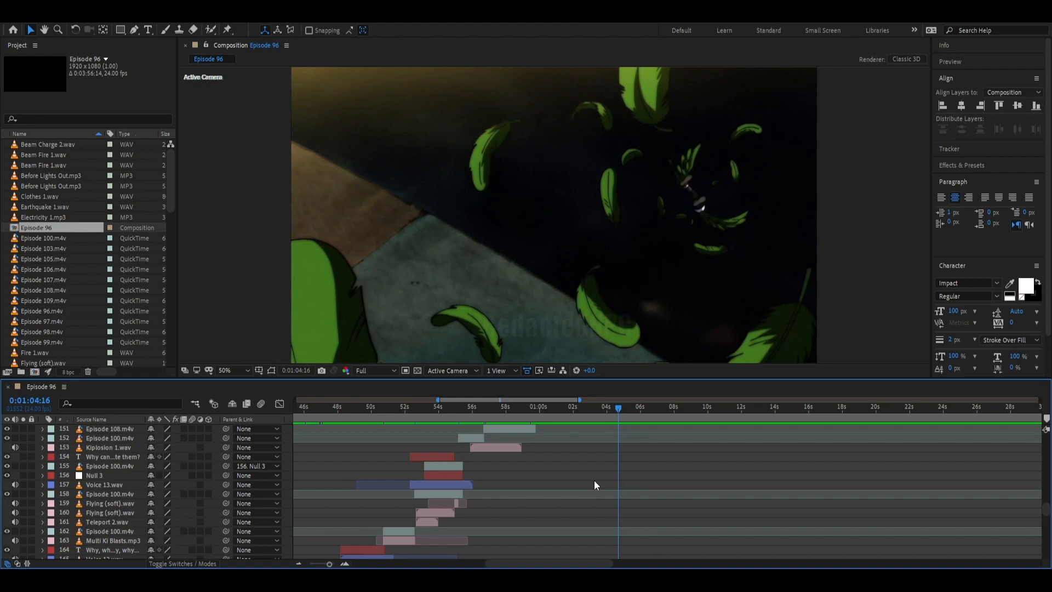
pyautogui.moveTo(590, 486)
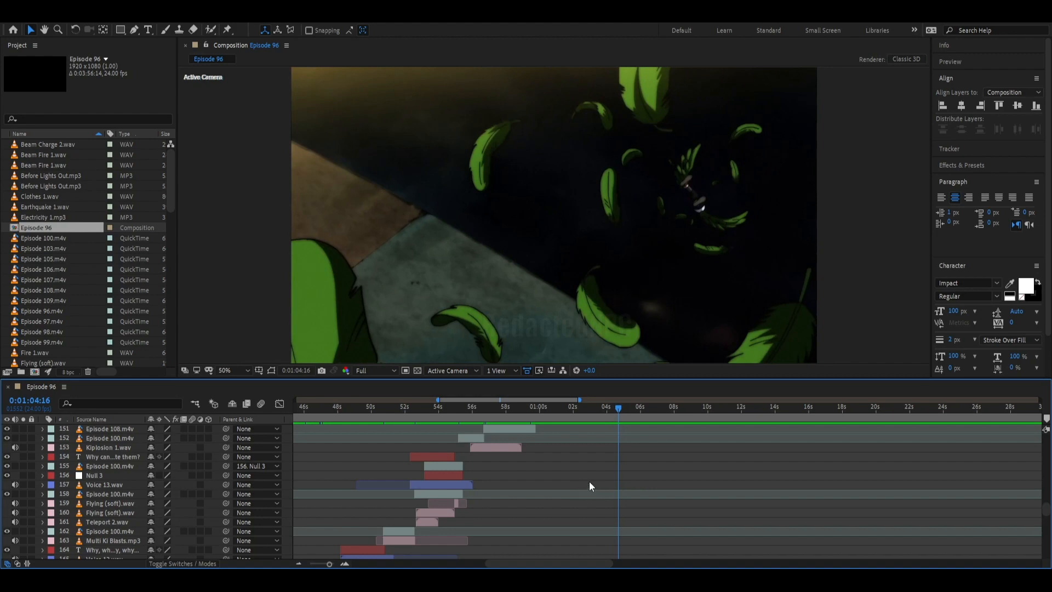
pyautogui.moveTo(667, 478)
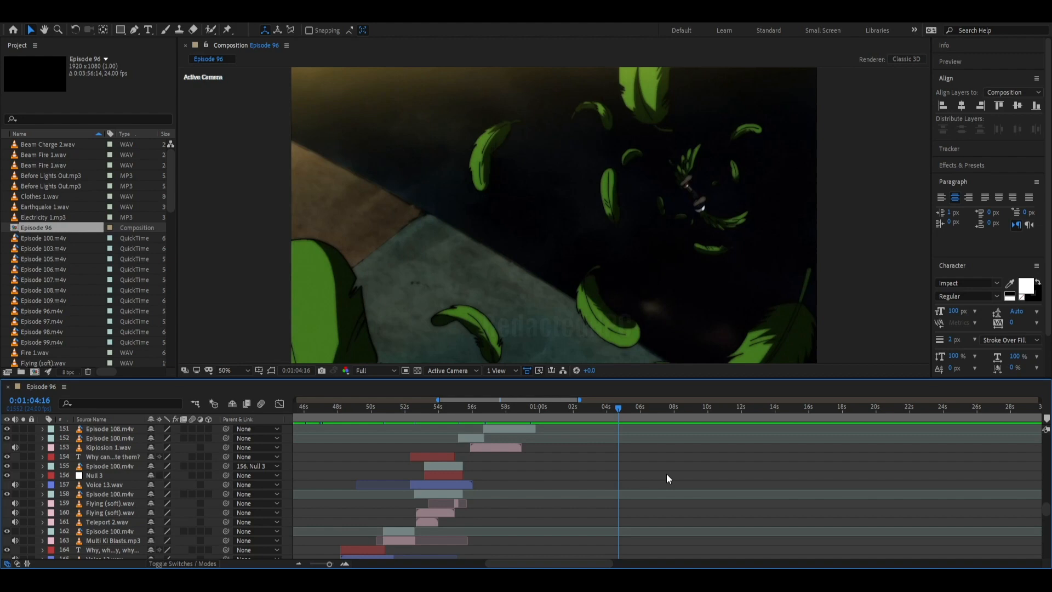
pyautogui.moveTo(675, 485)
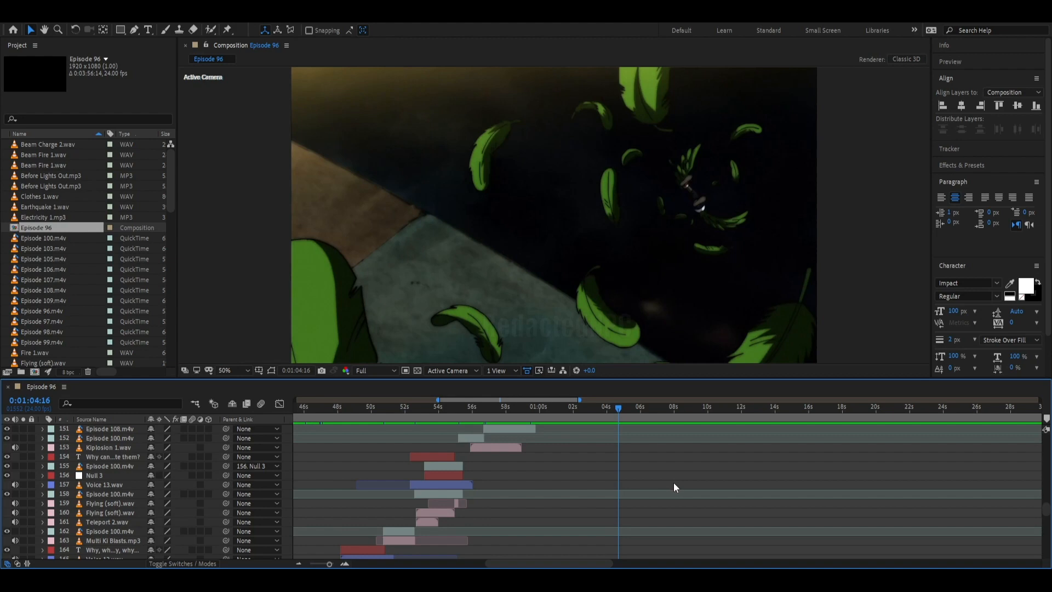
pyautogui.moveTo(657, 510)
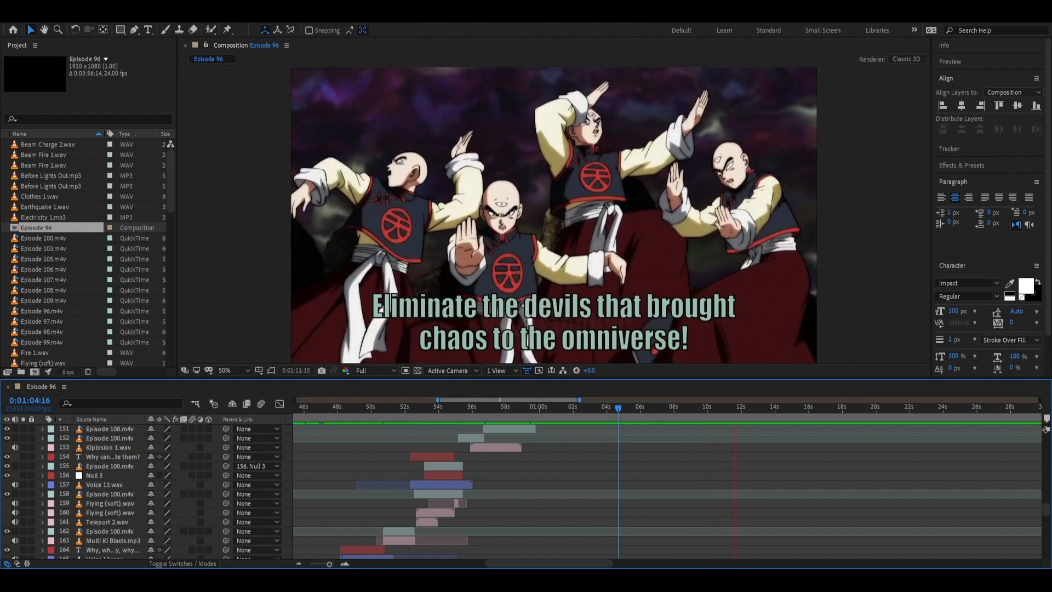
# Step: Scrub to the four fighters' omniverse-devils shot near 0:01:10:23, checking the rocky cut
pyautogui.click(737, 405)
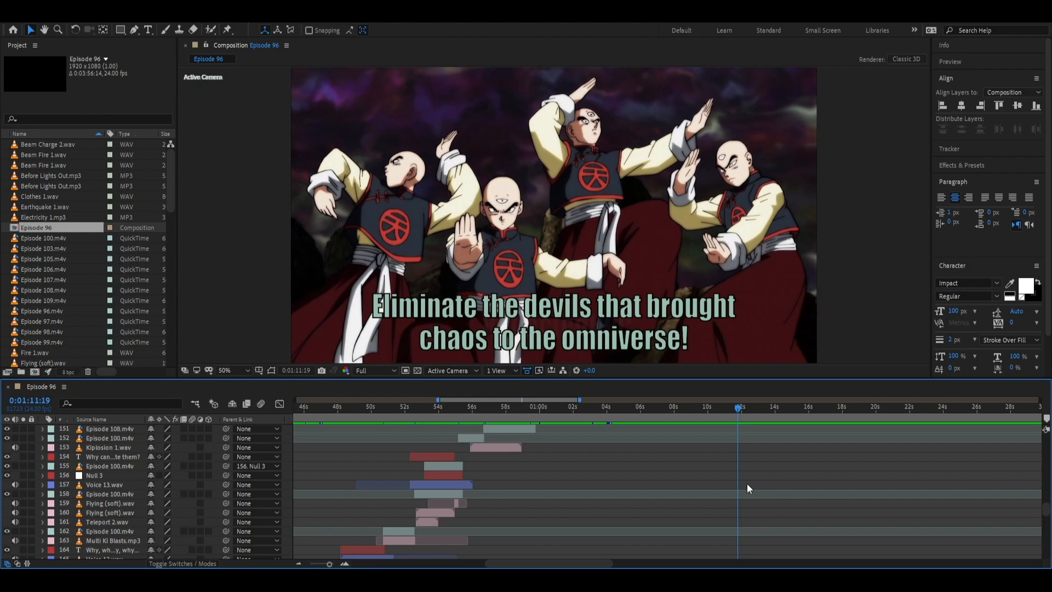
pyautogui.moveTo(699, 480)
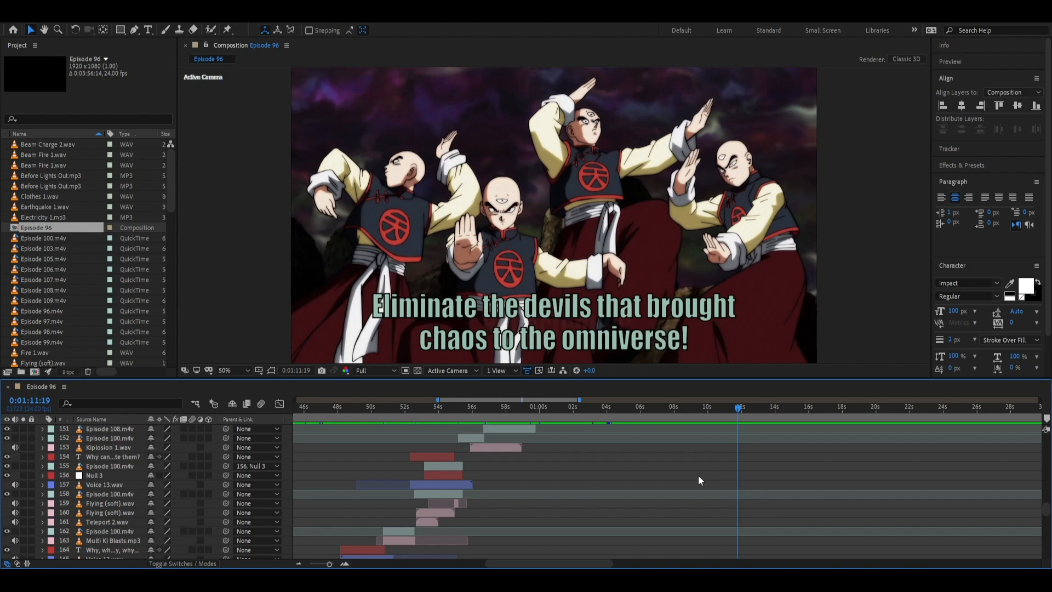
pyautogui.moveTo(683, 340)
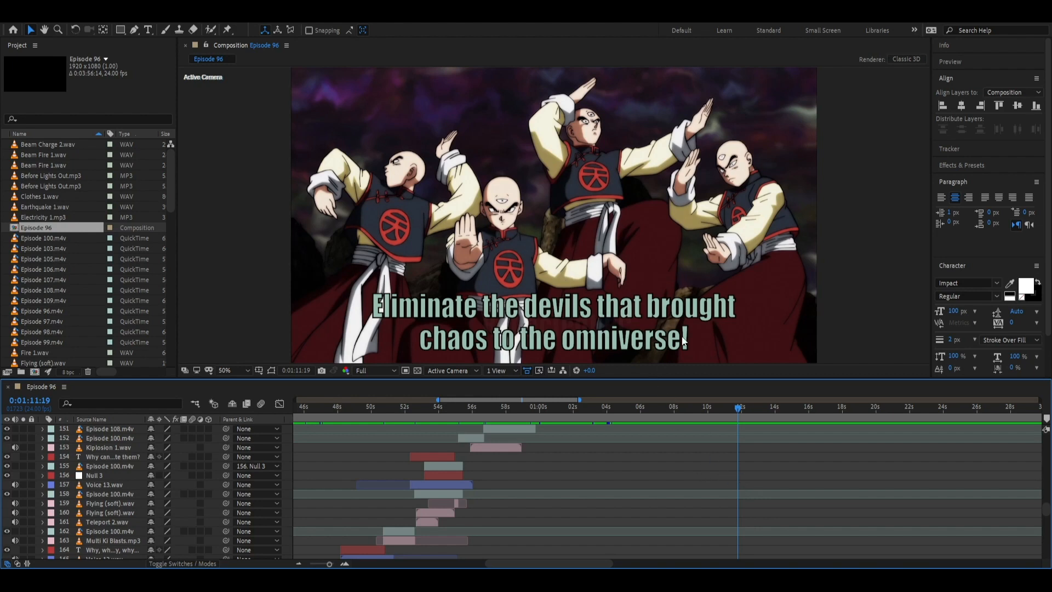
pyautogui.click(691, 407)
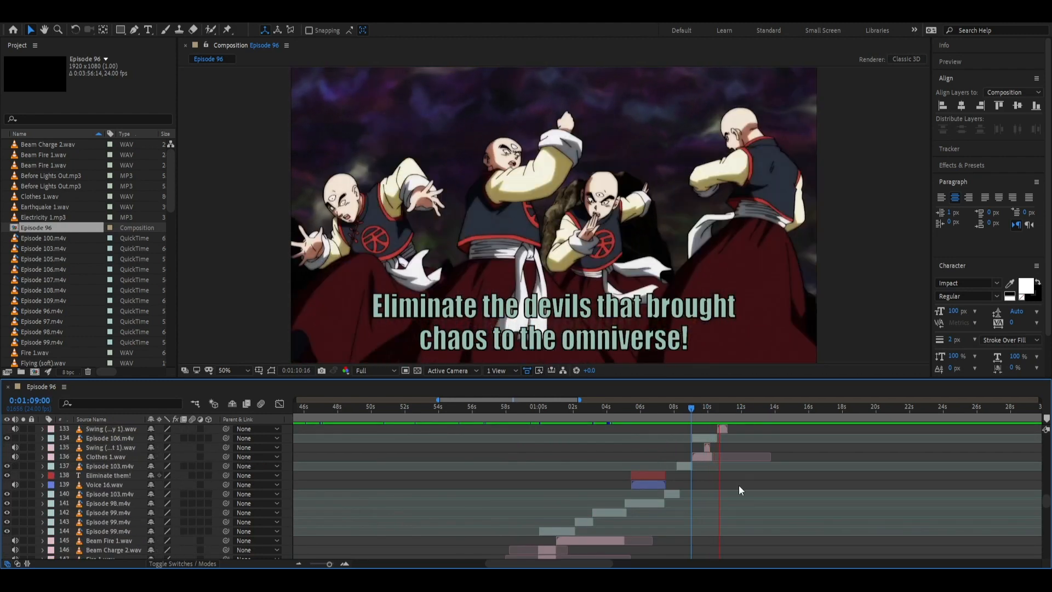
pyautogui.click(744, 406)
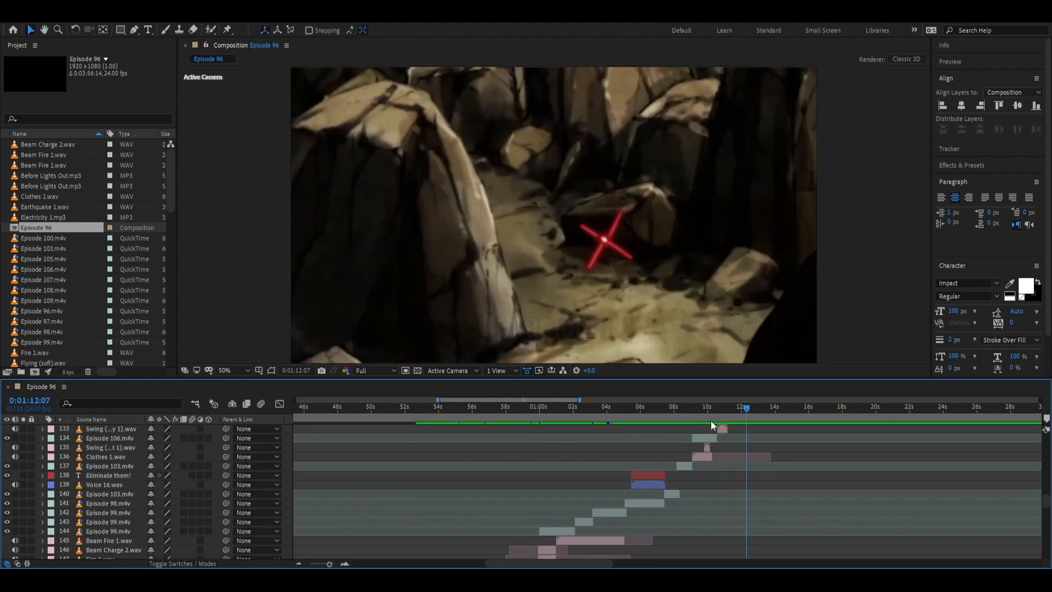
pyautogui.click(724, 407)
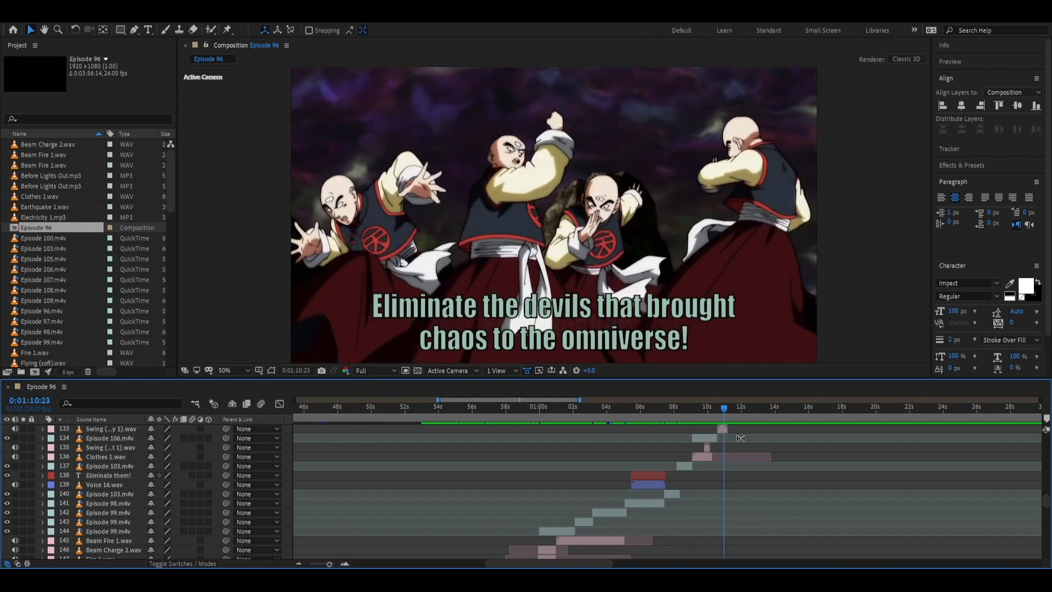
# Step: Scroll the layer stack up to the swing sound-effect layers around the 1:10 cut
pyautogui.scroll(3)
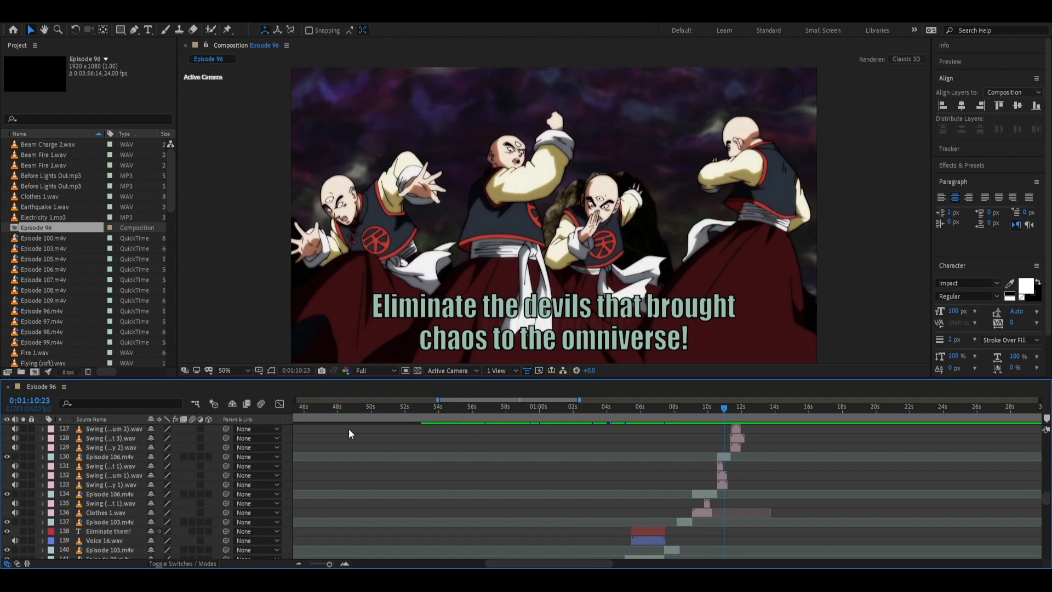
pyautogui.moveTo(736, 484)
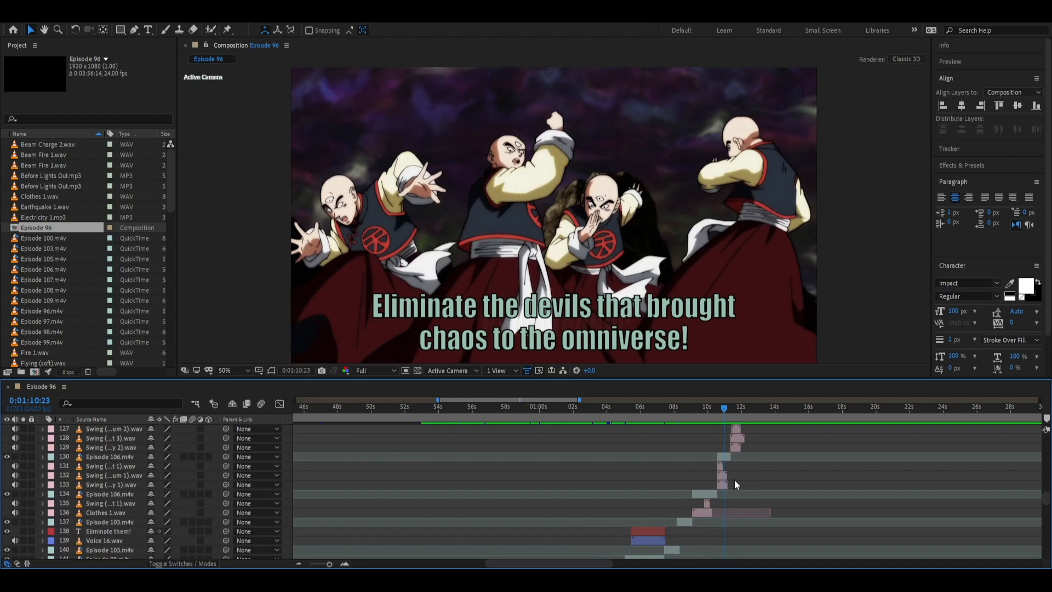
pyautogui.moveTo(780, 486)
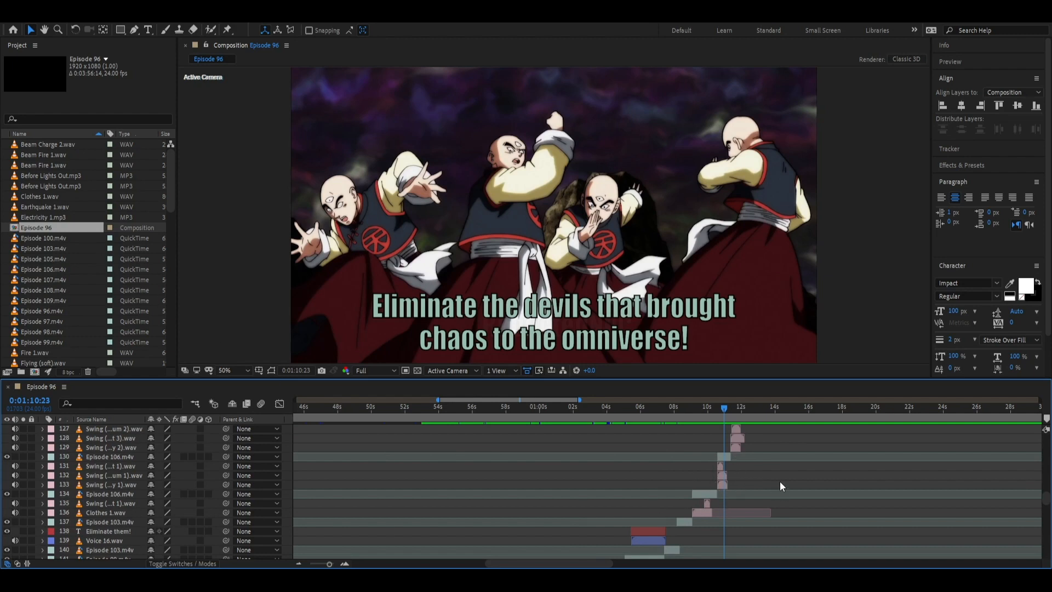
pyautogui.moveTo(741, 474)
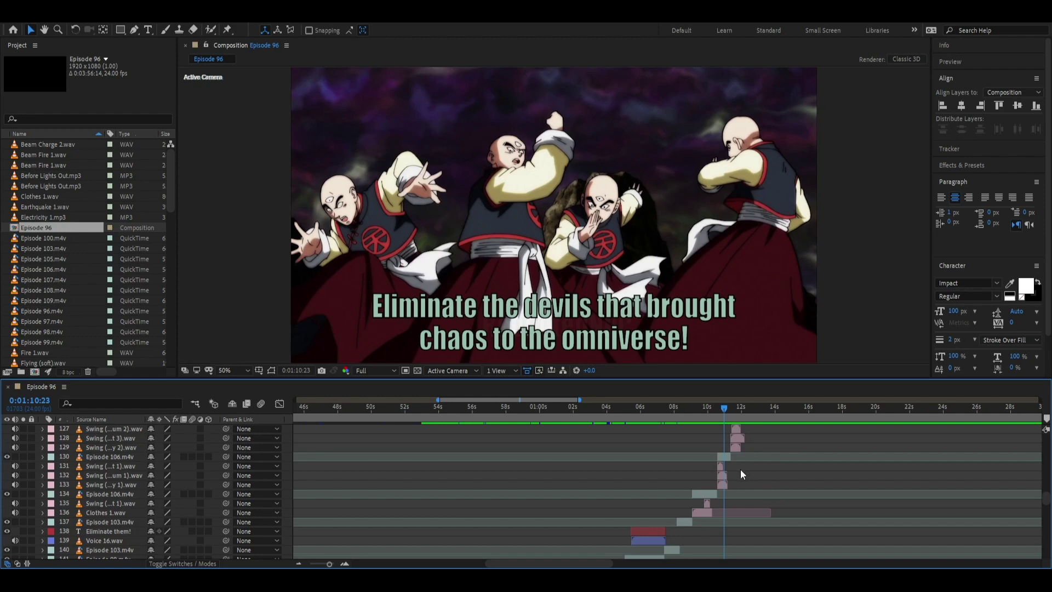
pyautogui.moveTo(753, 484)
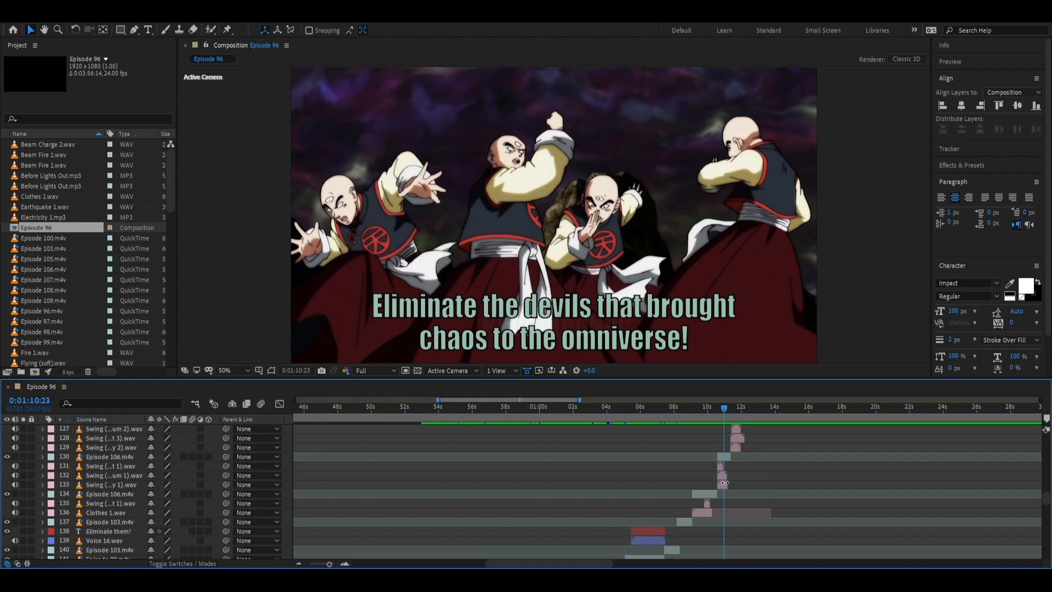
pyautogui.moveTo(734, 481)
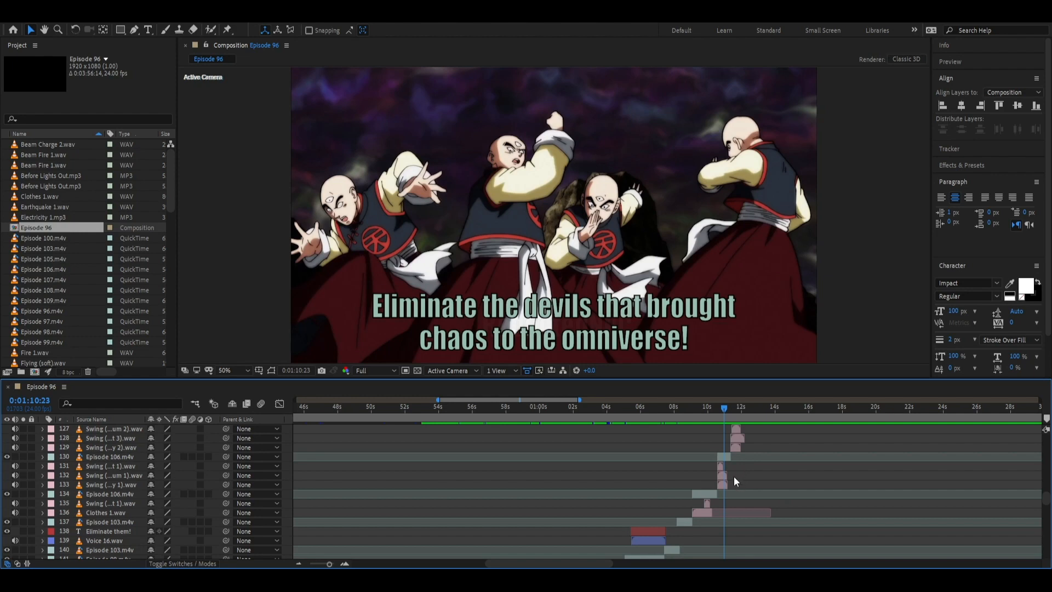
pyautogui.moveTo(774, 490)
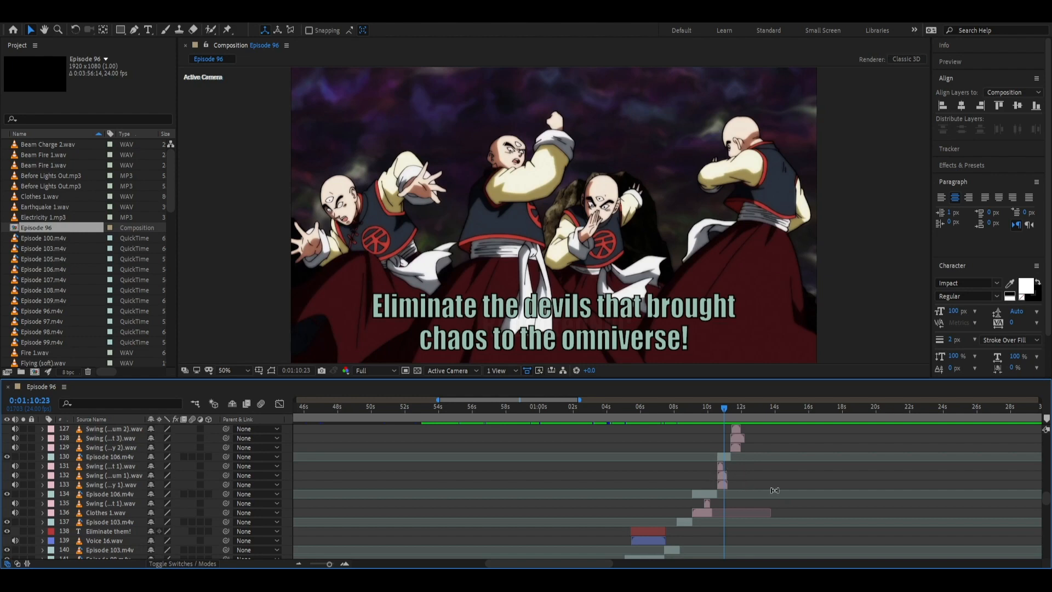
pyautogui.moveTo(762, 491)
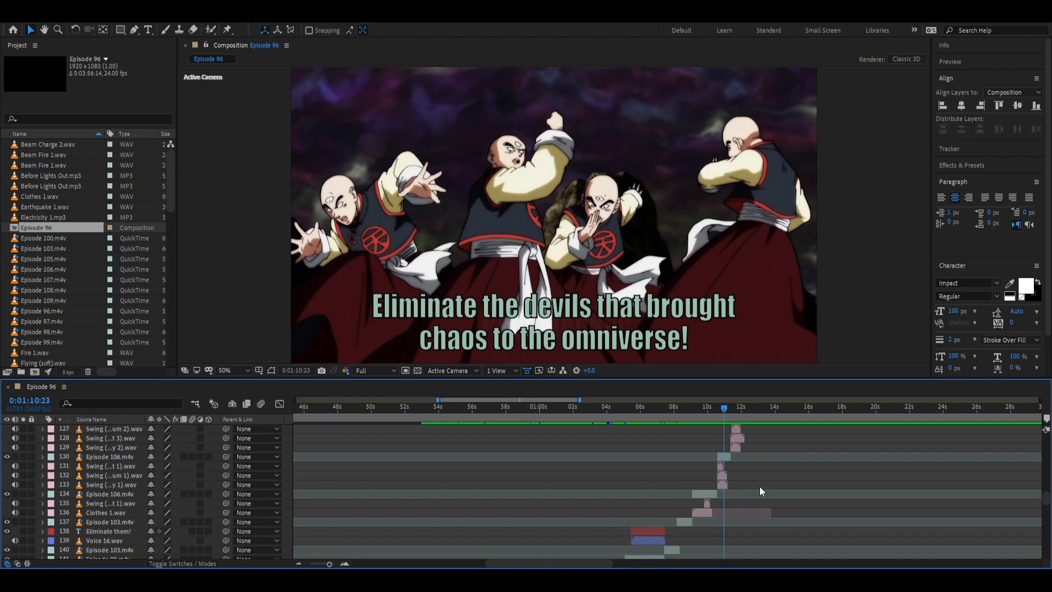
pyautogui.moveTo(749, 487)
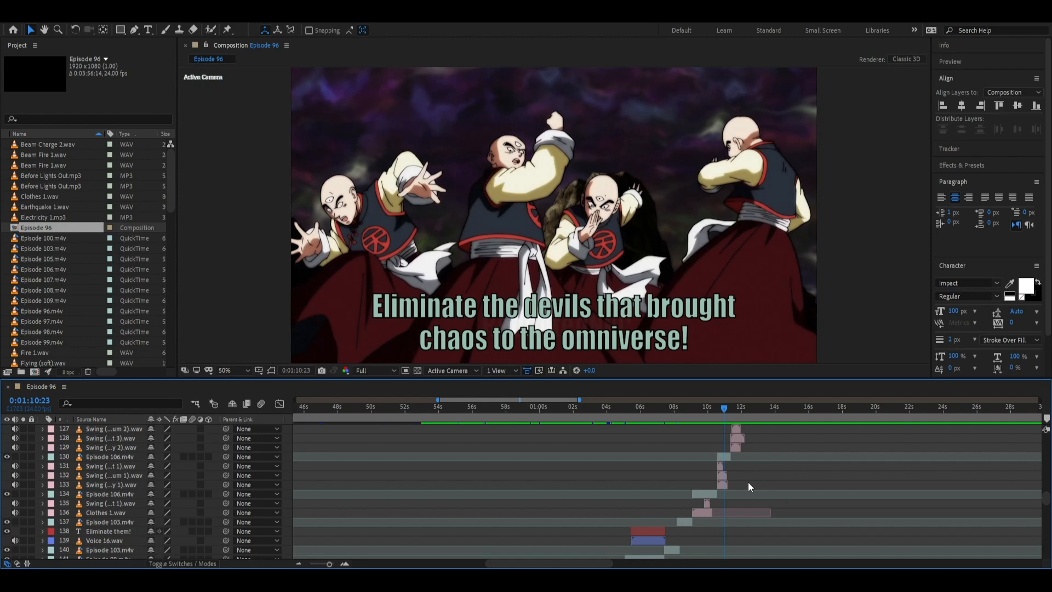
pyautogui.moveTo(753, 487)
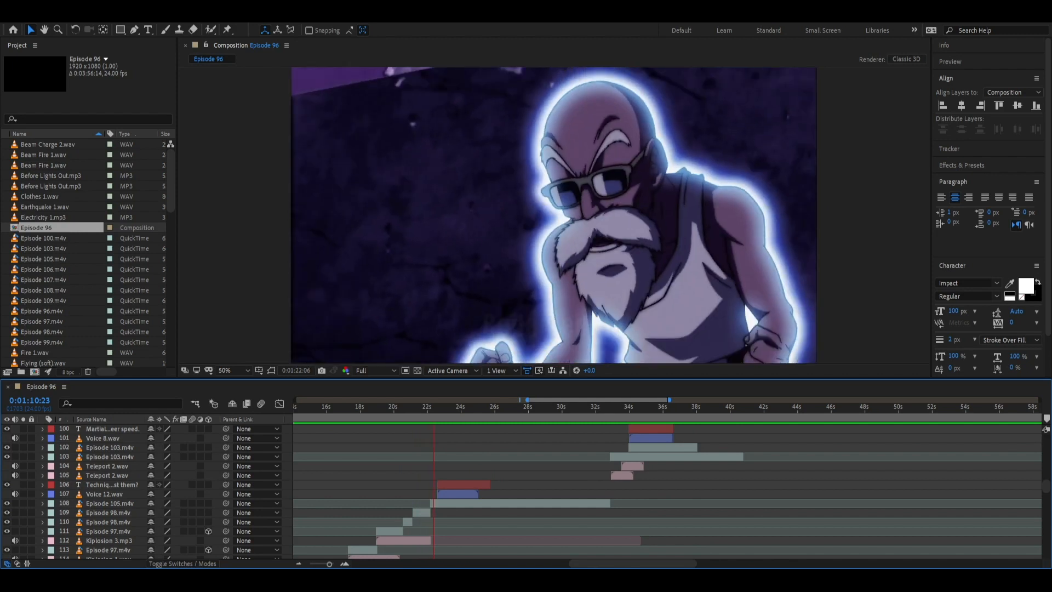
# Step: Preview through the green subtitle shot to the arms-raised master at about 1:32
pyautogui.click(470, 406)
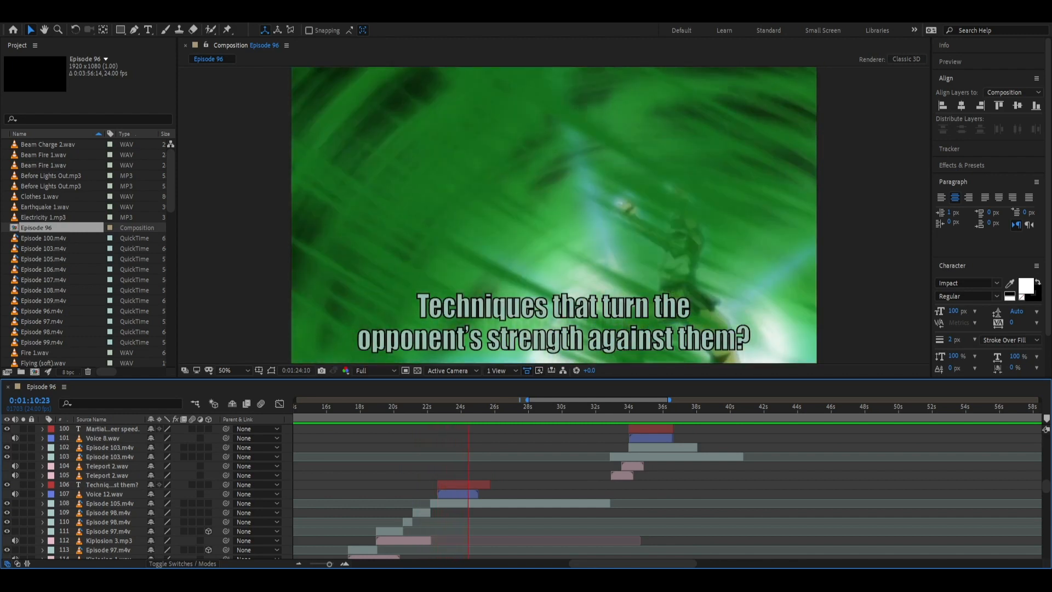
pyautogui.click(472, 406)
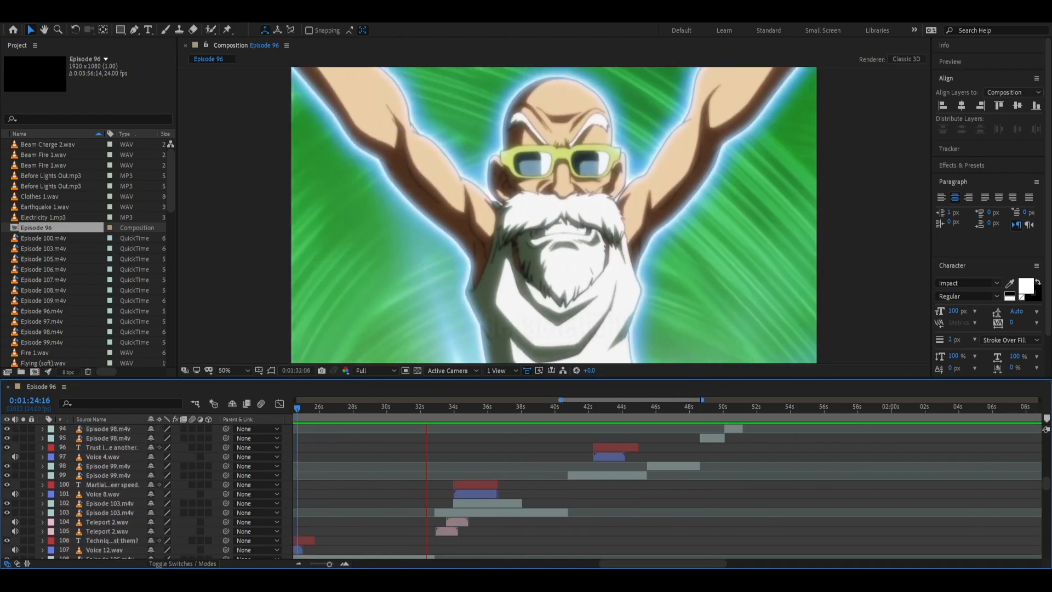
# Step: Preview past the orange-gi close-up to the 'Trust in one another.' shot near 1:43
pyautogui.click(460, 406)
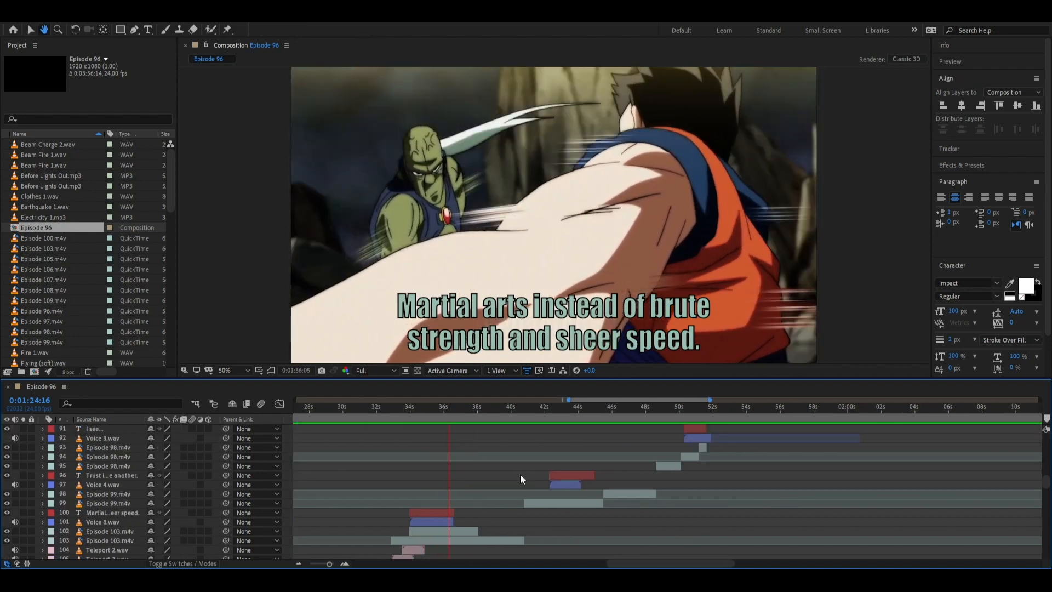
pyautogui.click(445, 406)
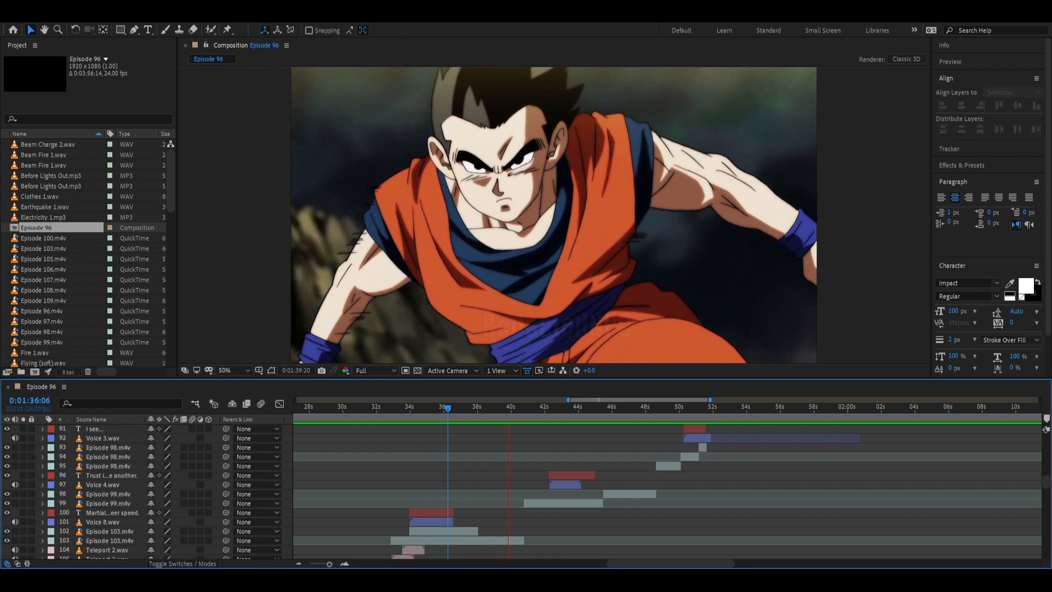
pyautogui.click(542, 406)
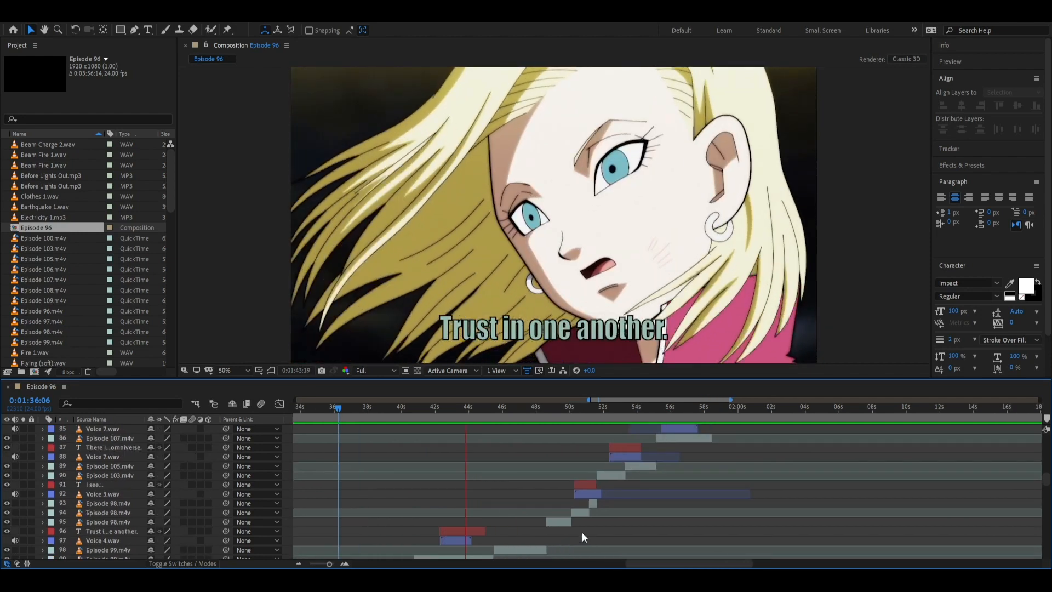
# Step: Preview onward to the purple eye close-up captioned 'I see...' at about 1:50
pyautogui.click(472, 406)
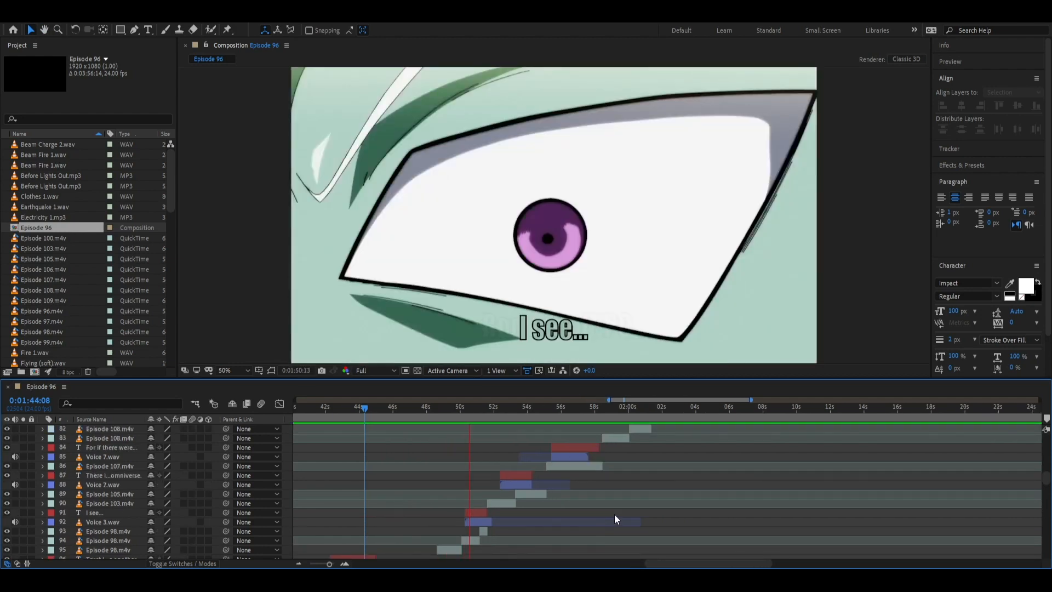
# Step: Scrub past the fire shot to the closed-eyed white-haired figure near 2:10
pyautogui.click(493, 406)
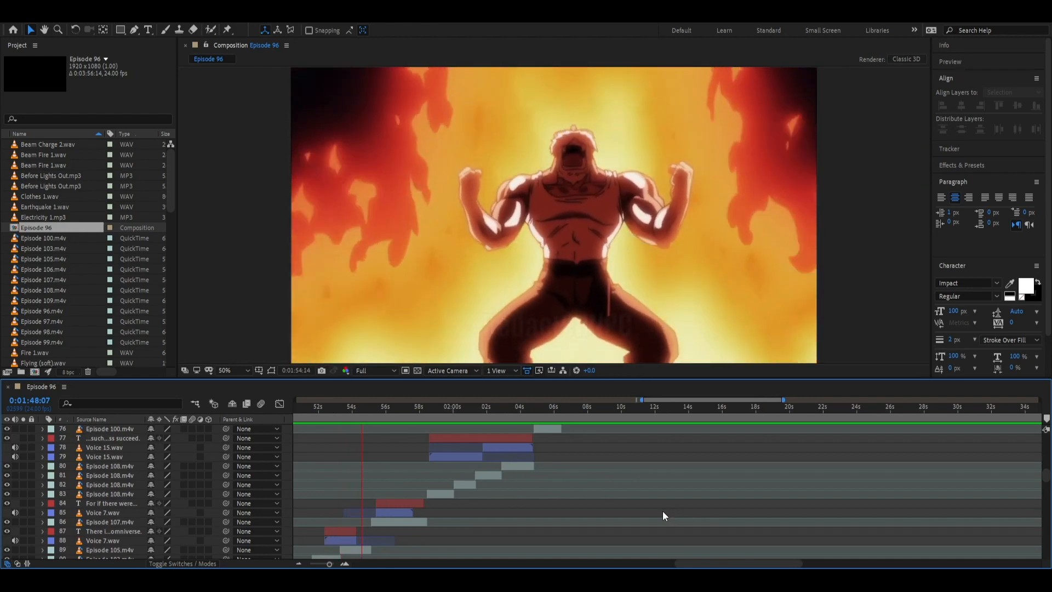
pyautogui.click(397, 409)
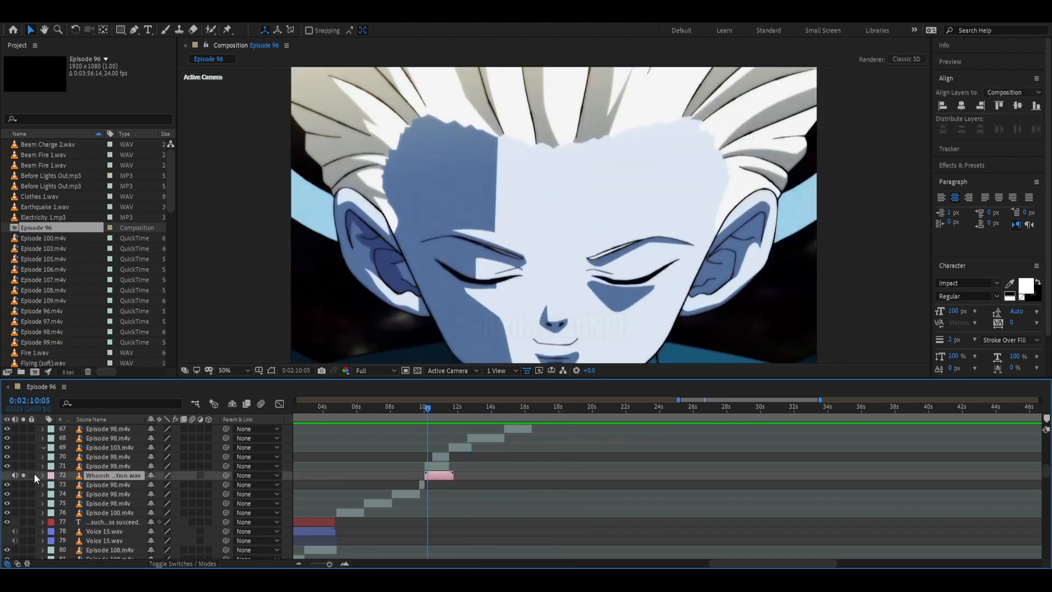
# Step: Move the playhead to about 2:11, where the white-haired figure opens lavender eyes
pyautogui.click(404, 406)
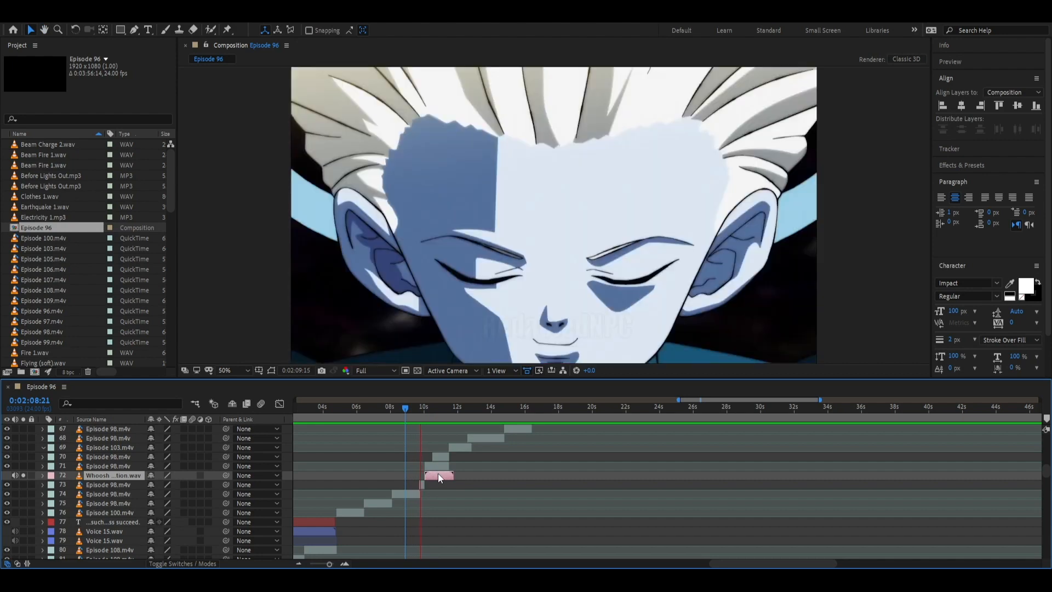
pyautogui.click(443, 406)
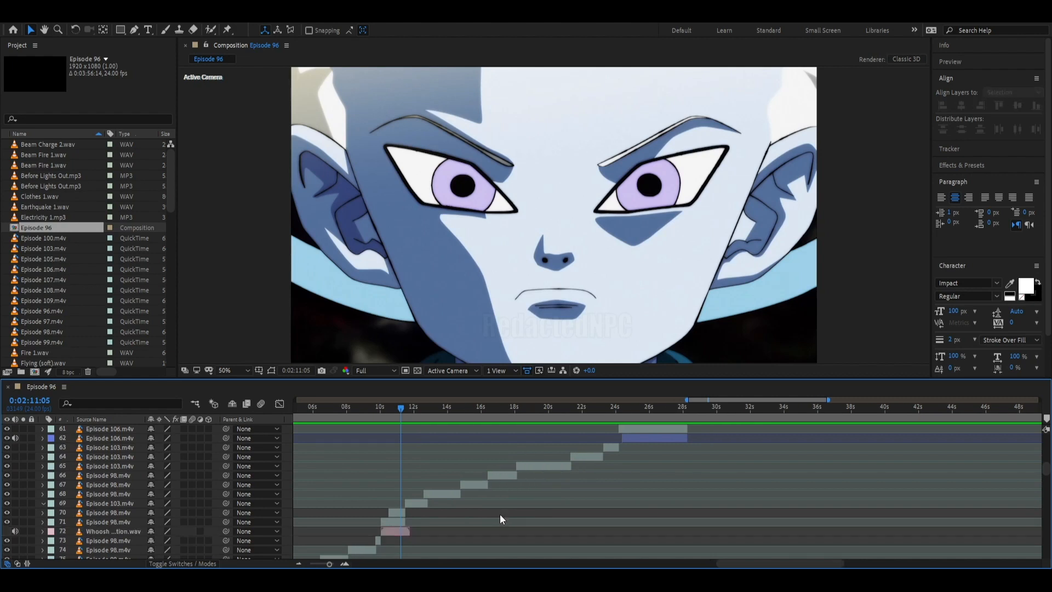
pyautogui.moveTo(489, 514)
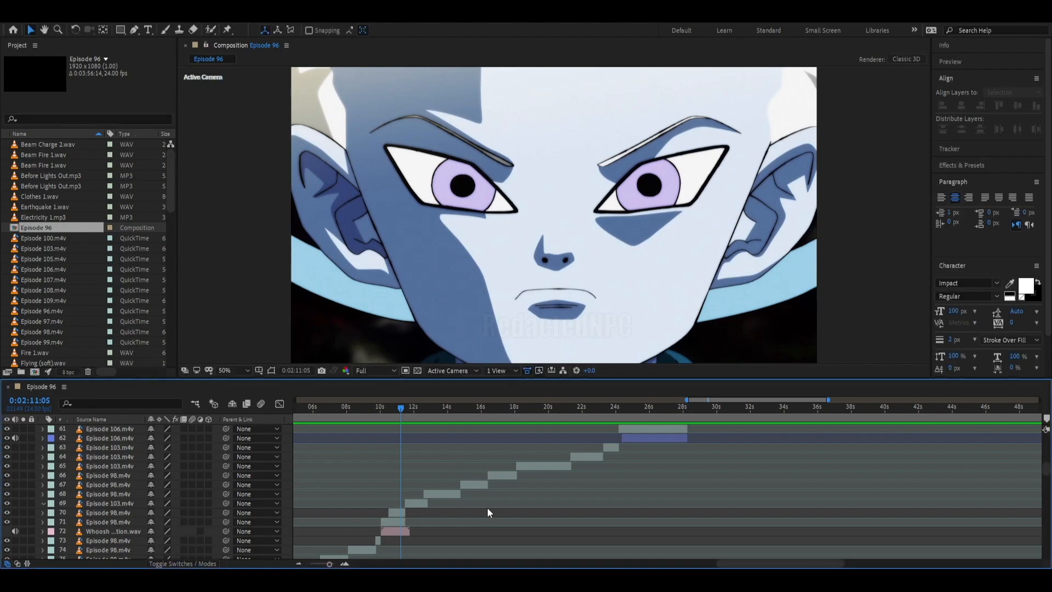
pyautogui.moveTo(481, 544)
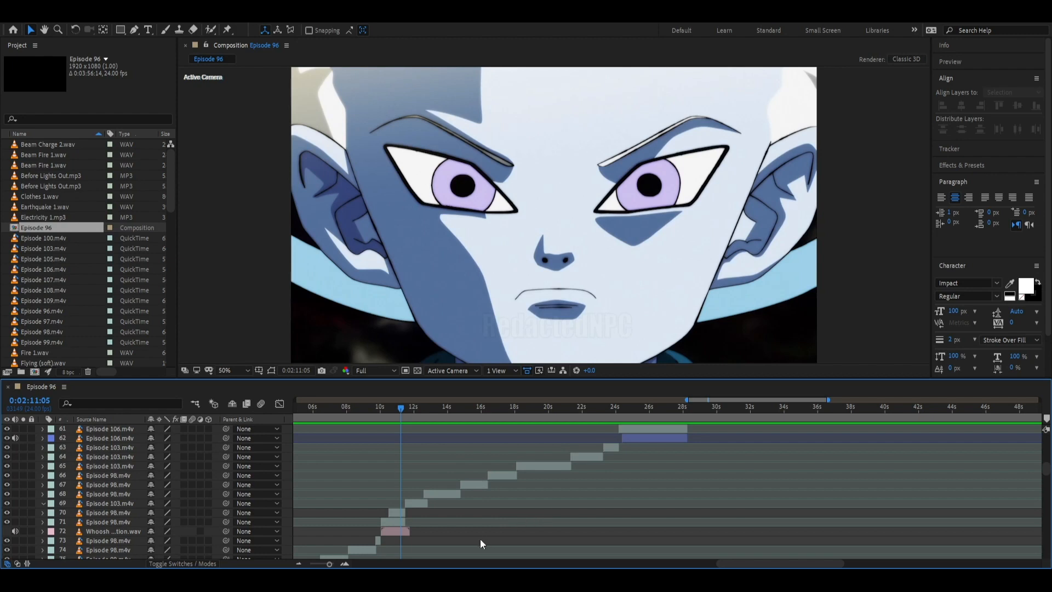
pyautogui.moveTo(477, 547)
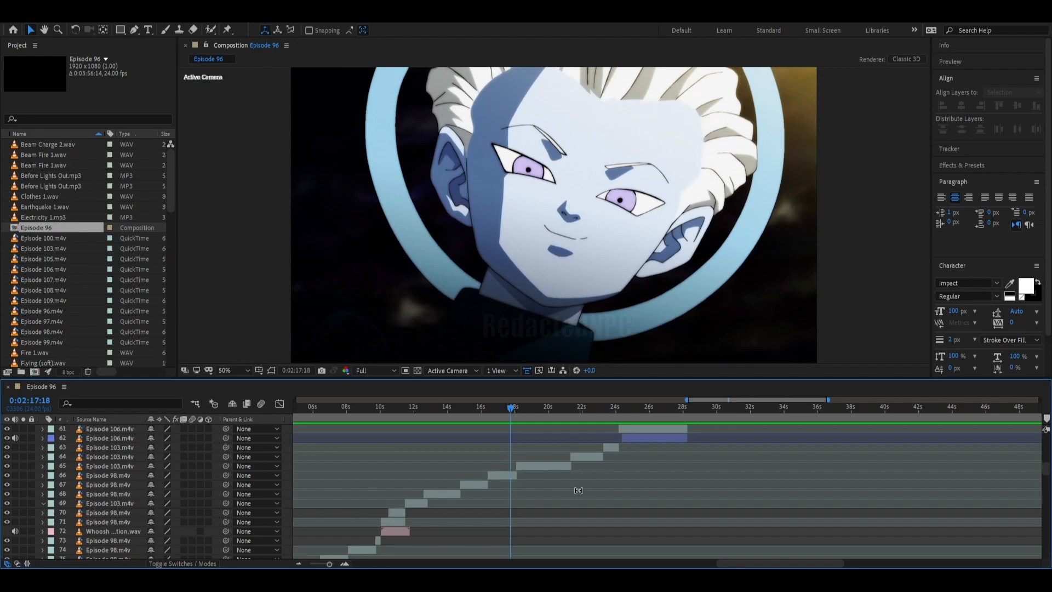
pyautogui.moveTo(617, 500)
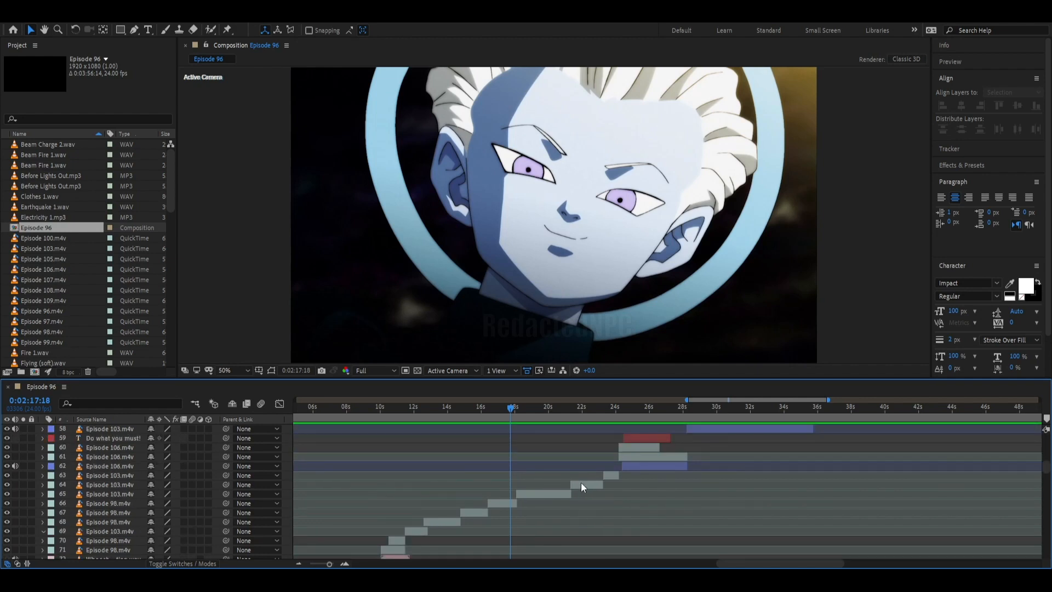
# Step: Scroll up to the dialogue text layers and reach the tearful 'I... want to go home...' shot
pyautogui.scroll(3)
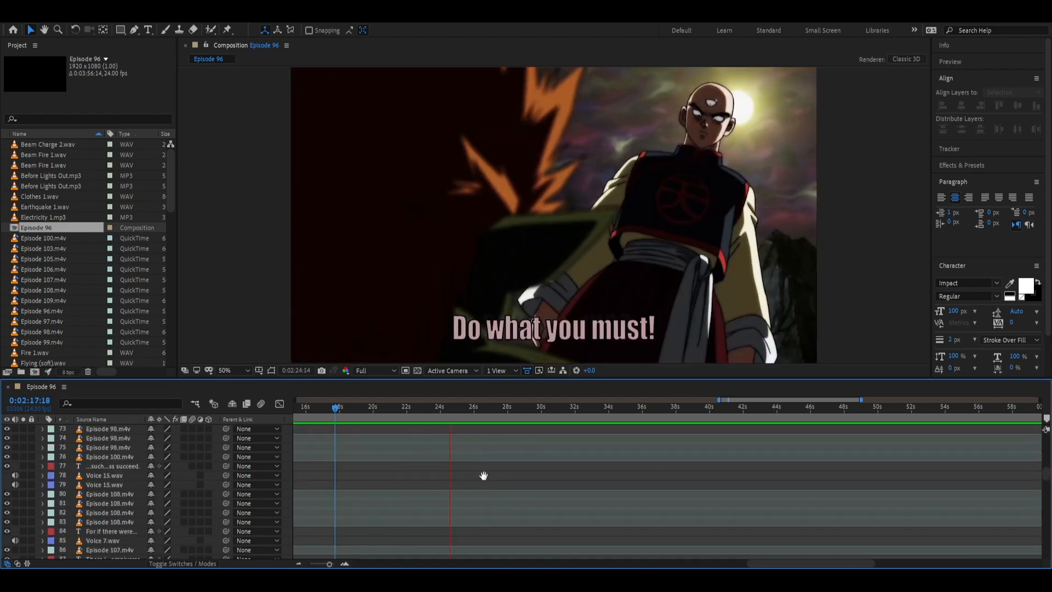
pyautogui.click(451, 407)
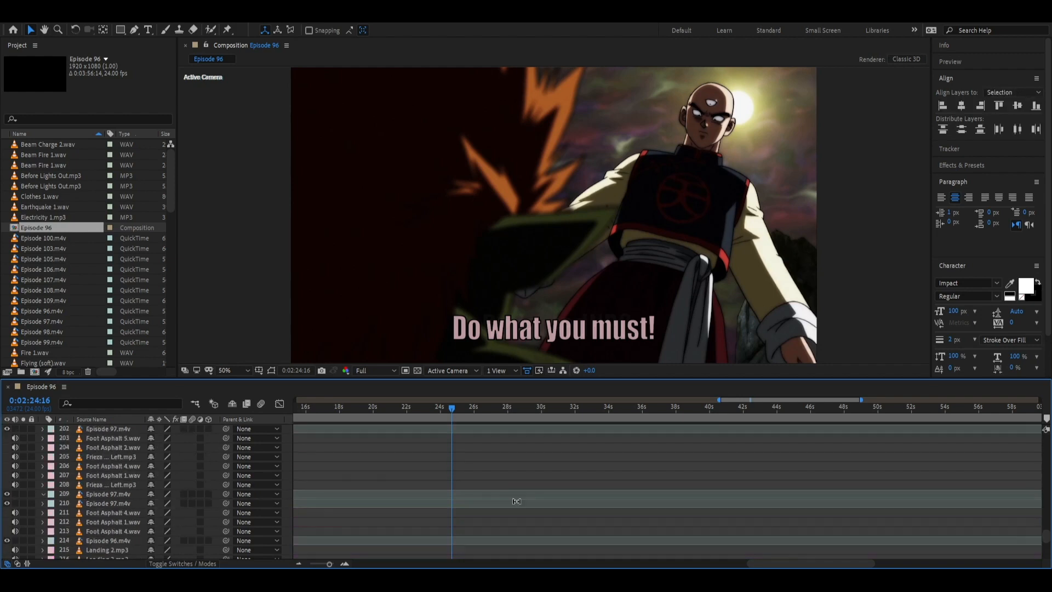
pyautogui.scroll(3)
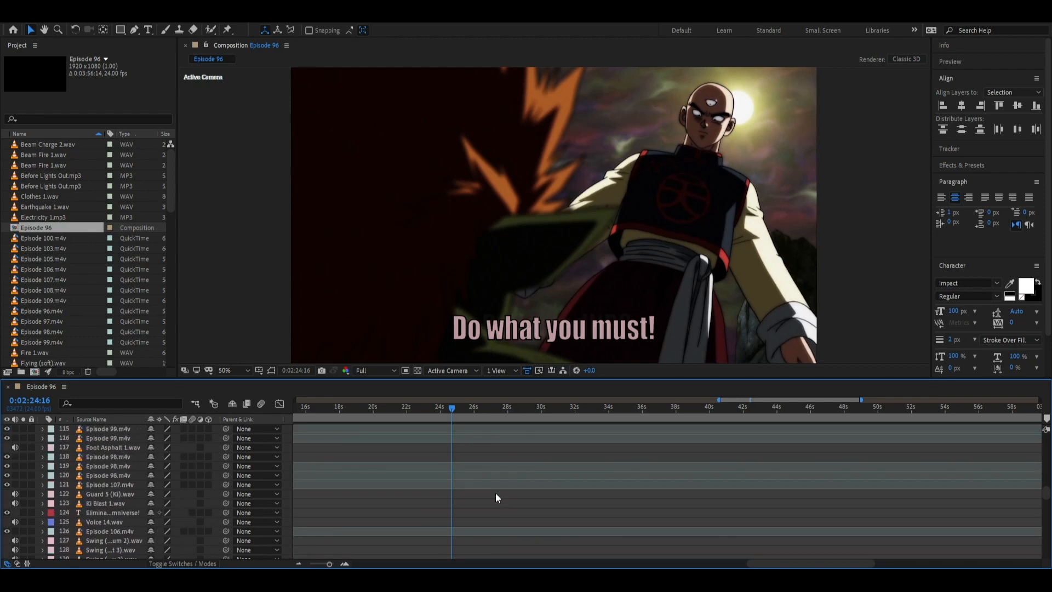
pyautogui.scroll(3)
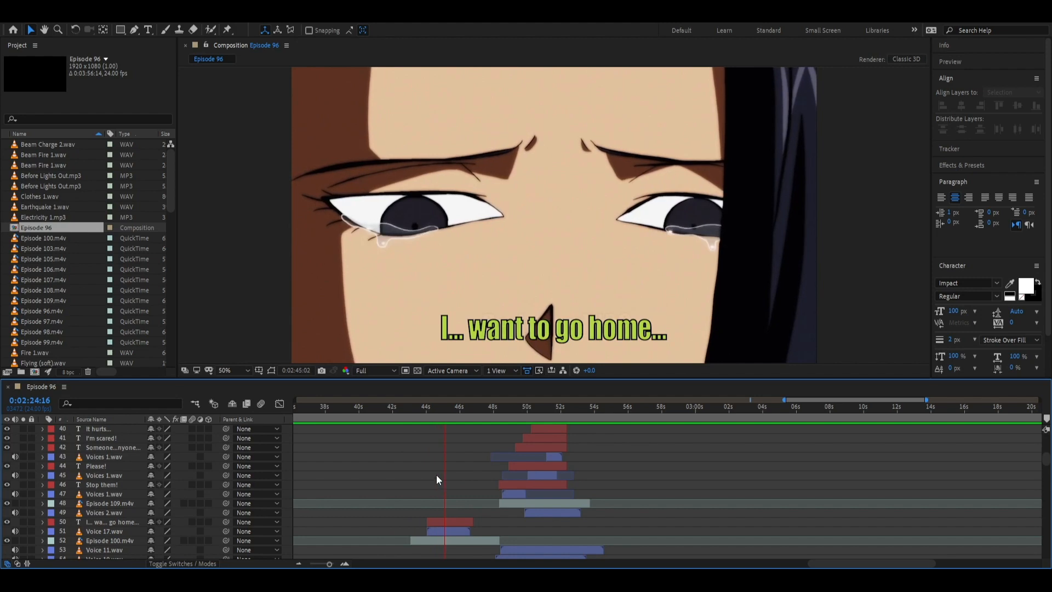
# Step: Jump to about 2:45:19, the yellow boots shot still captioned 'I... want to go home...'
pyautogui.click(456, 406)
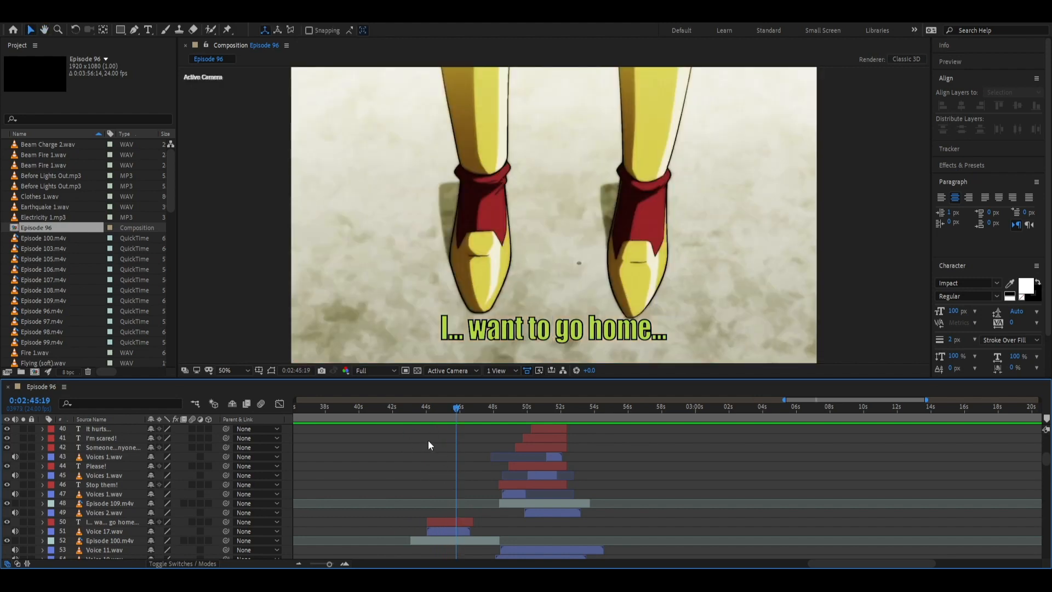
pyautogui.moveTo(398, 454)
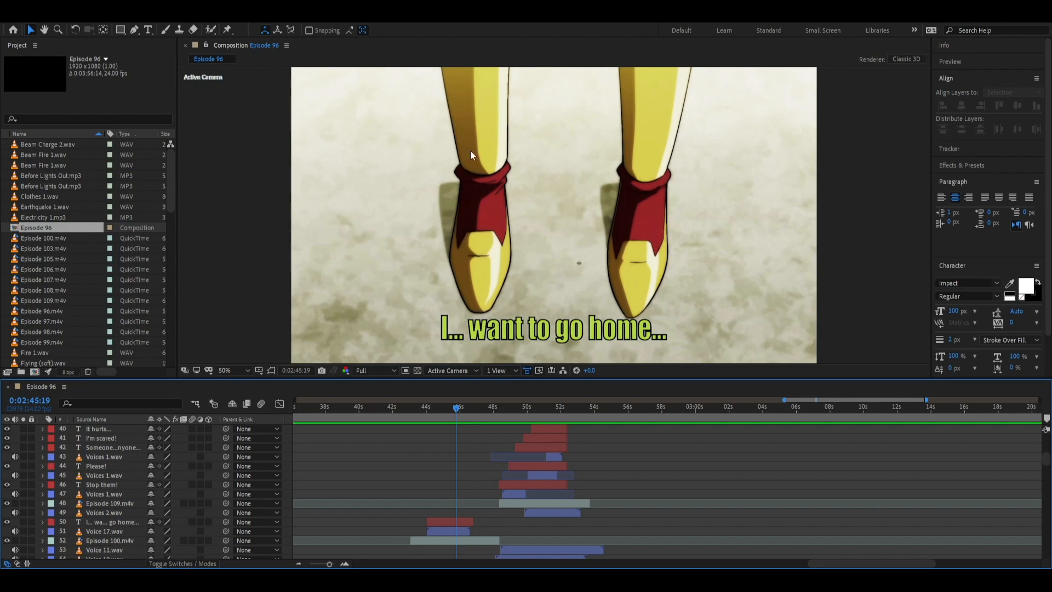
pyautogui.moveTo(392, 171)
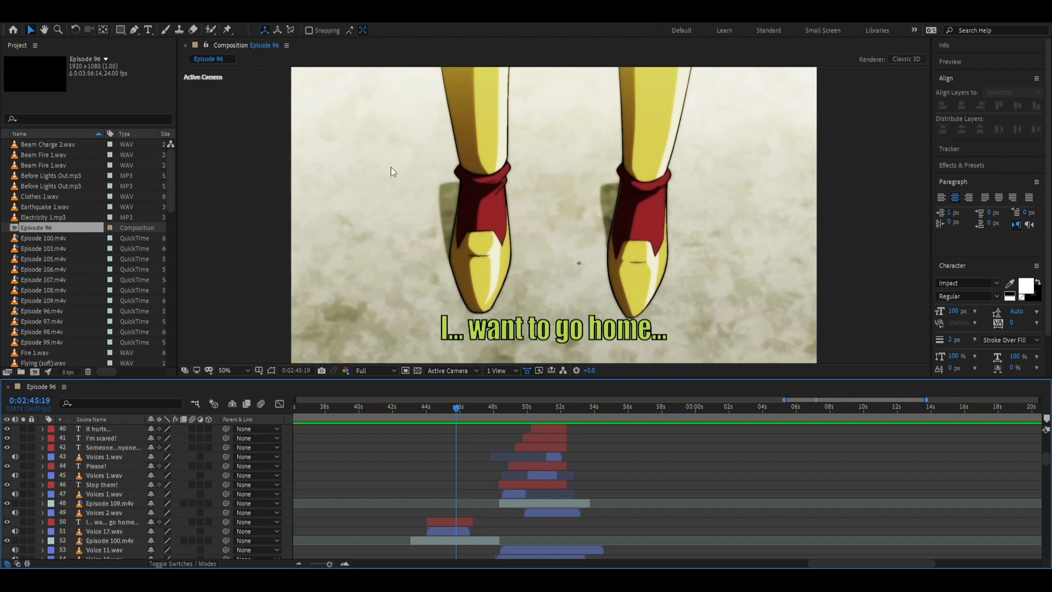
pyautogui.moveTo(436, 470)
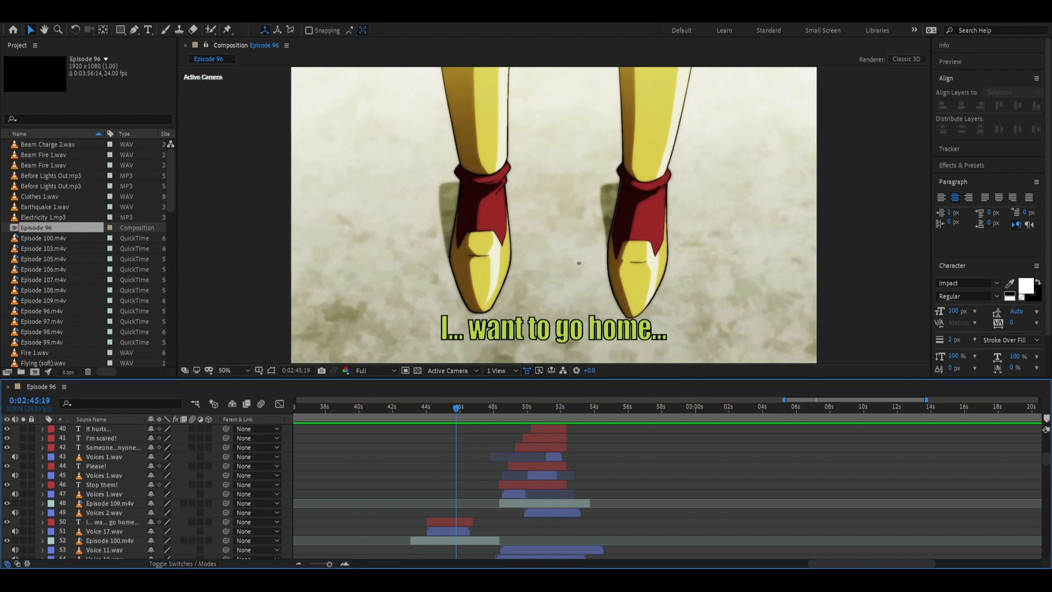
pyautogui.moveTo(413, 483)
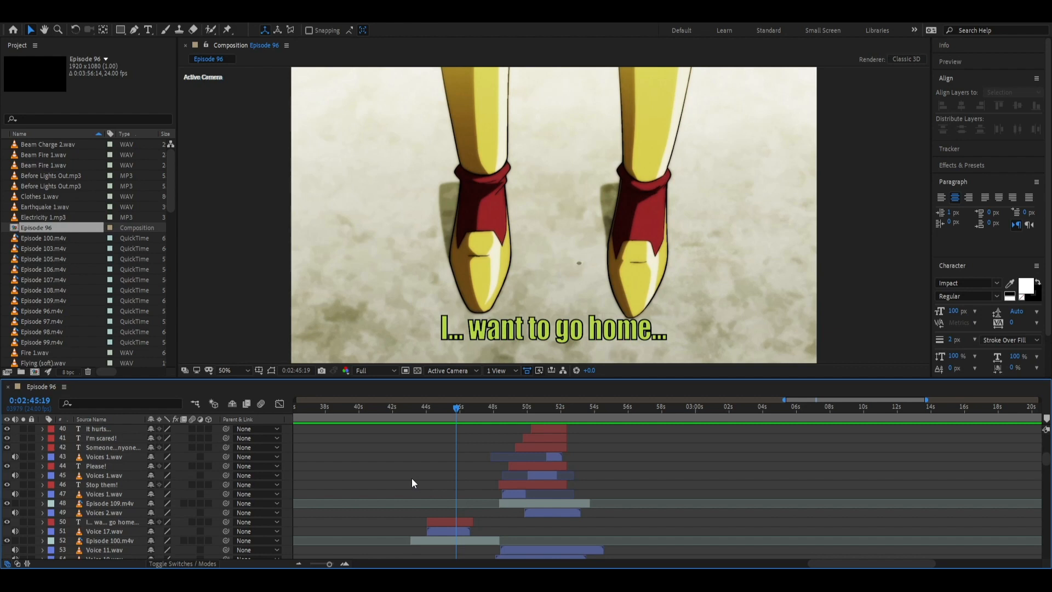
pyautogui.moveTo(407, 490)
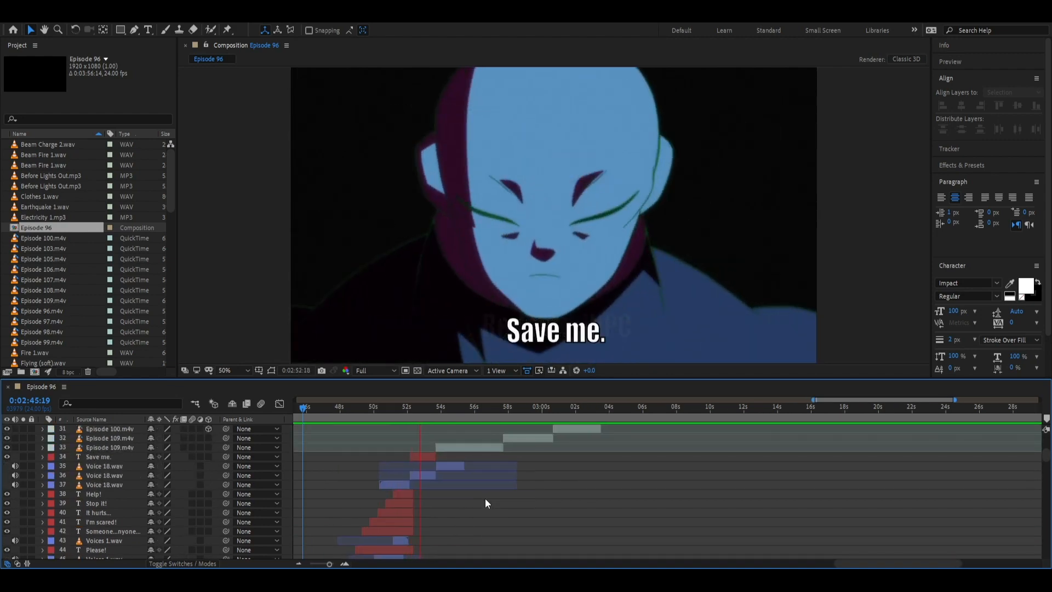
# Step: Scrub from the 'Save me.' subtitle near 2:52 forward to the rocky arena shot at 3:07
pyautogui.click(422, 406)
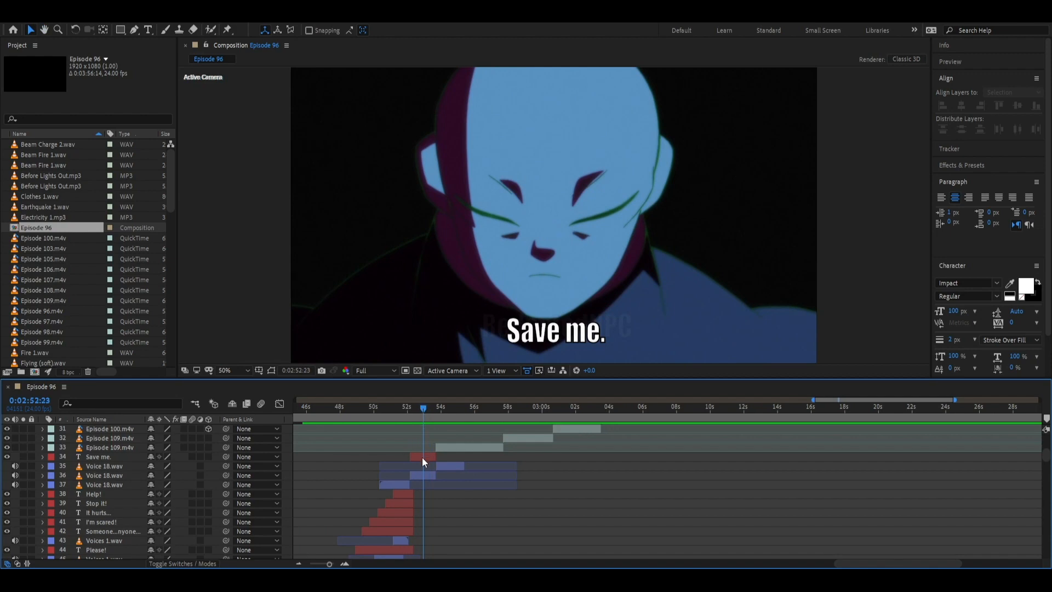
pyautogui.click(99, 456)
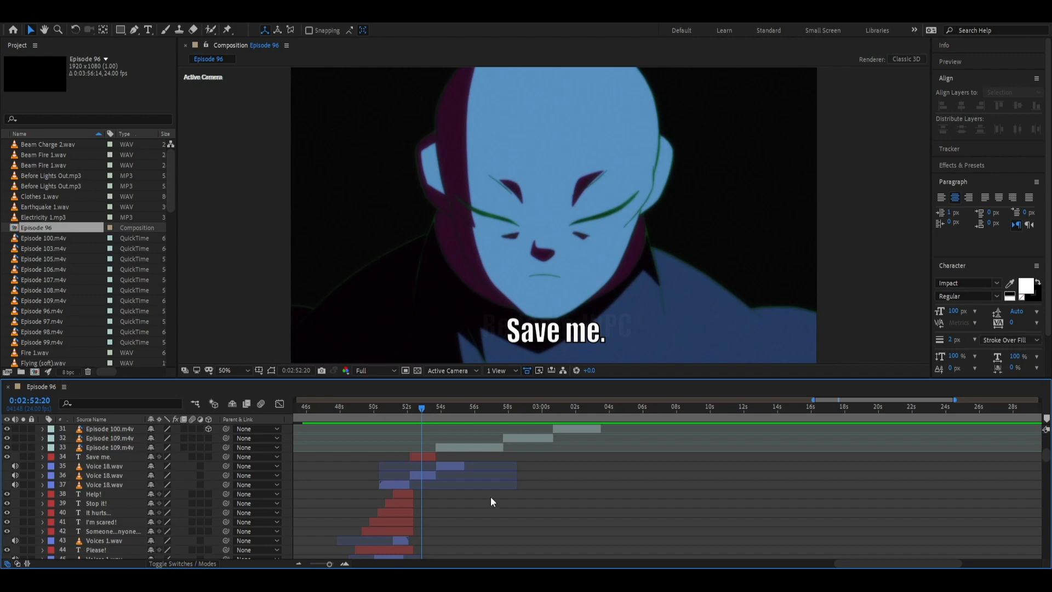
pyautogui.moveTo(548, 532)
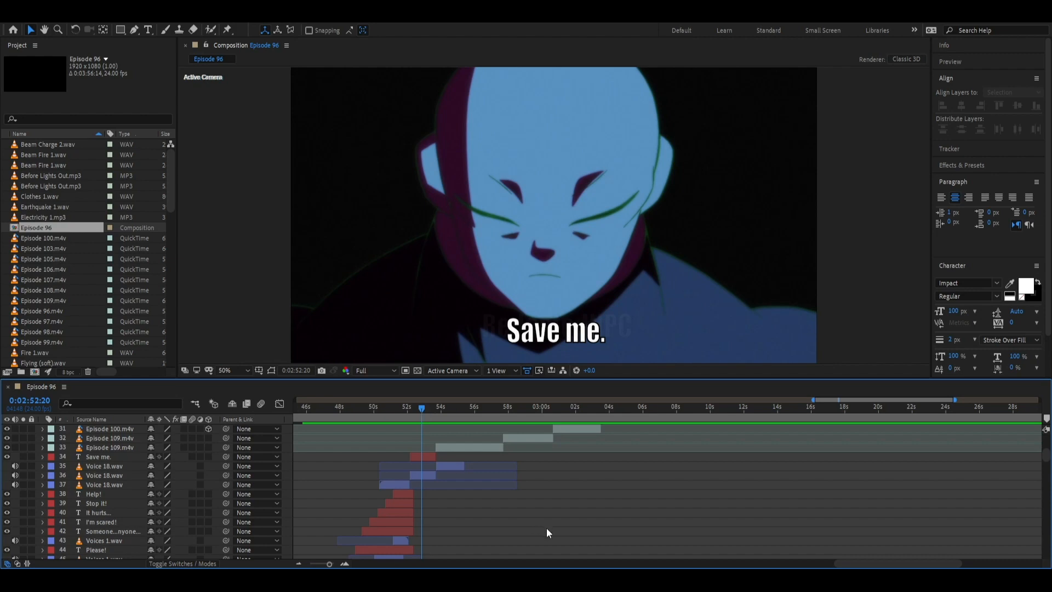
pyautogui.moveTo(479, 520)
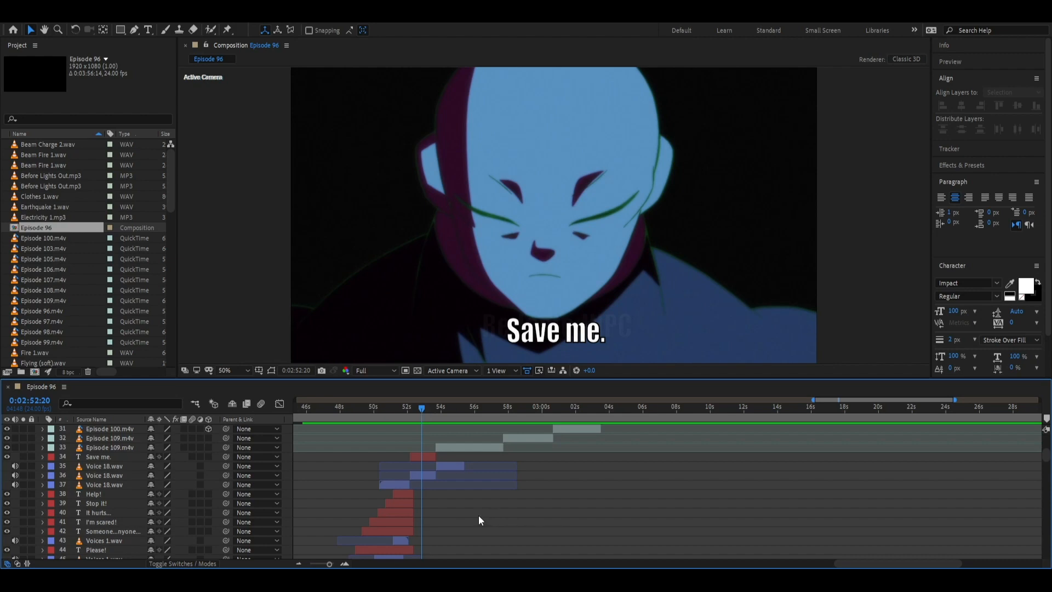
pyautogui.moveTo(560, 529)
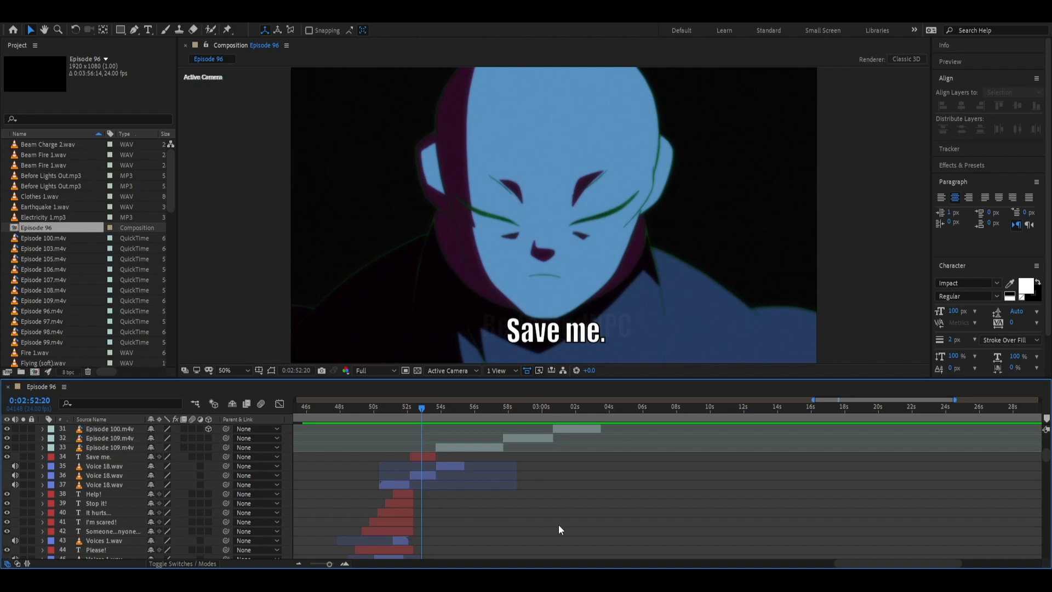
pyautogui.moveTo(377, 486)
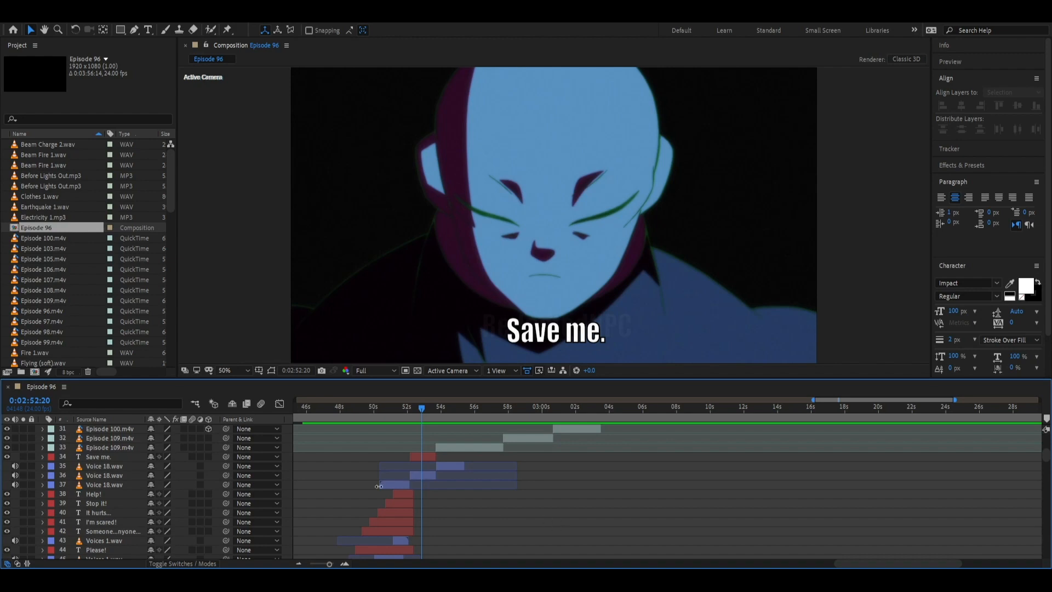
pyautogui.moveTo(550, 494)
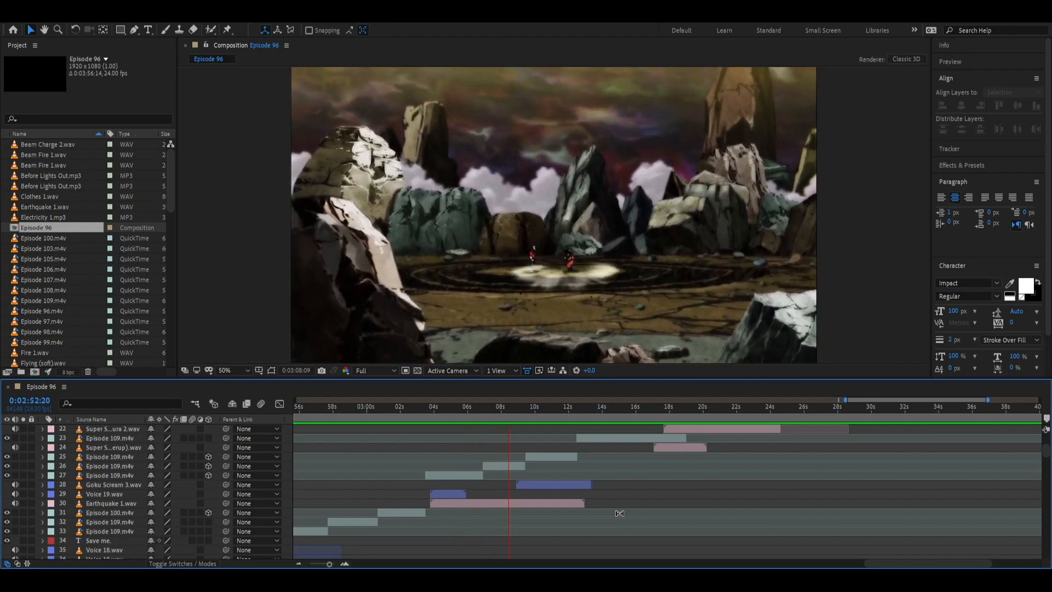
pyautogui.click(504, 407)
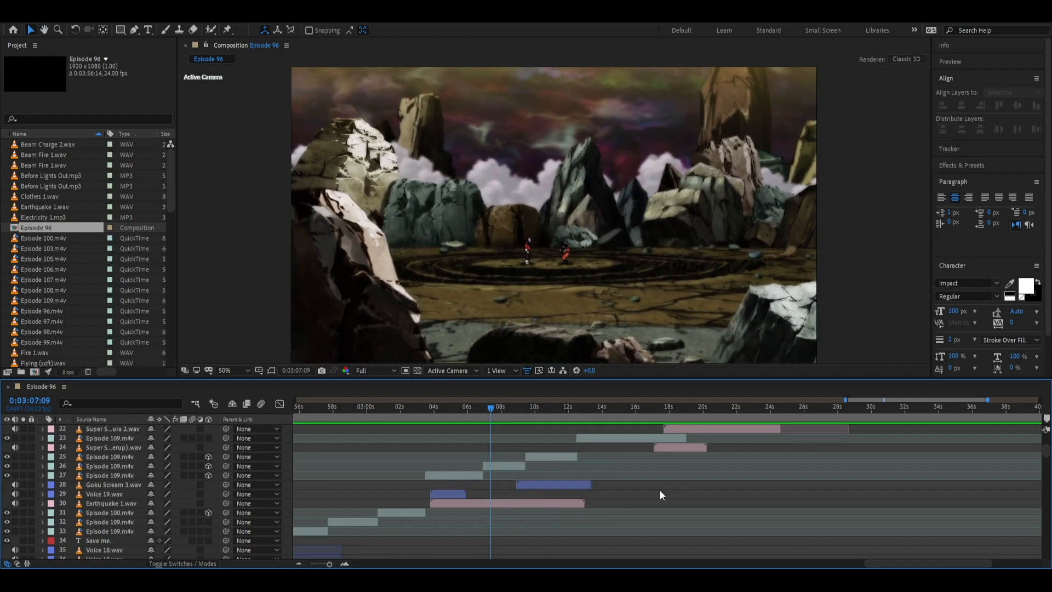
pyautogui.moveTo(644, 498)
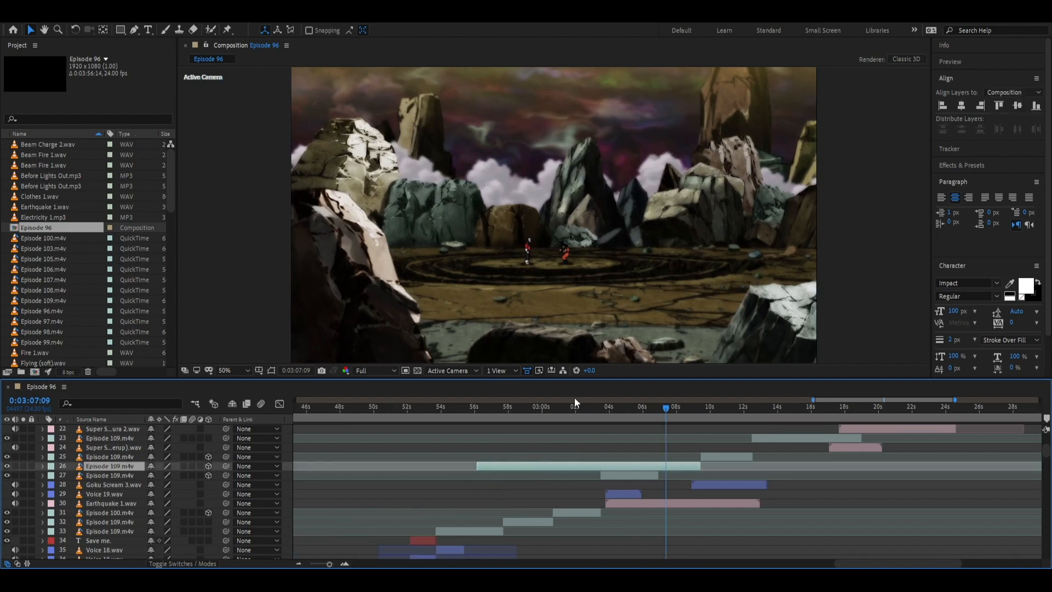
pyautogui.click(513, 406)
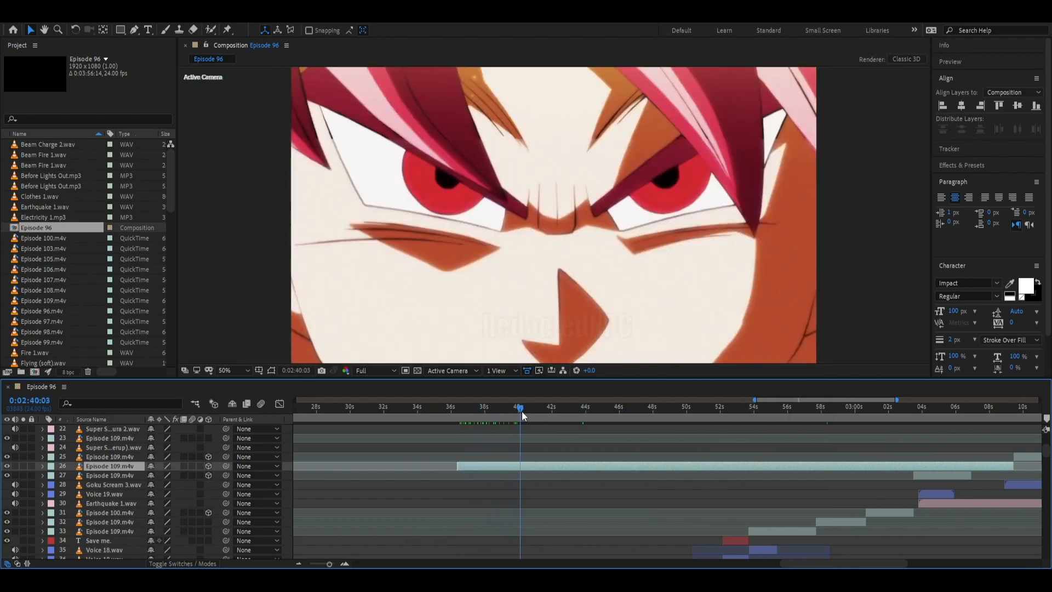
pyautogui.click(580, 407)
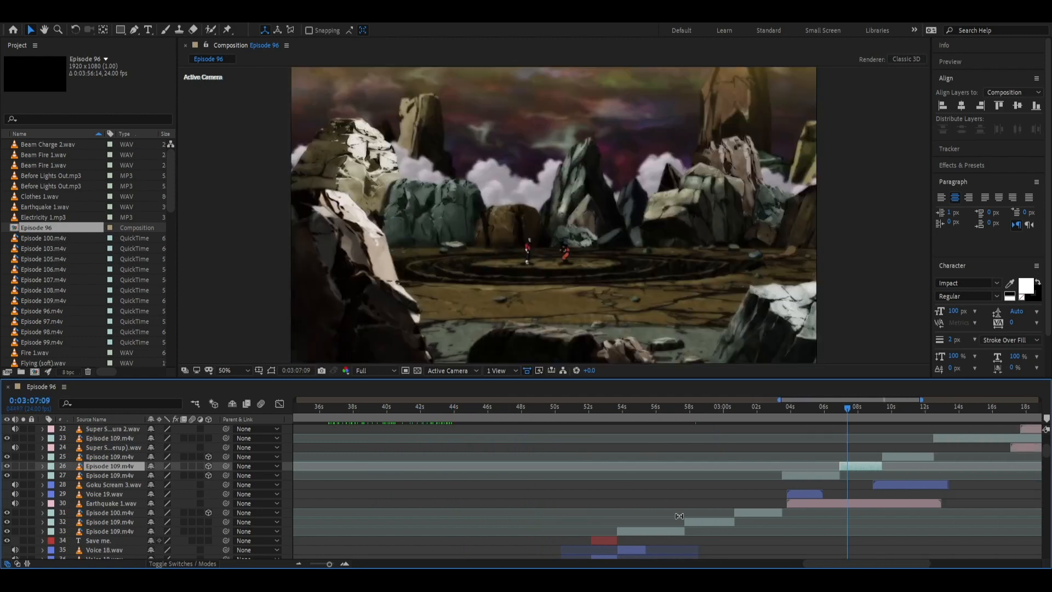
pyautogui.hscroll(3)
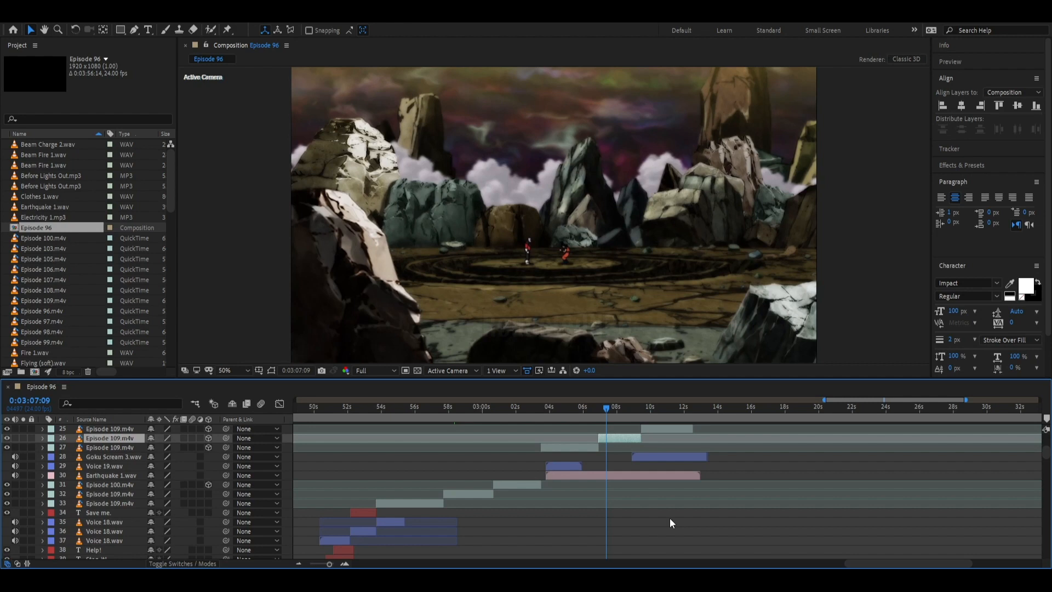
pyautogui.moveTo(589, 472)
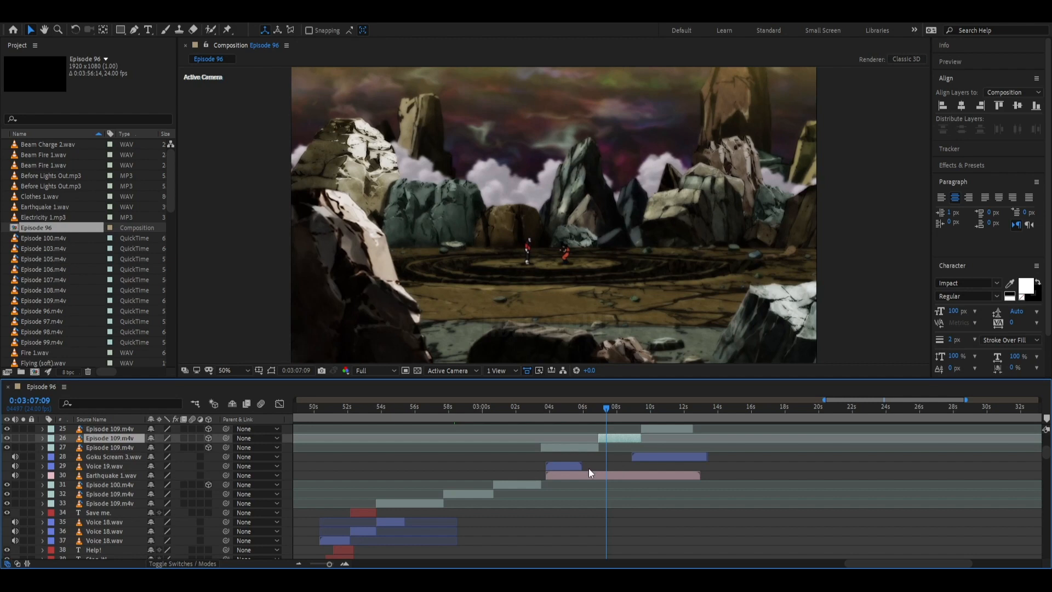
pyautogui.moveTo(577, 472)
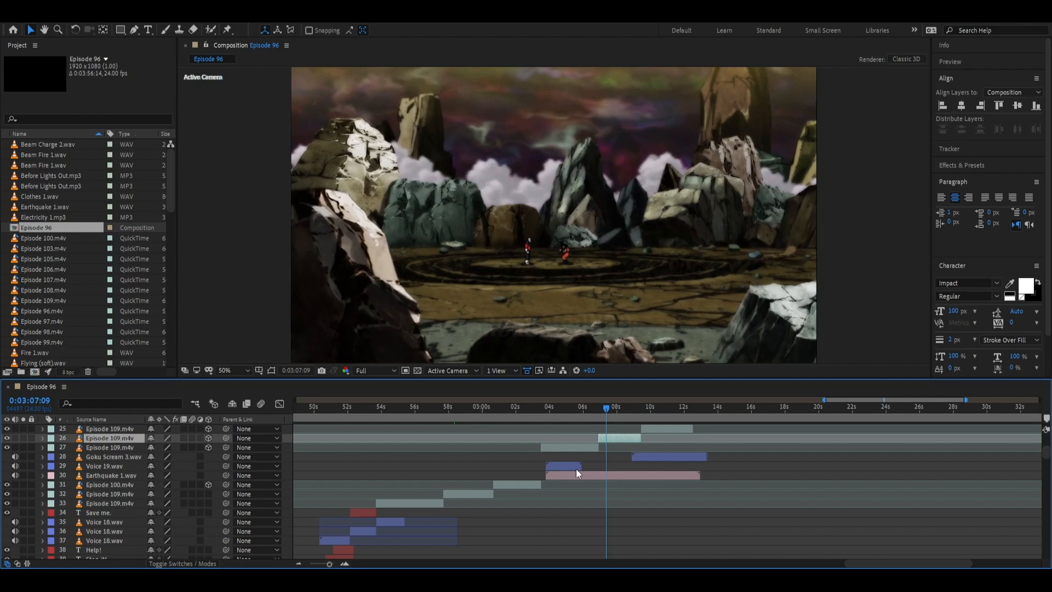
# Step: Scrub through the Jiren and Goku canyon shots around 2:56–2:59, ending on Jiren walking forward
pyautogui.click(490, 406)
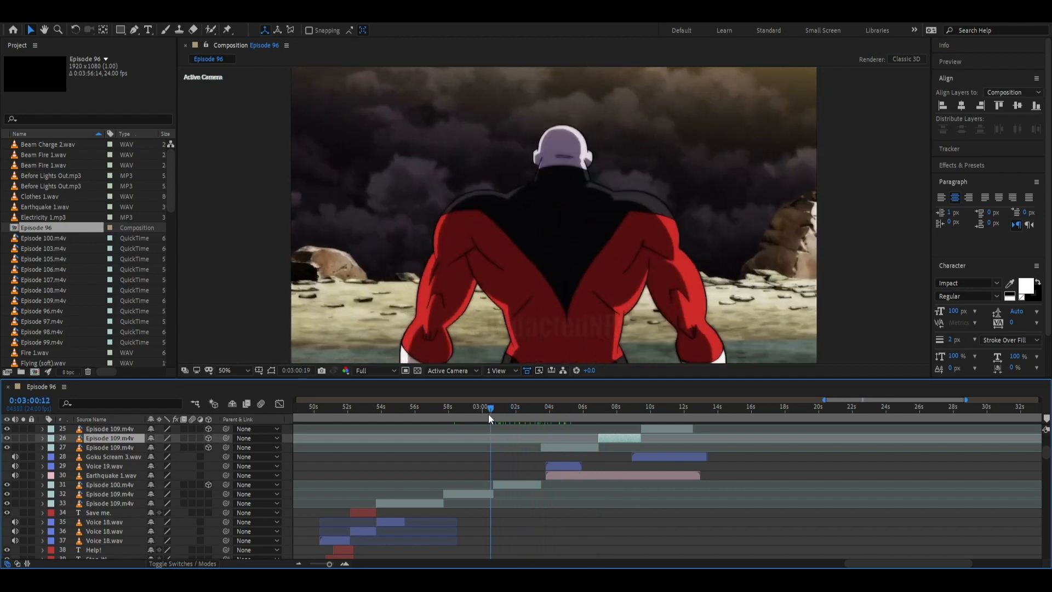
pyautogui.click(442, 407)
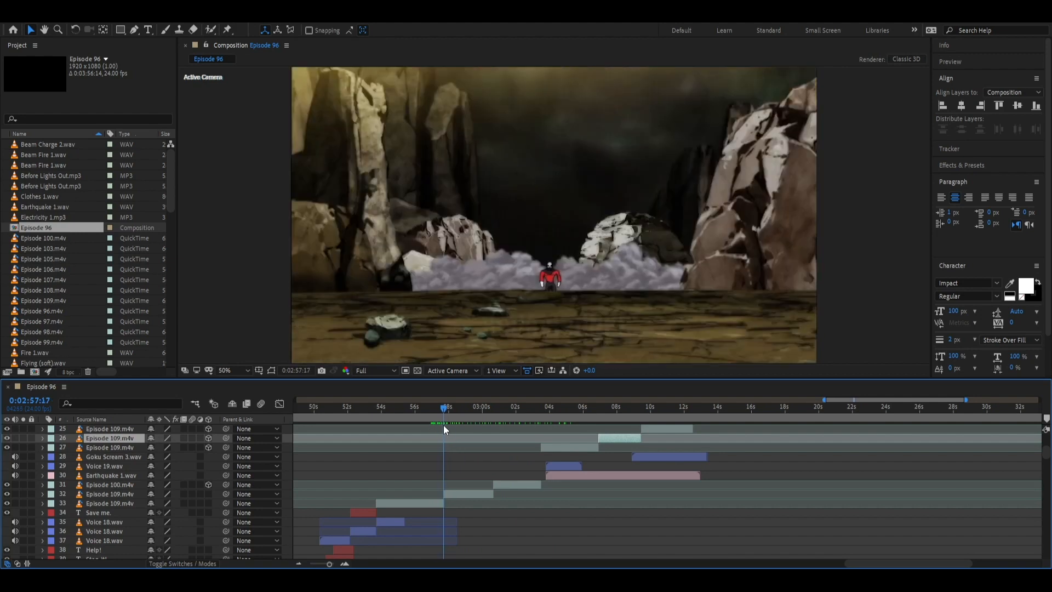
pyautogui.click(466, 406)
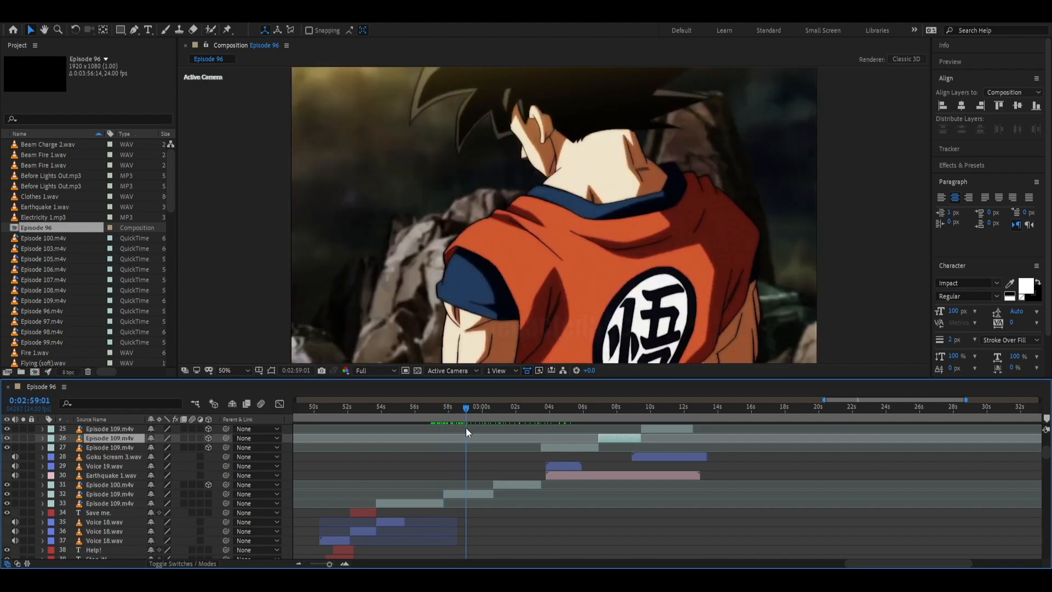
pyautogui.click(467, 406)
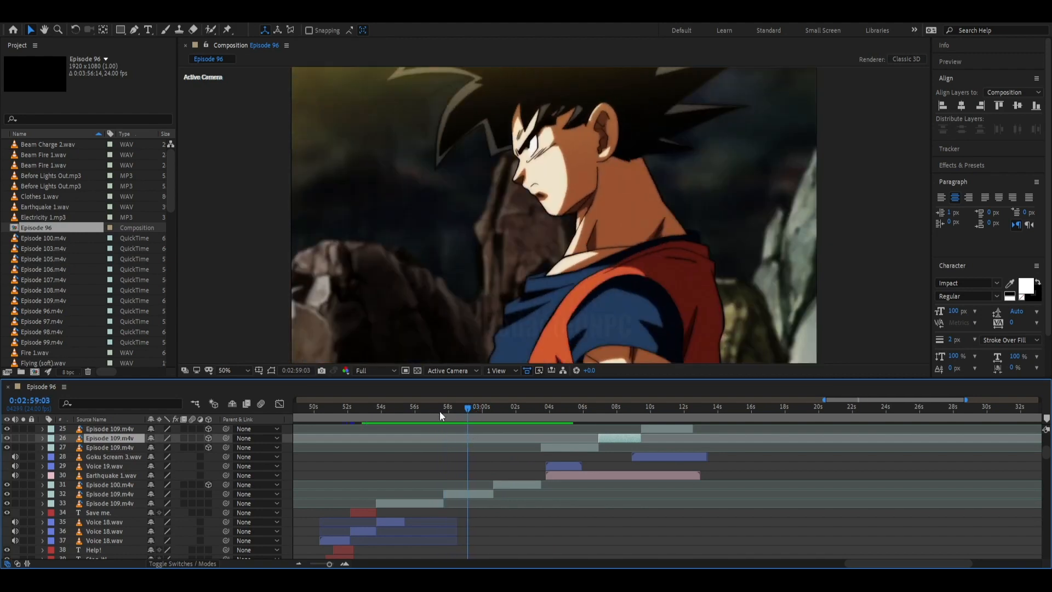
pyautogui.click(416, 406)
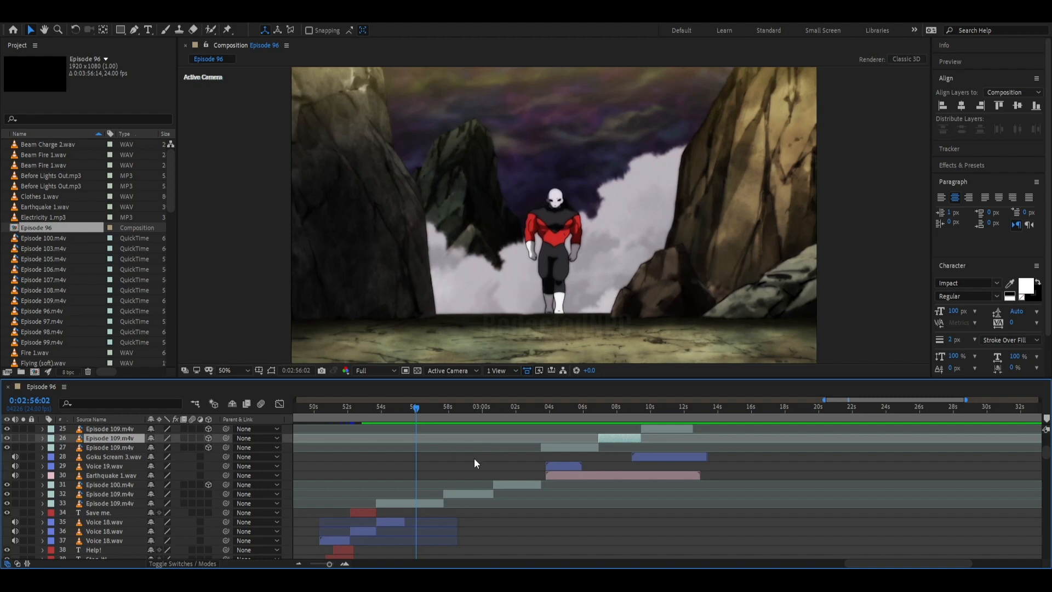
pyautogui.moveTo(556, 410)
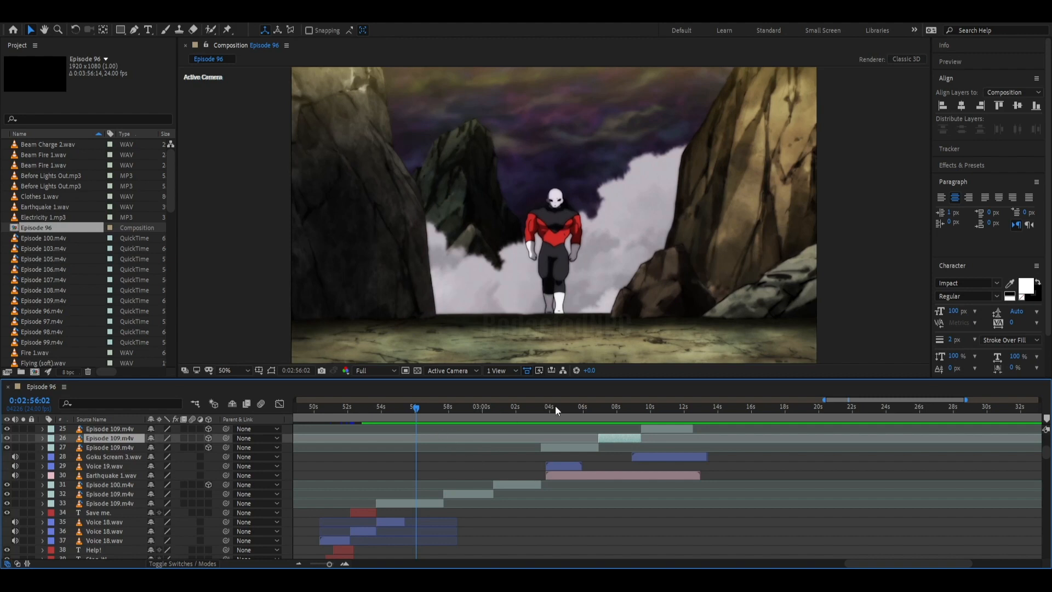
# Step: Jump to Goku screaming with clenched fists, then onward to about 3:17
pyautogui.click(603, 406)
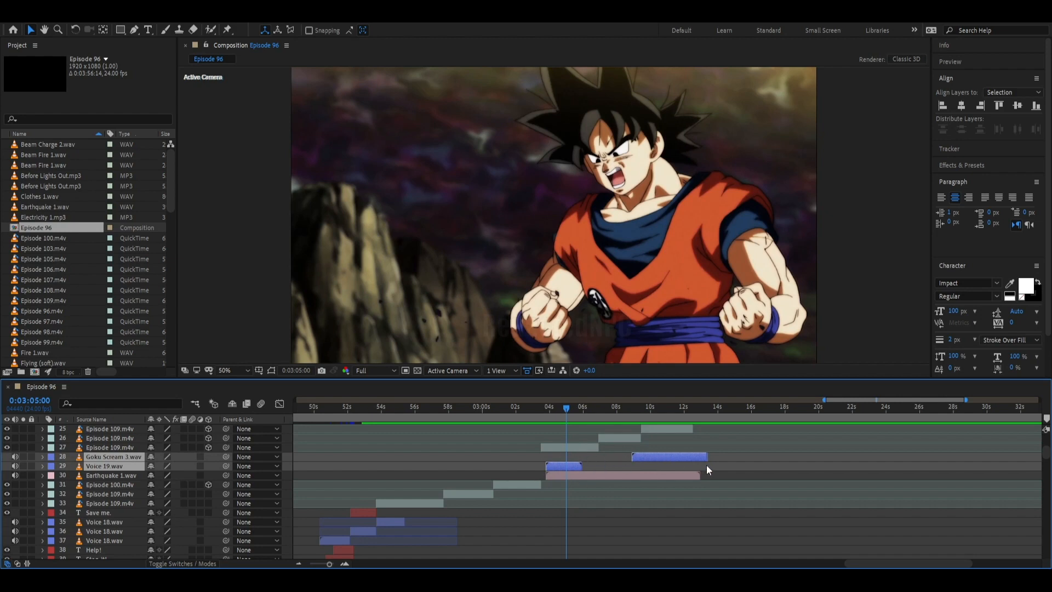
pyautogui.moveTo(703, 468)
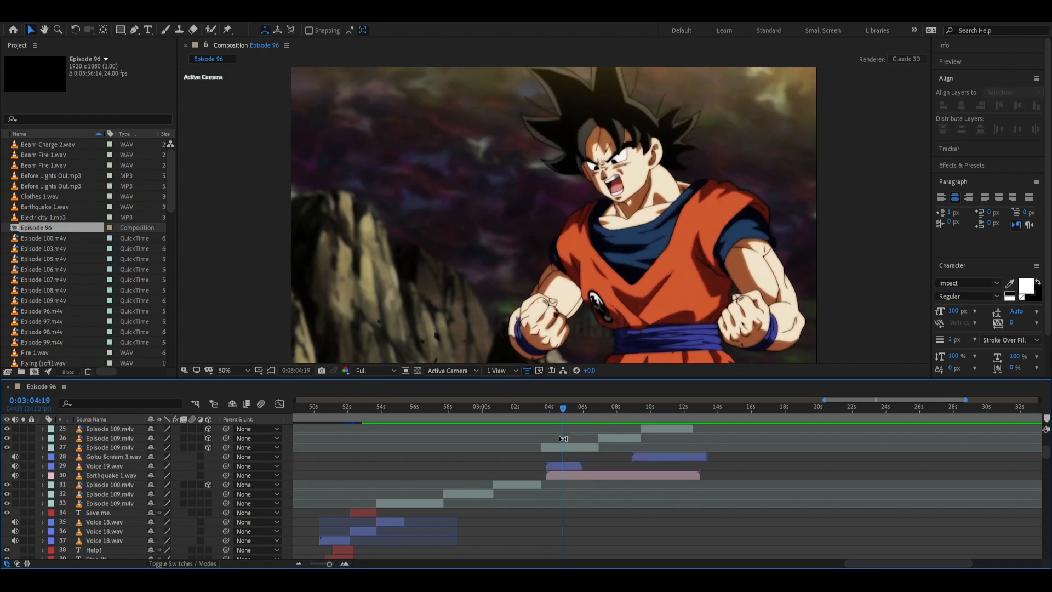
pyautogui.moveTo(544, 421)
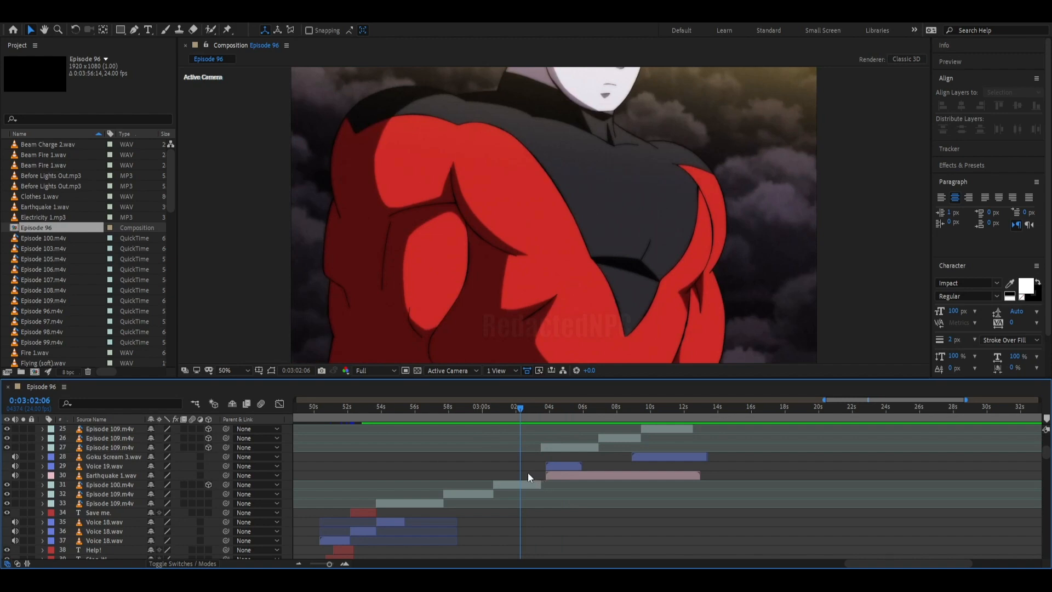
pyautogui.click(538, 476)
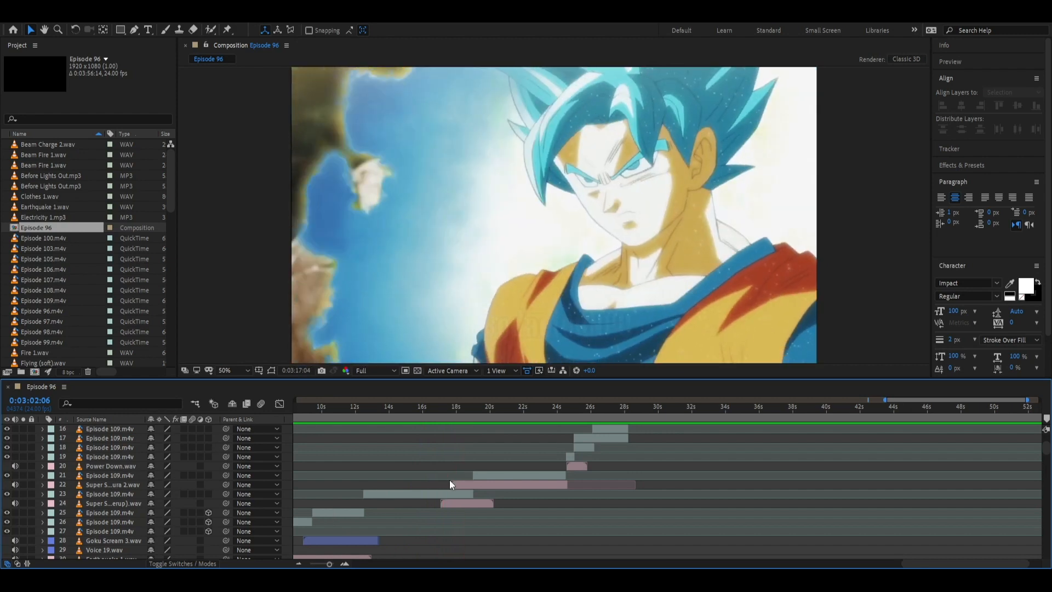
# Step: Show the Jiren close-up near 3:19 and select the Goku Scream 3 audio layer
pyautogui.click(431, 406)
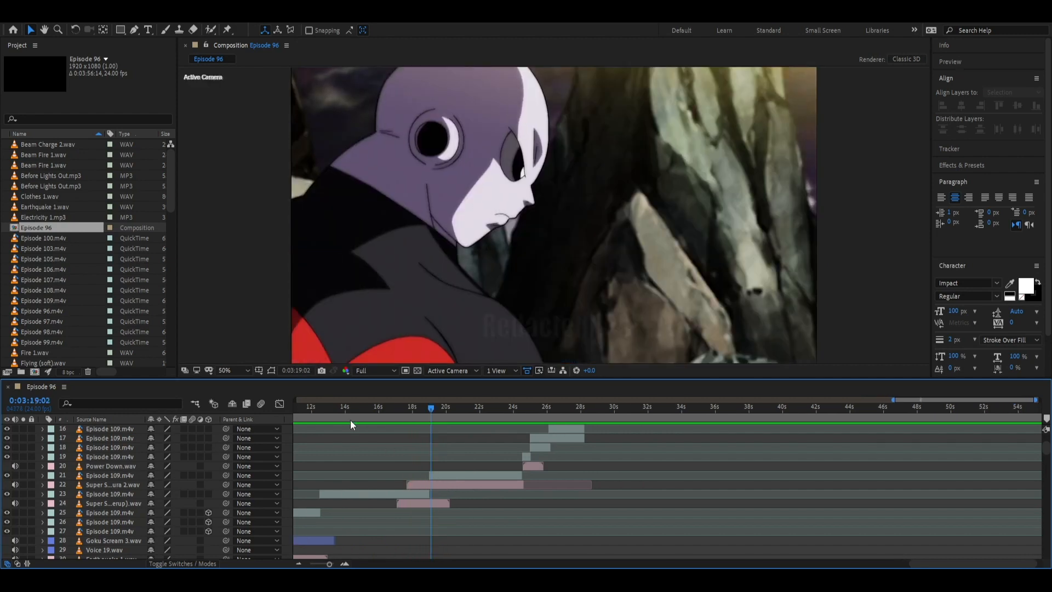
pyautogui.click(111, 540)
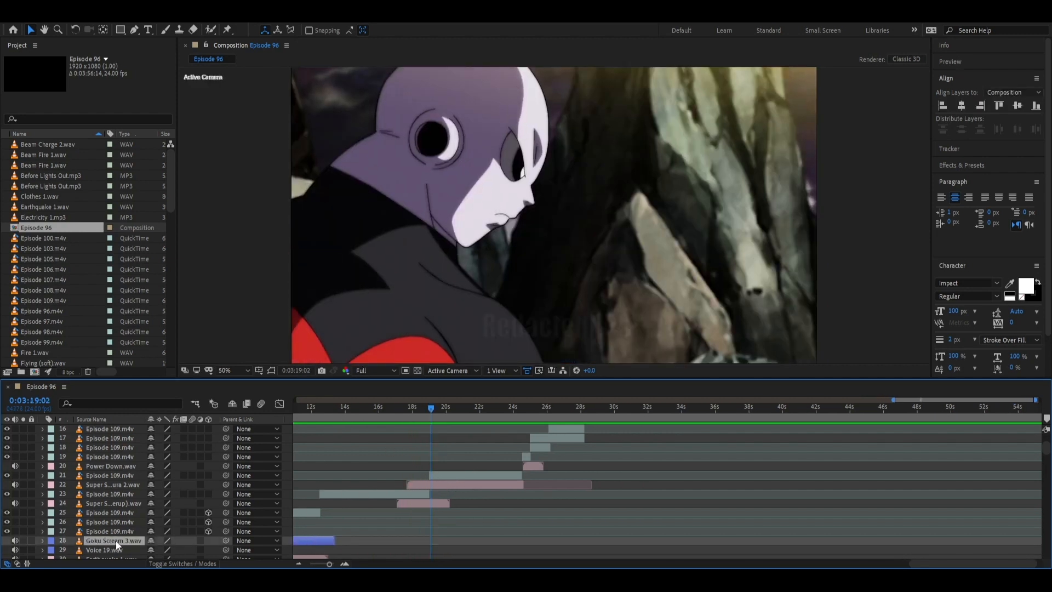
pyautogui.click(436, 406)
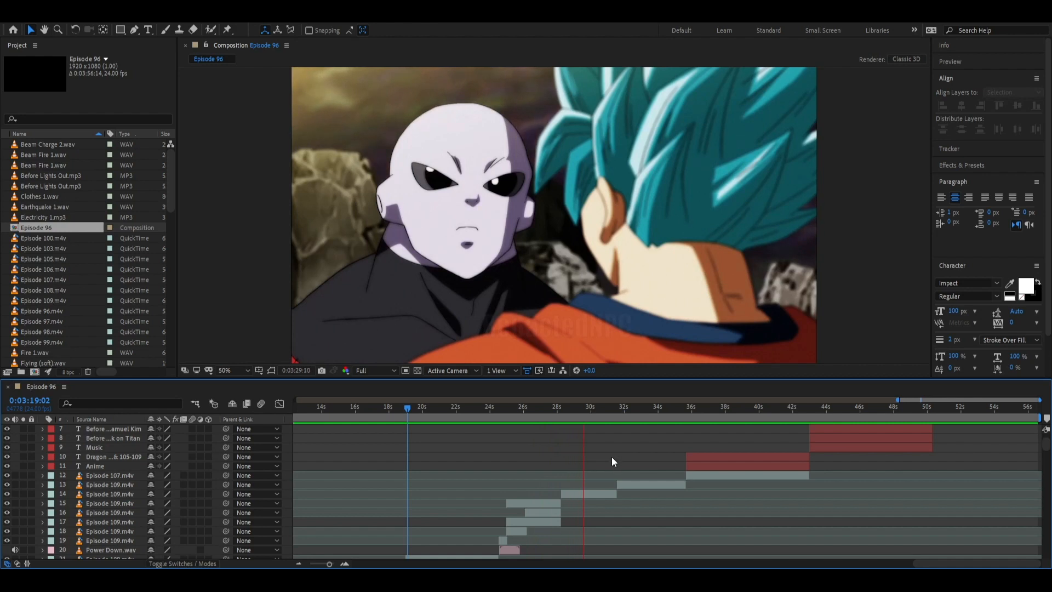
# Step: Move the playhead to the closing black 'Next Episode – Reluctant' card around 3:53
pyautogui.click(612, 466)
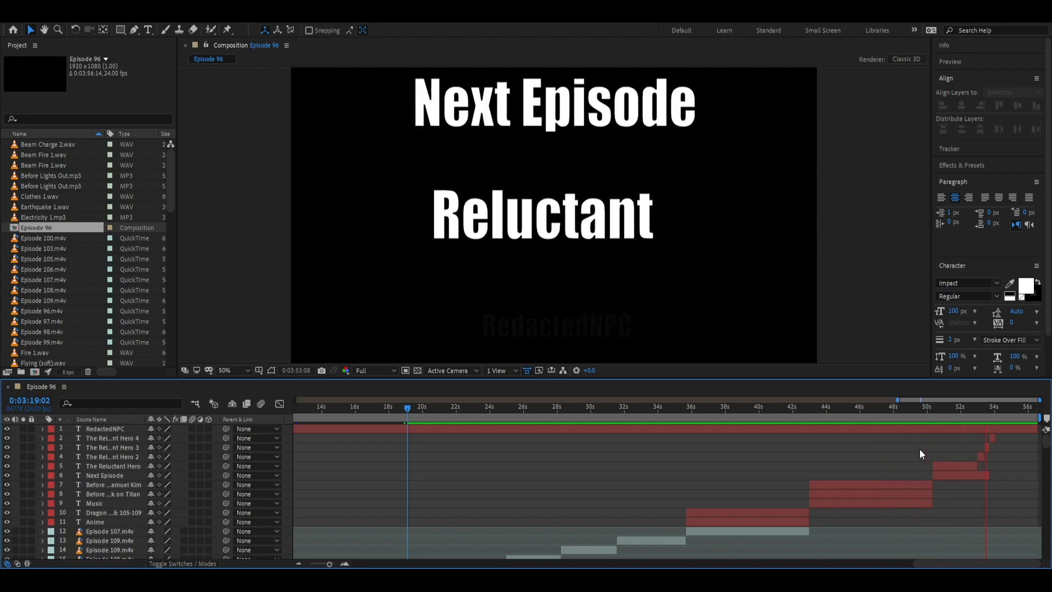
# Step: Step from the Next Episode card to 3:53:17, leaving only 'Reluctant' on black
pyautogui.click(1003, 407)
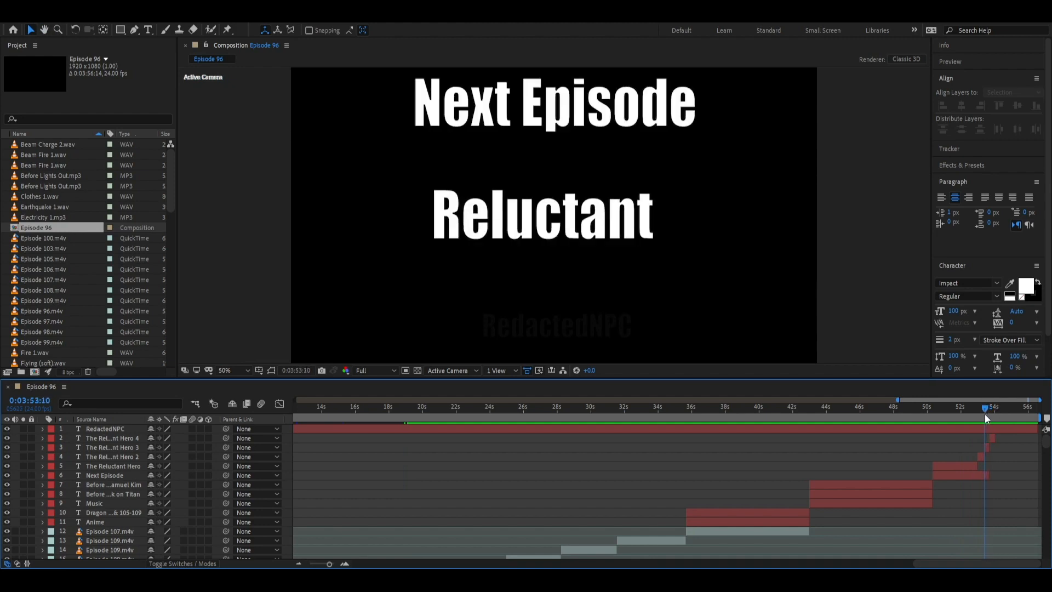
pyautogui.click(989, 406)
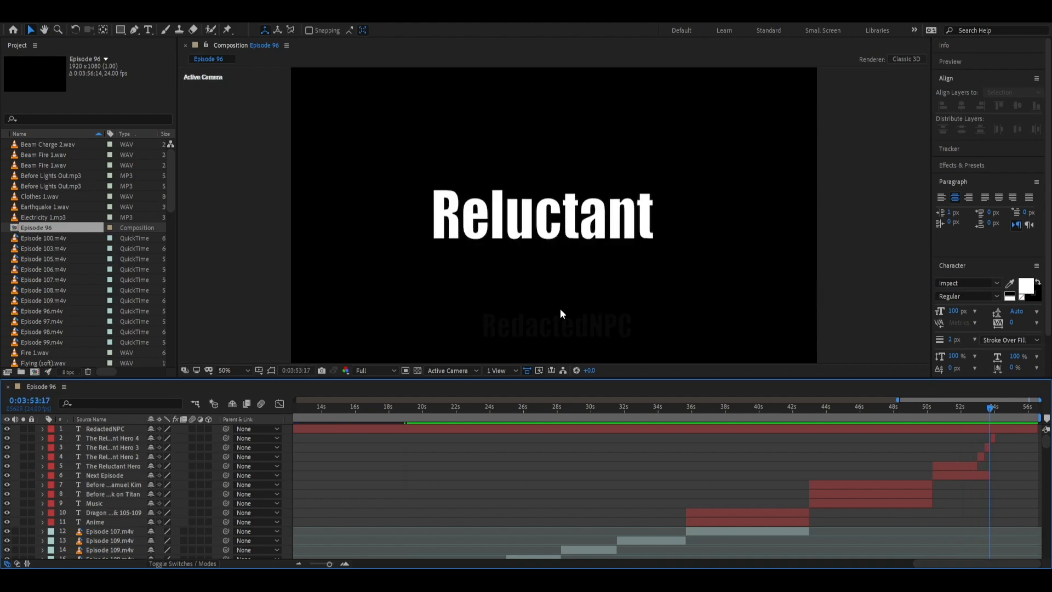
pyautogui.moveTo(667, 313)
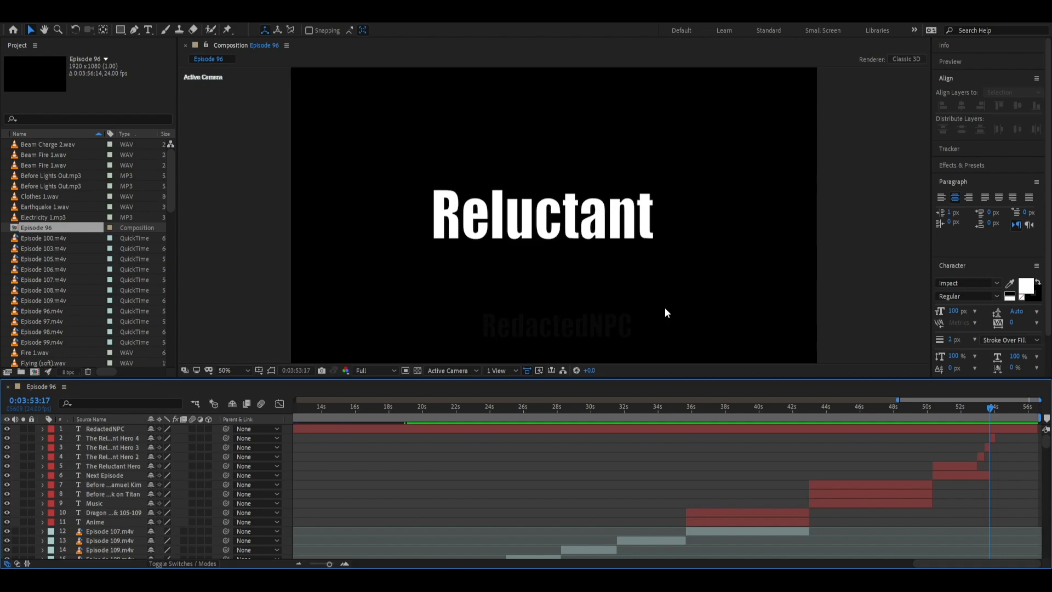
pyautogui.moveTo(604, 454)
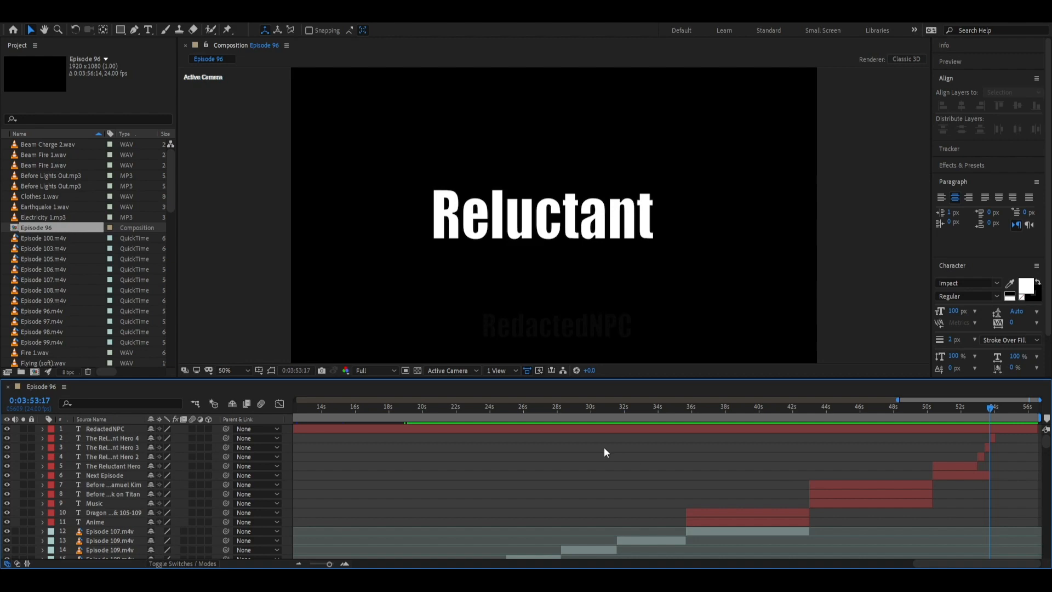
pyautogui.moveTo(606, 463)
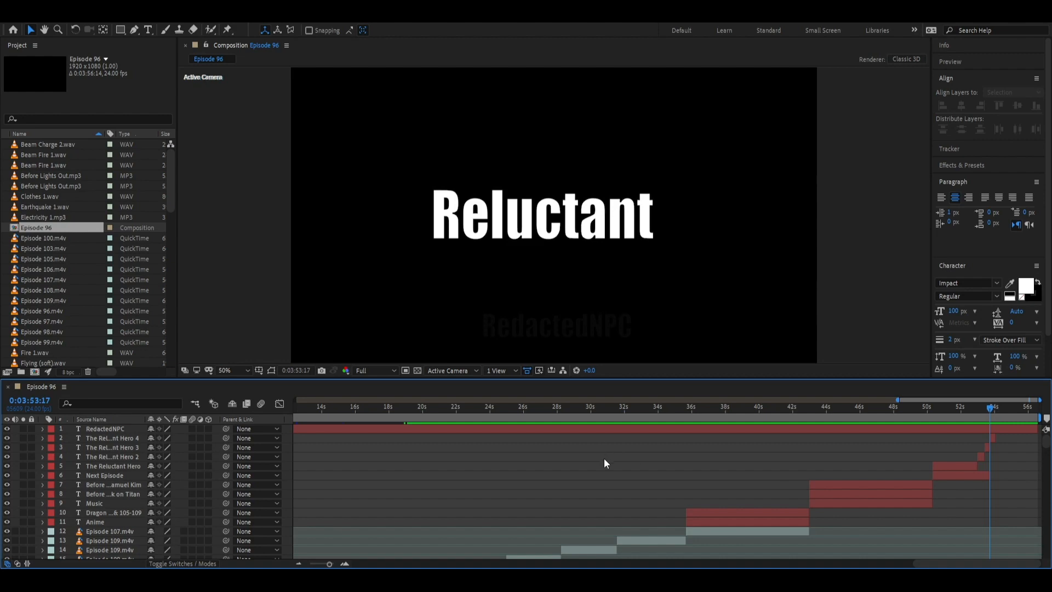
pyautogui.moveTo(974, 480)
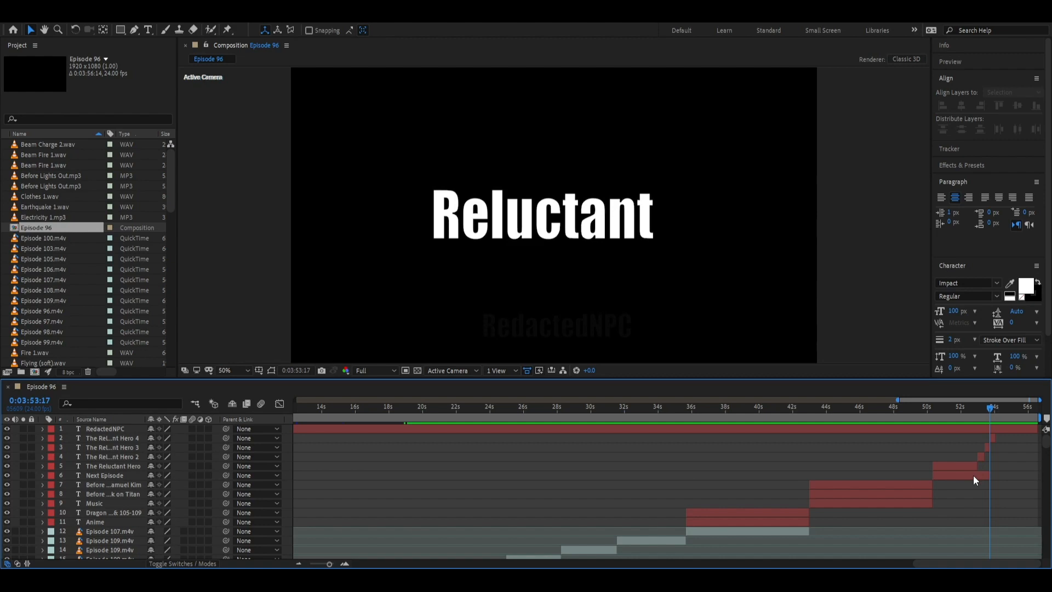
pyautogui.moveTo(845, 472)
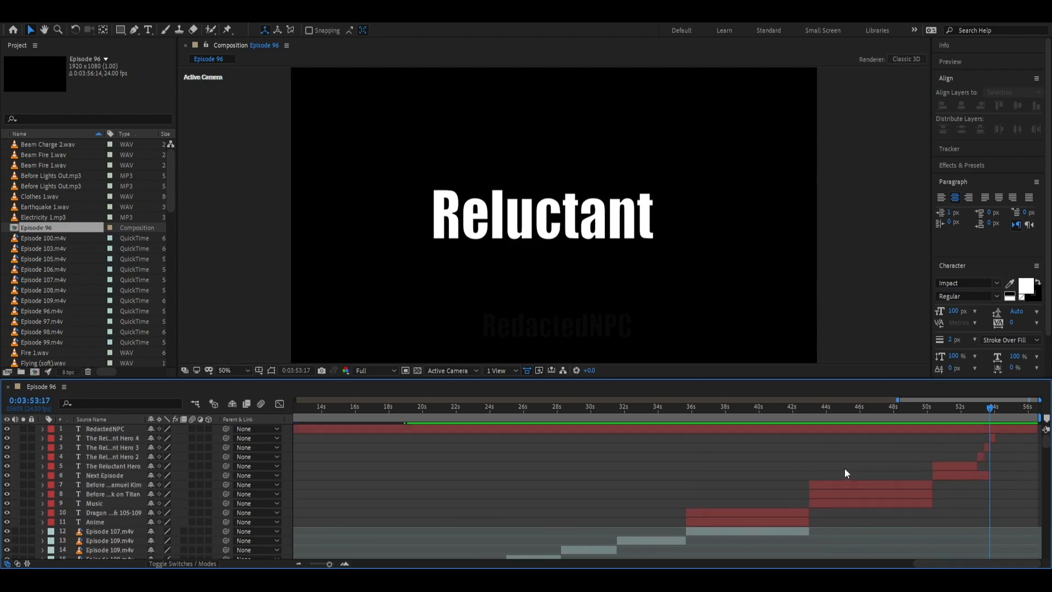
pyautogui.moveTo(611, 475)
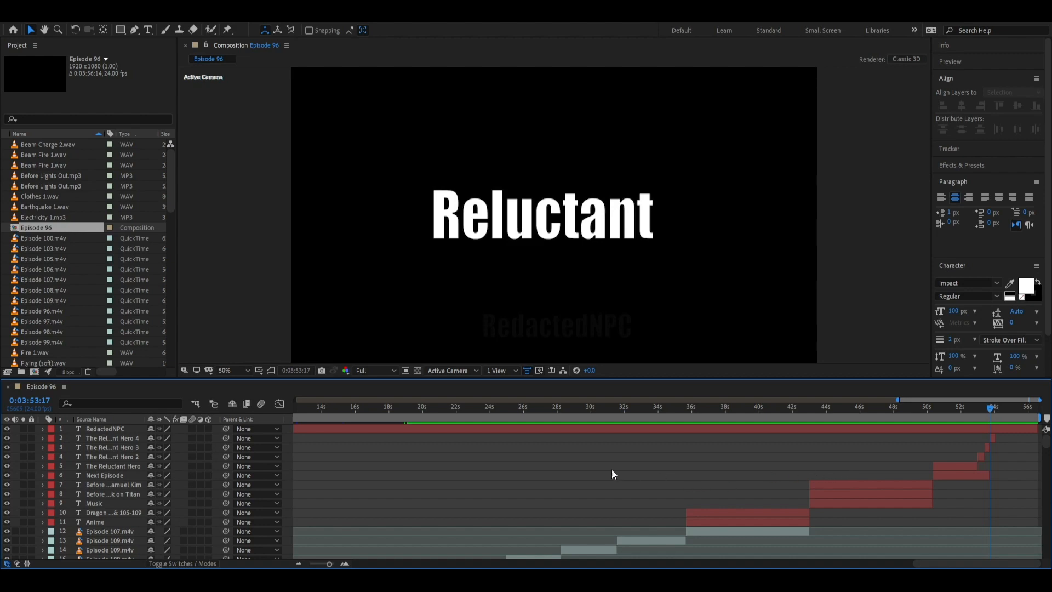